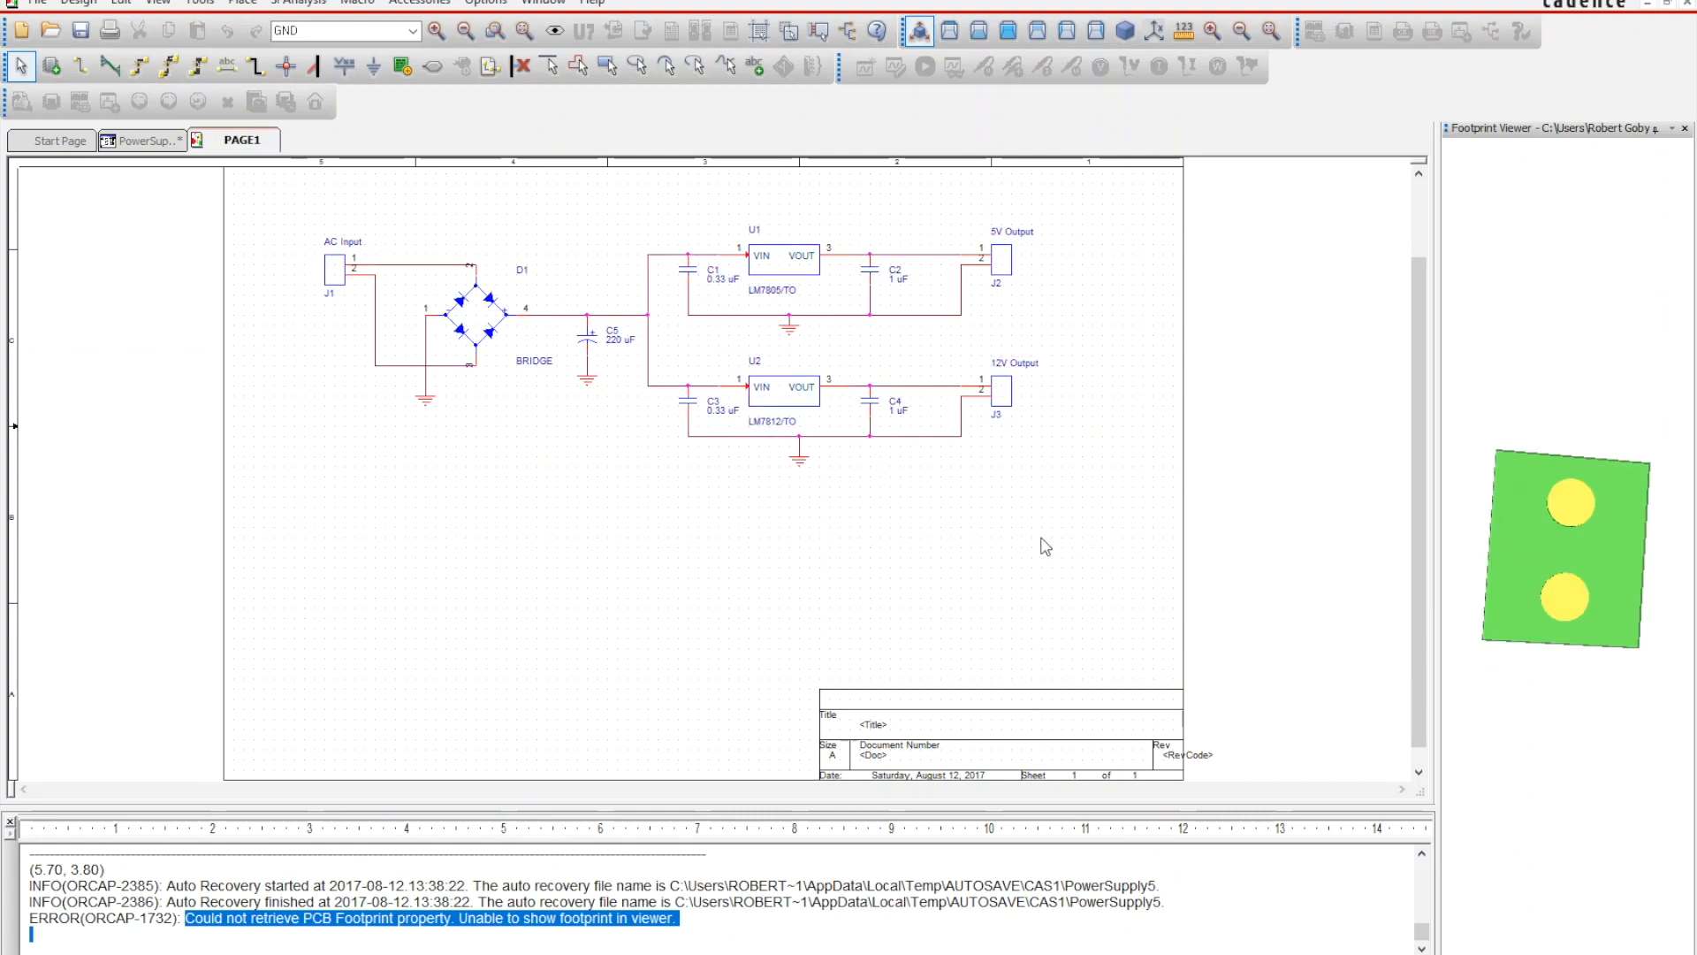
mouse_move(166, 150)
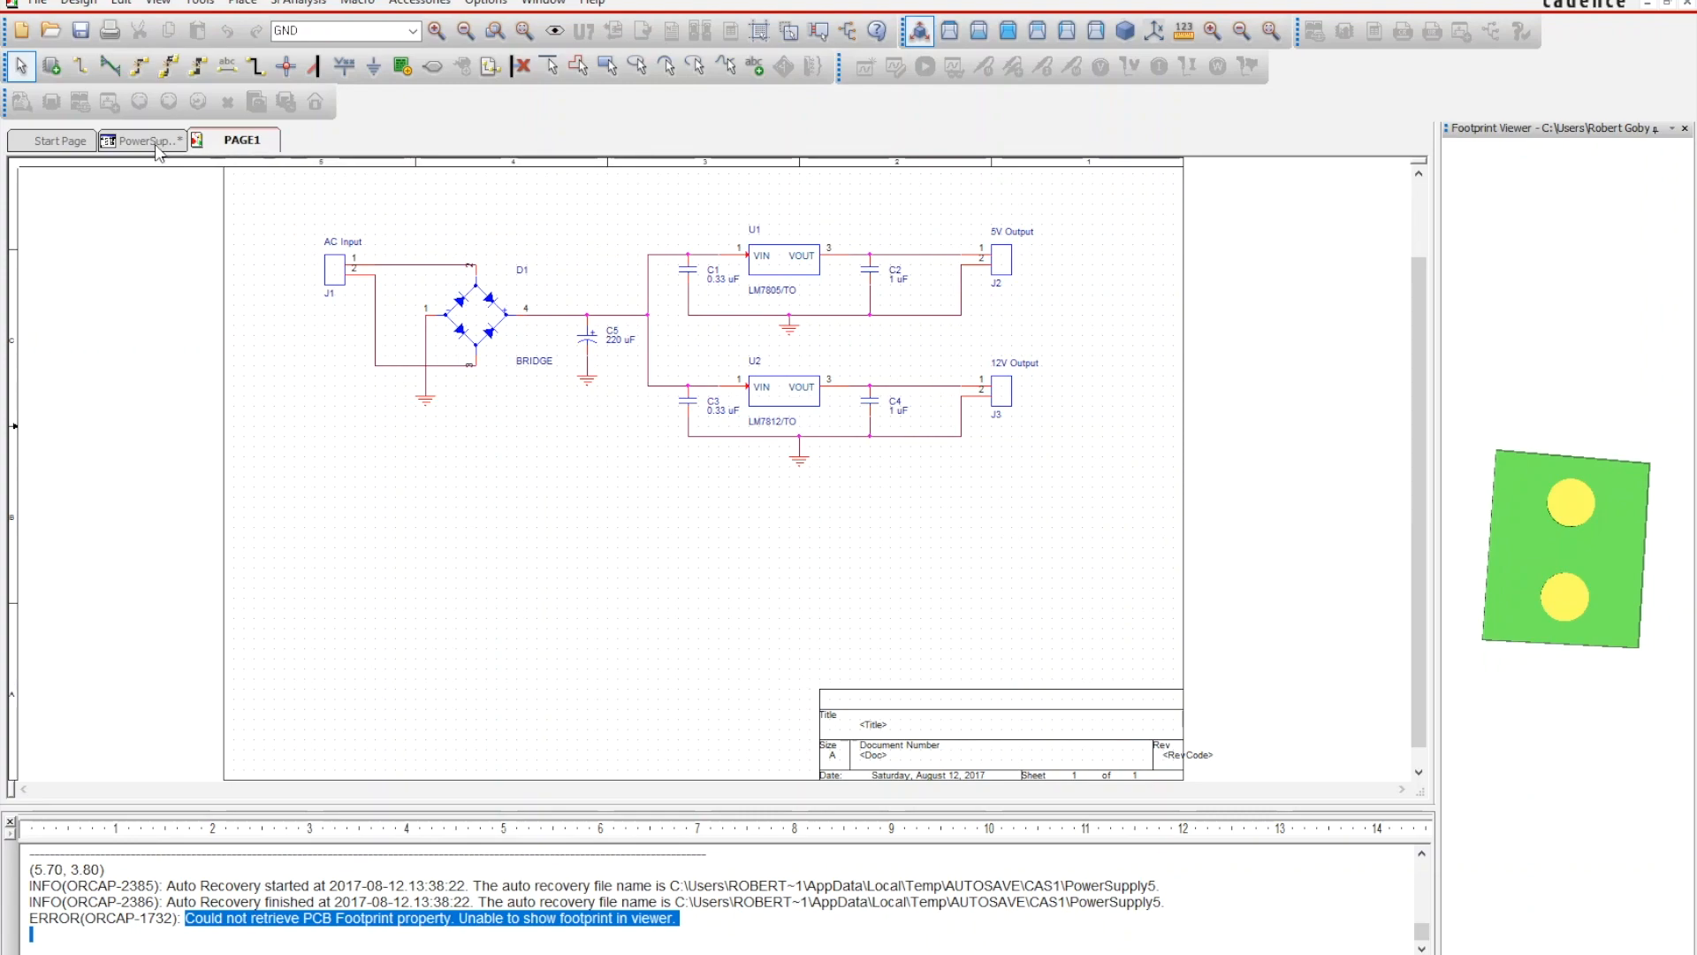
- Expand powersupply5.dsn and SCHEMATIC1 in the project tree to reveal PAGE1
left_click(143, 142)
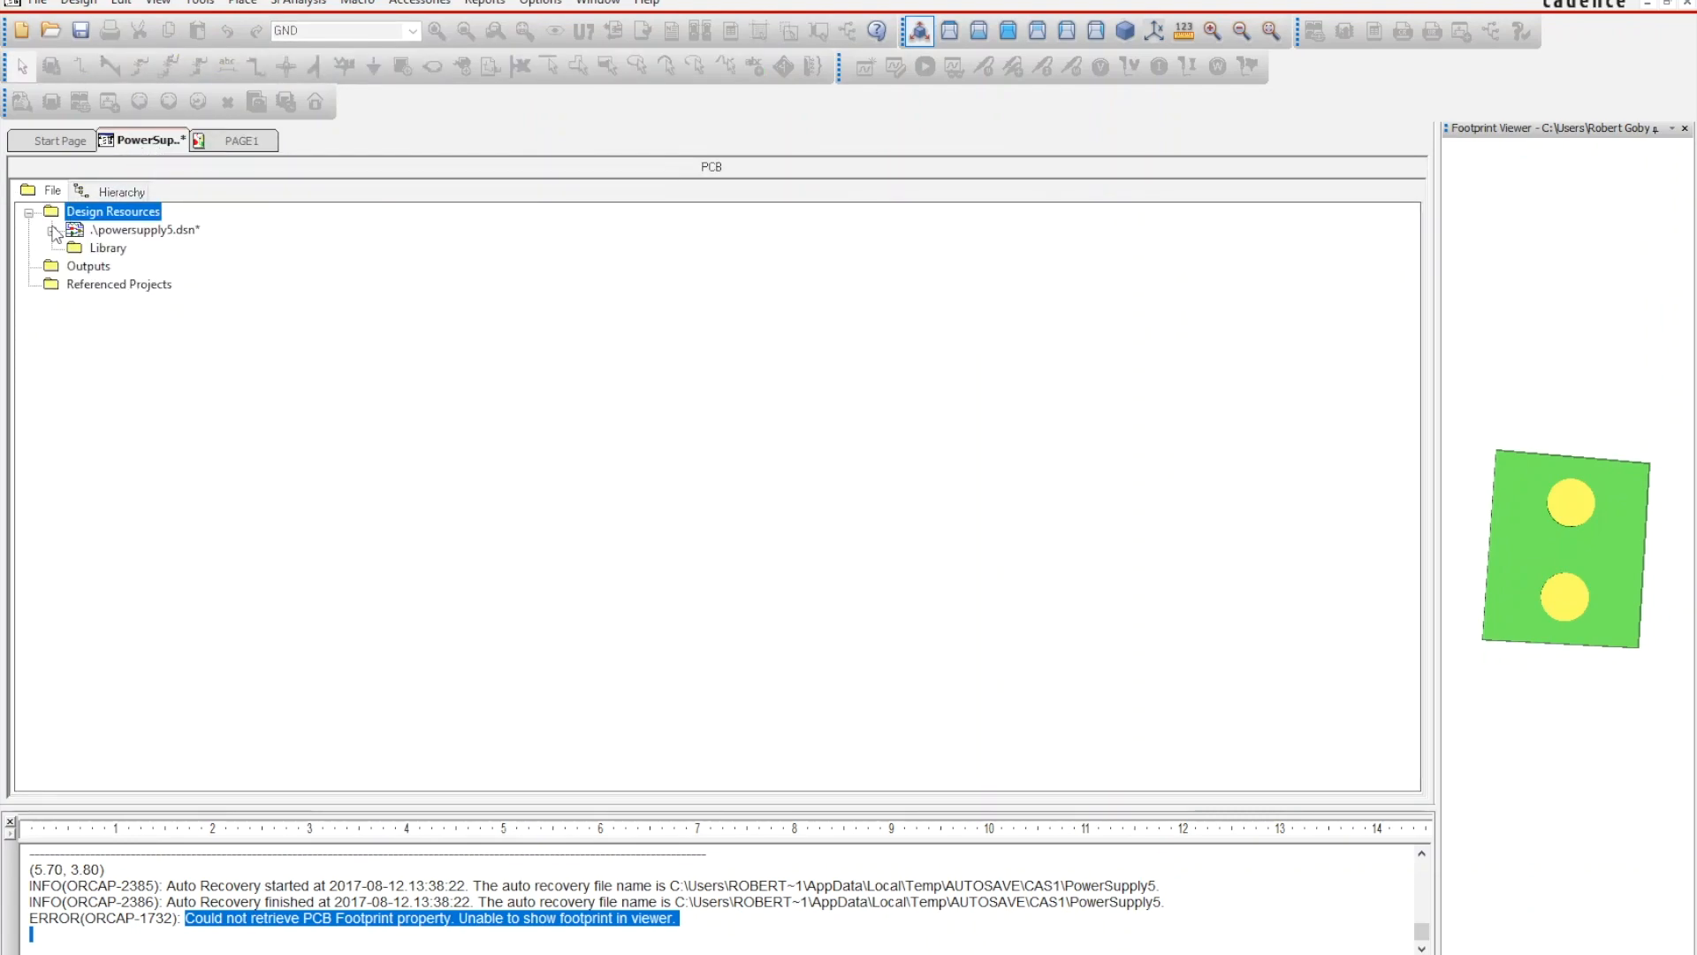
left_click(55, 230)
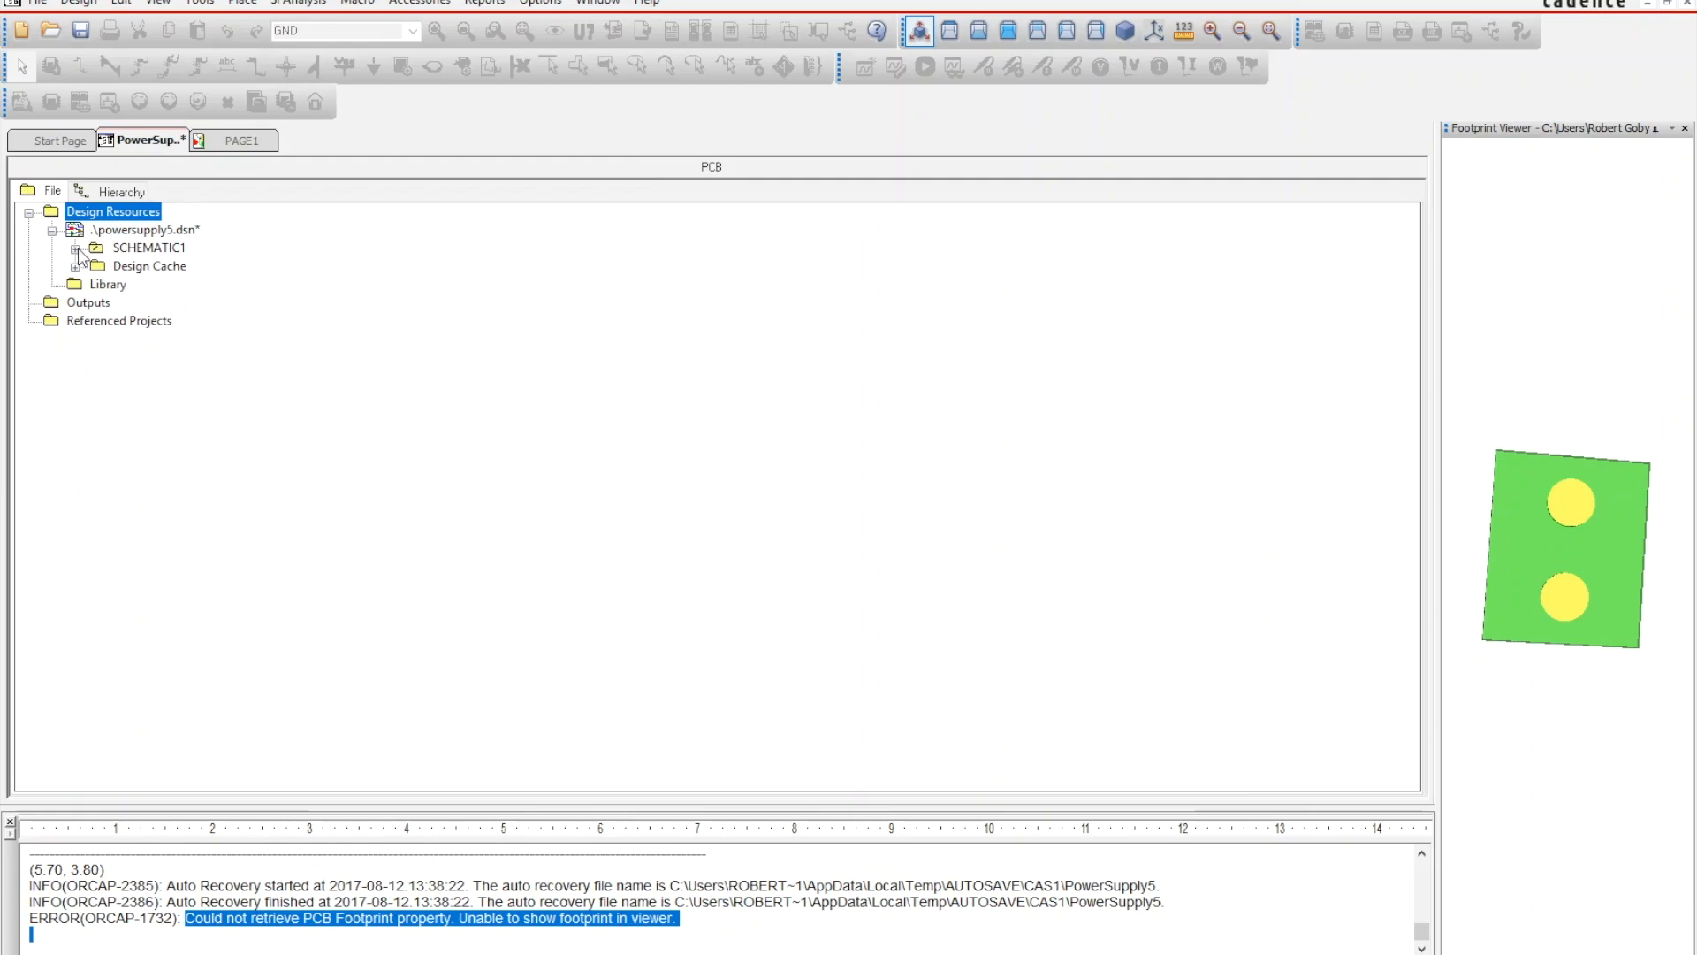
left_click(84, 247)
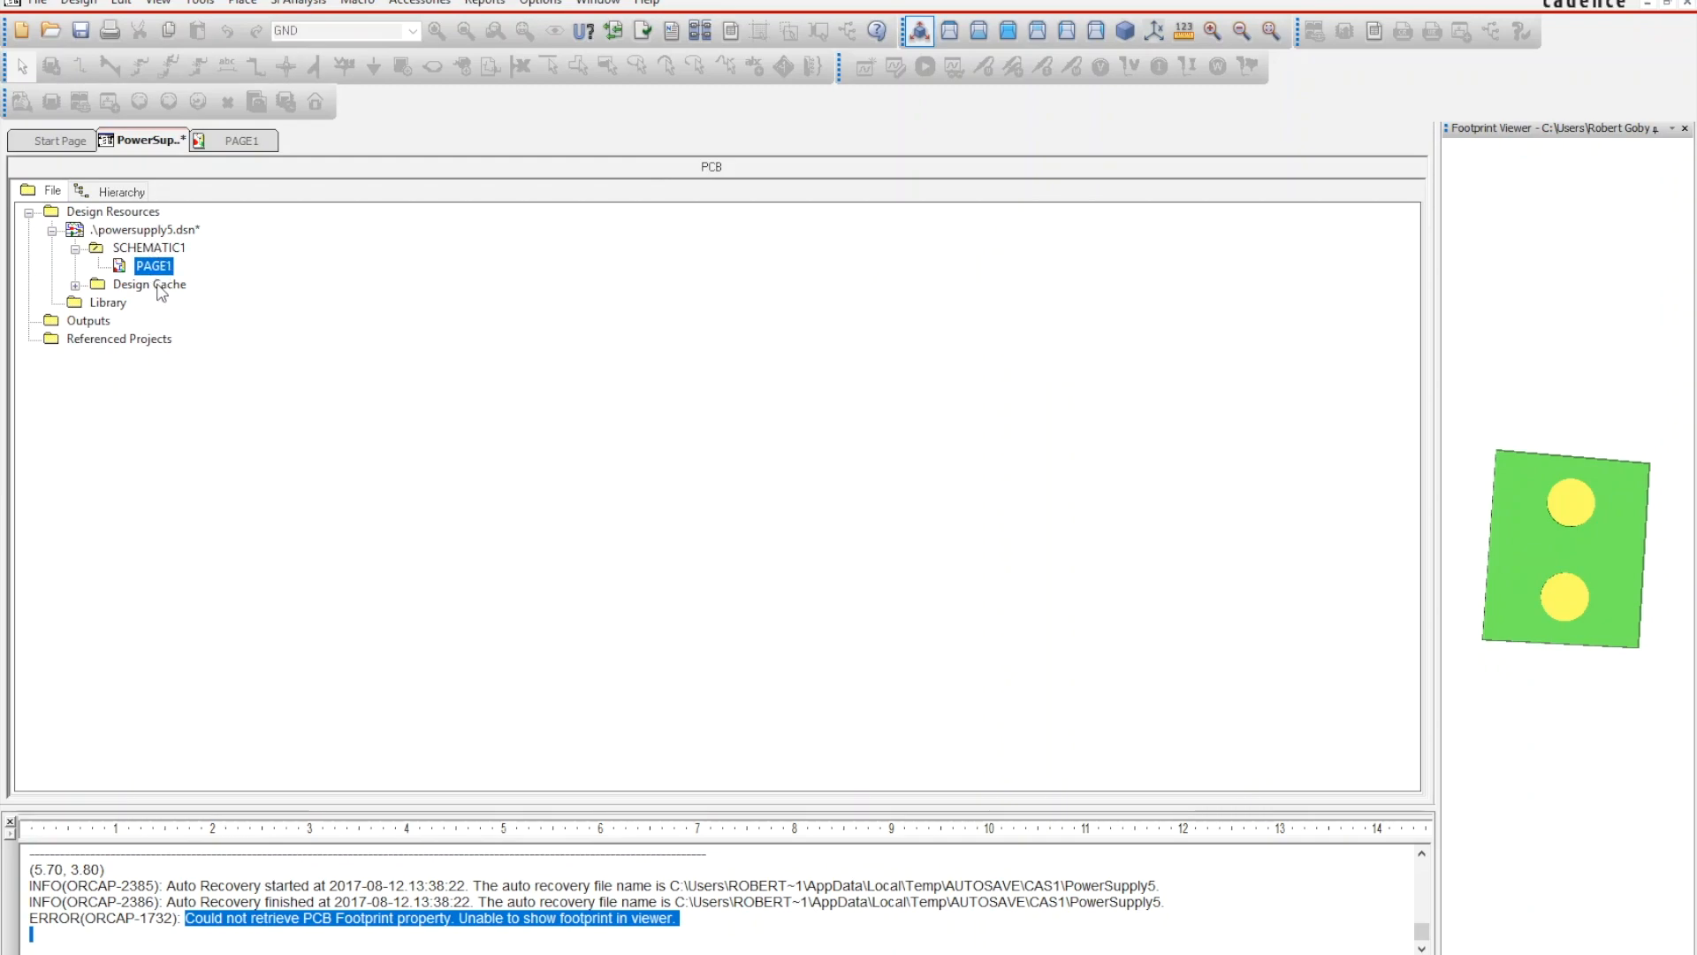
mouse_move(138, 163)
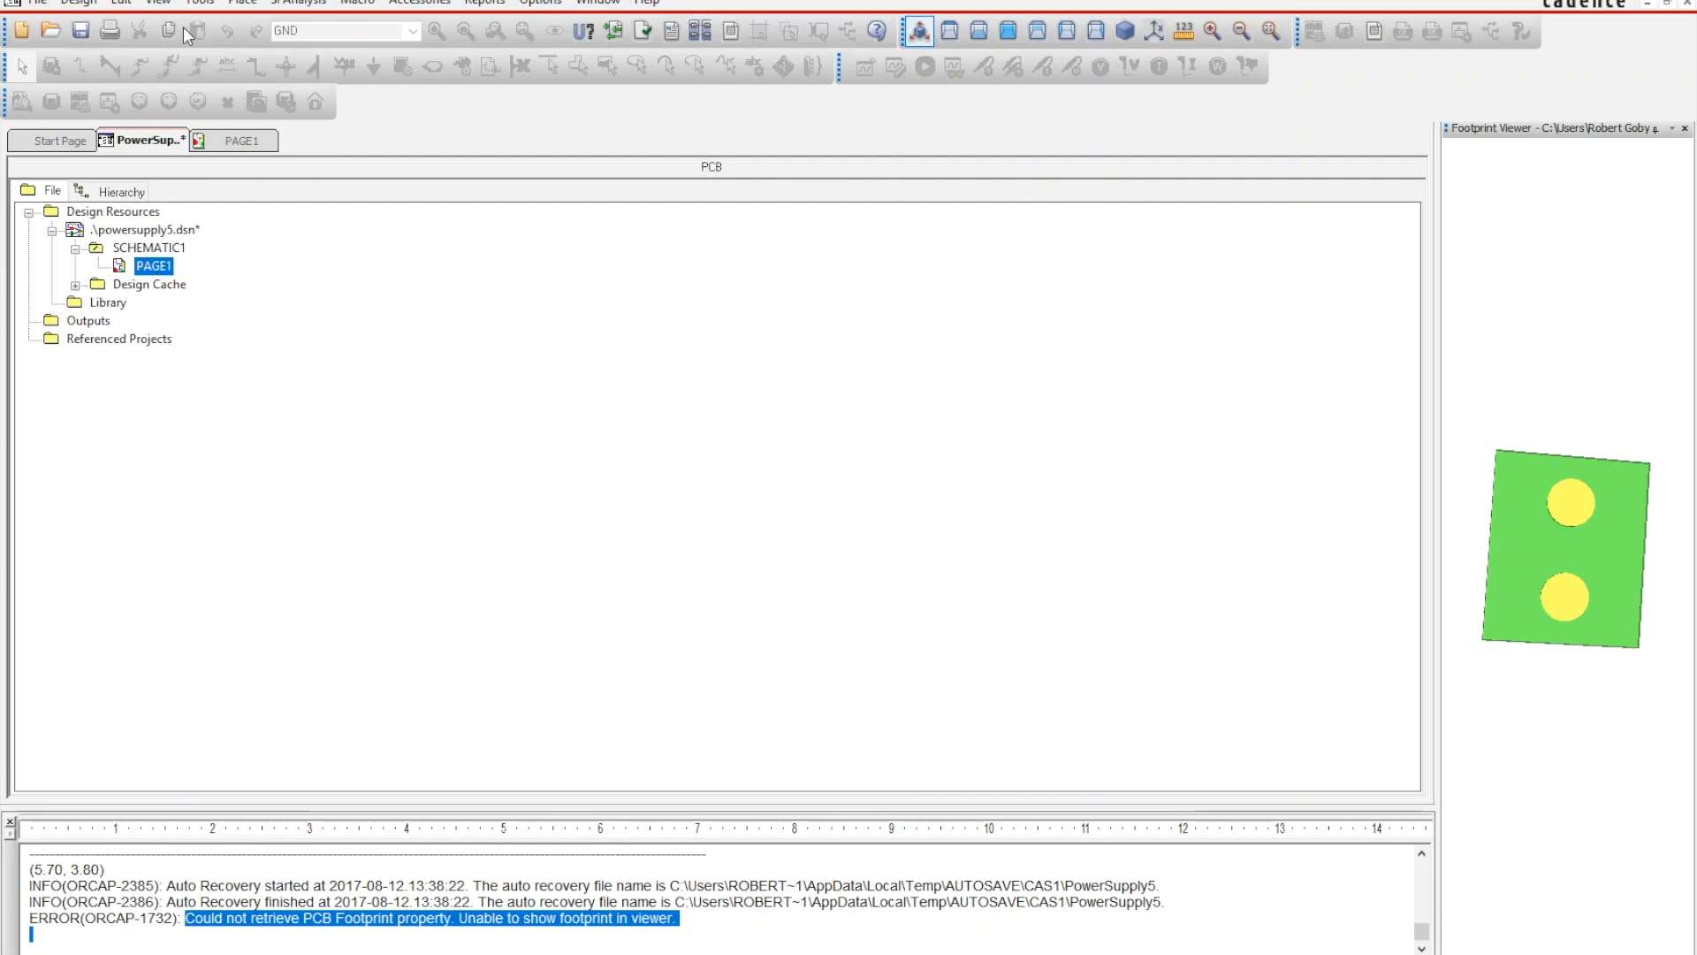
- Run Design Rules Check on the whole design, keeping the powersupply5.drc report path
left_click(200, 1)
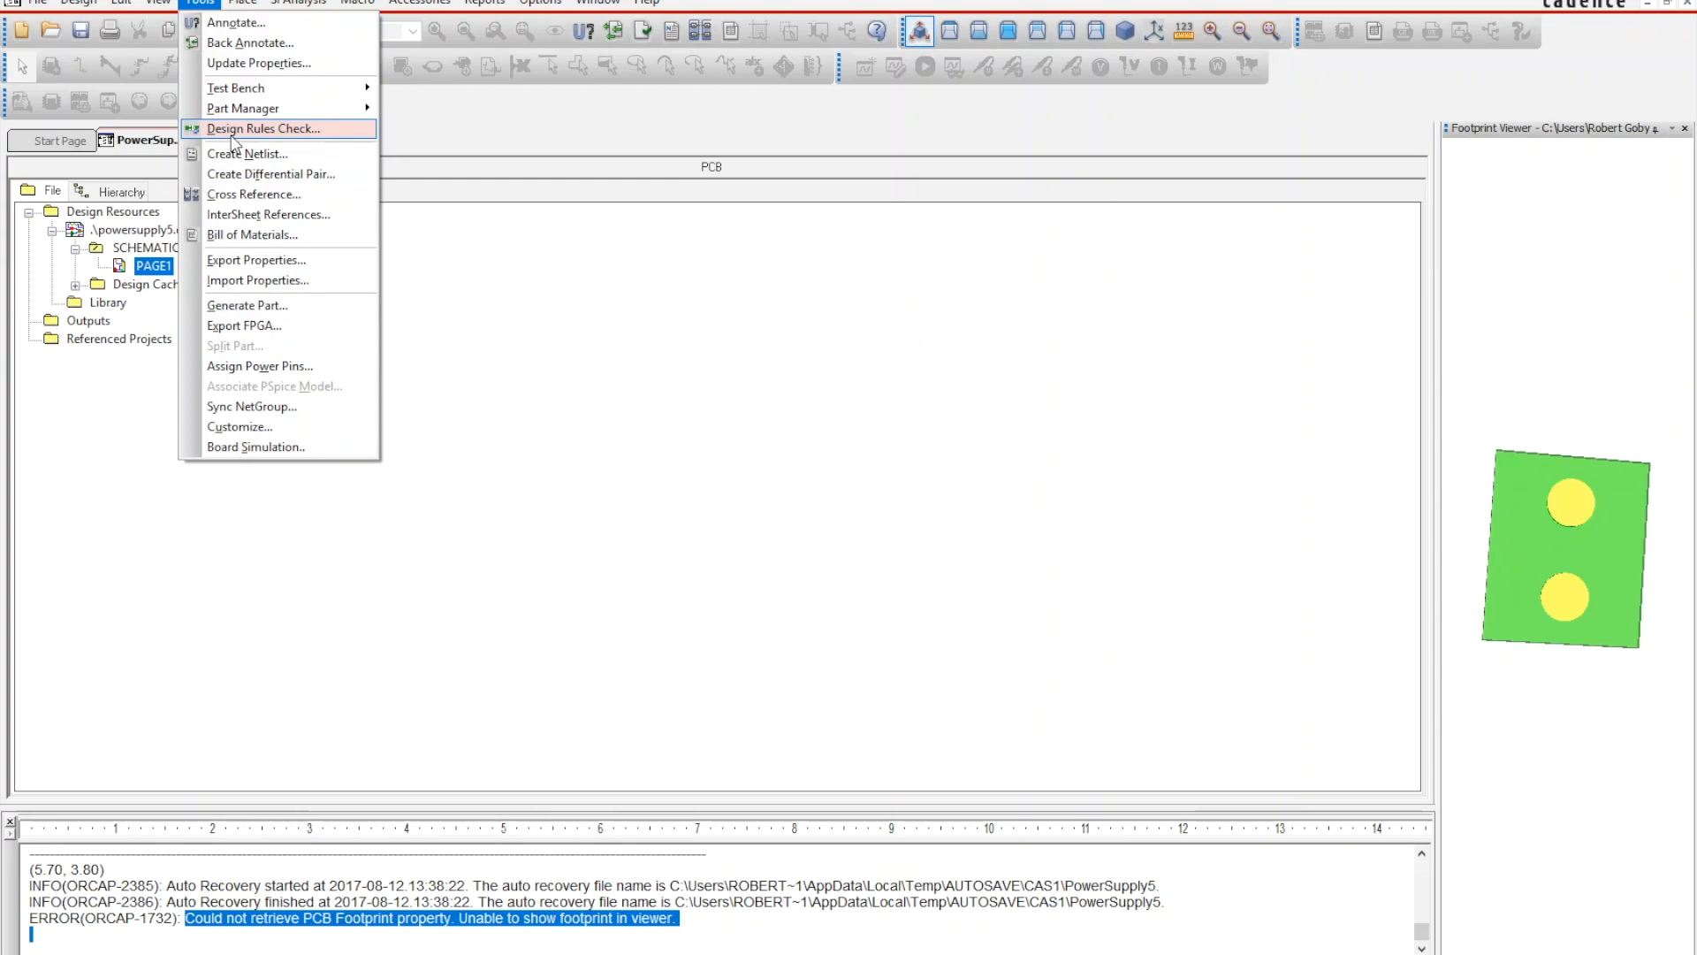
left_click(262, 129)
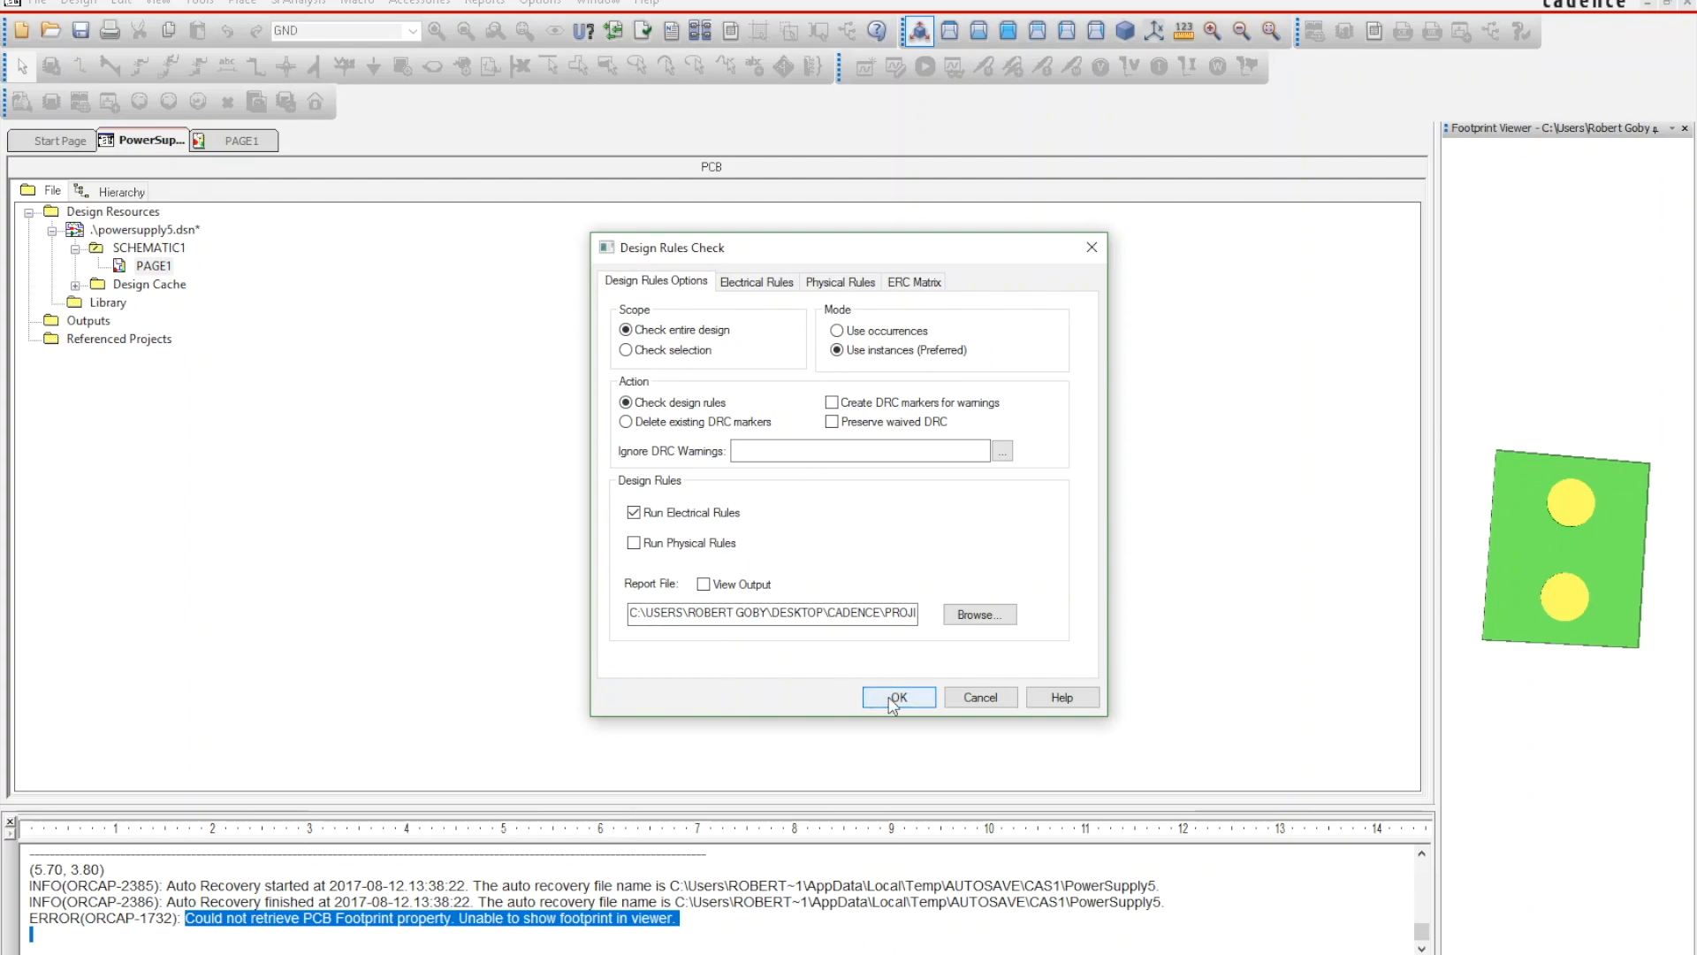
mouse_move(890, 559)
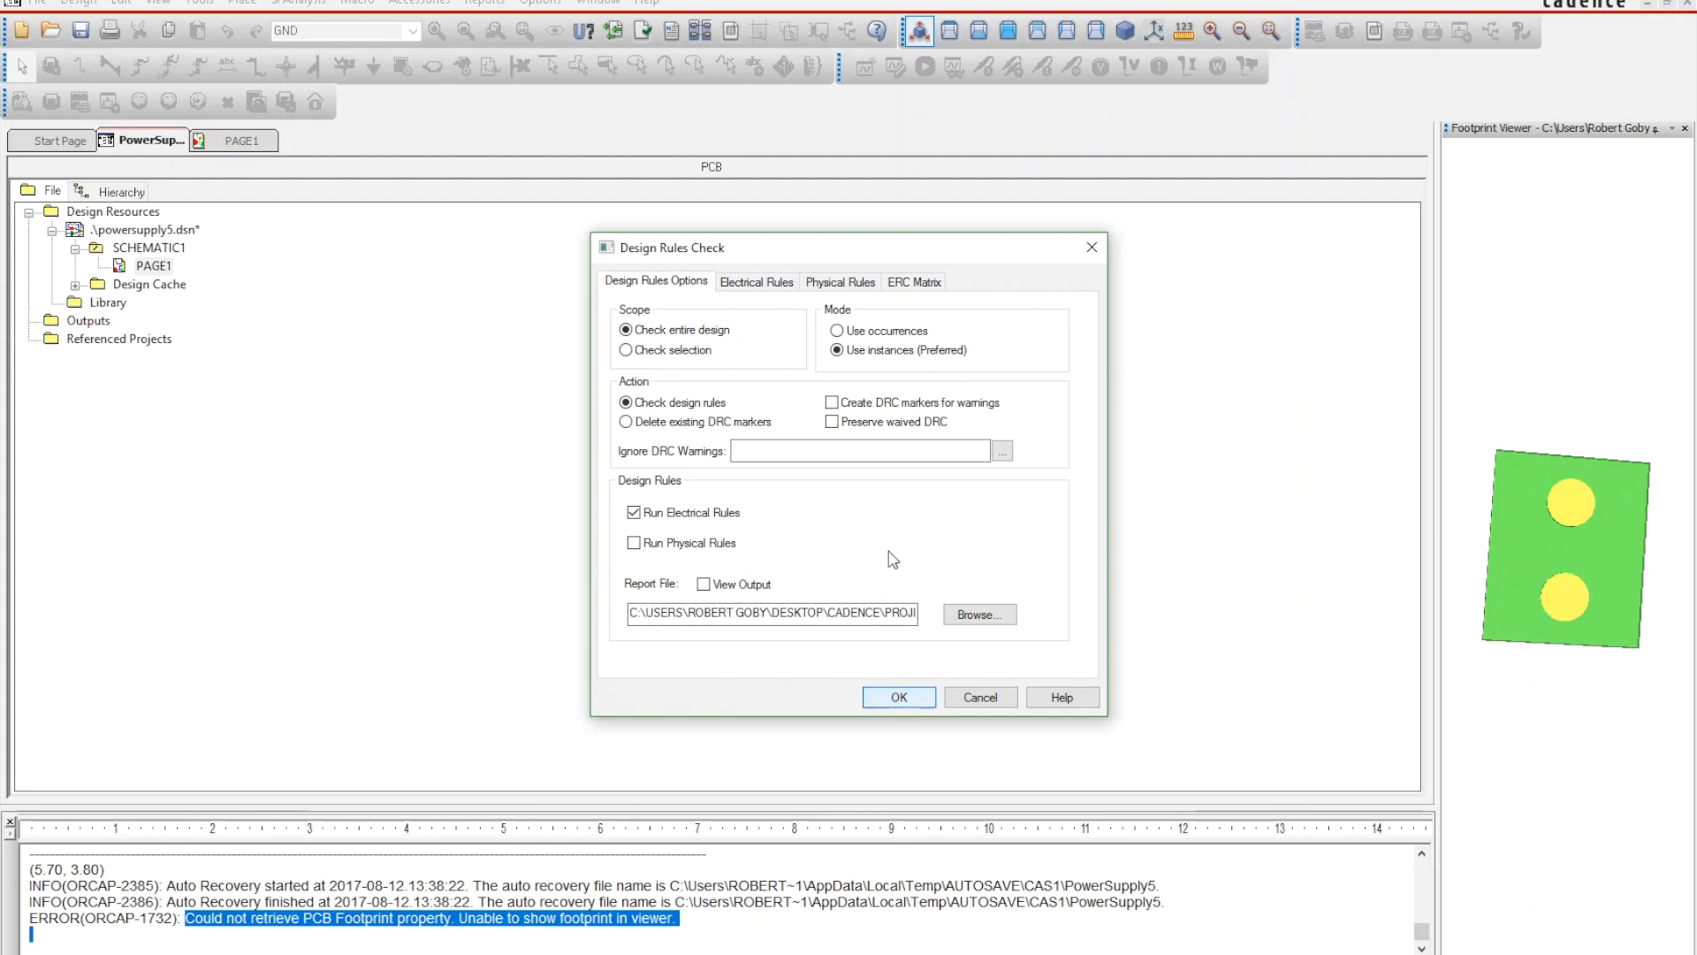
triple_click(769, 613)
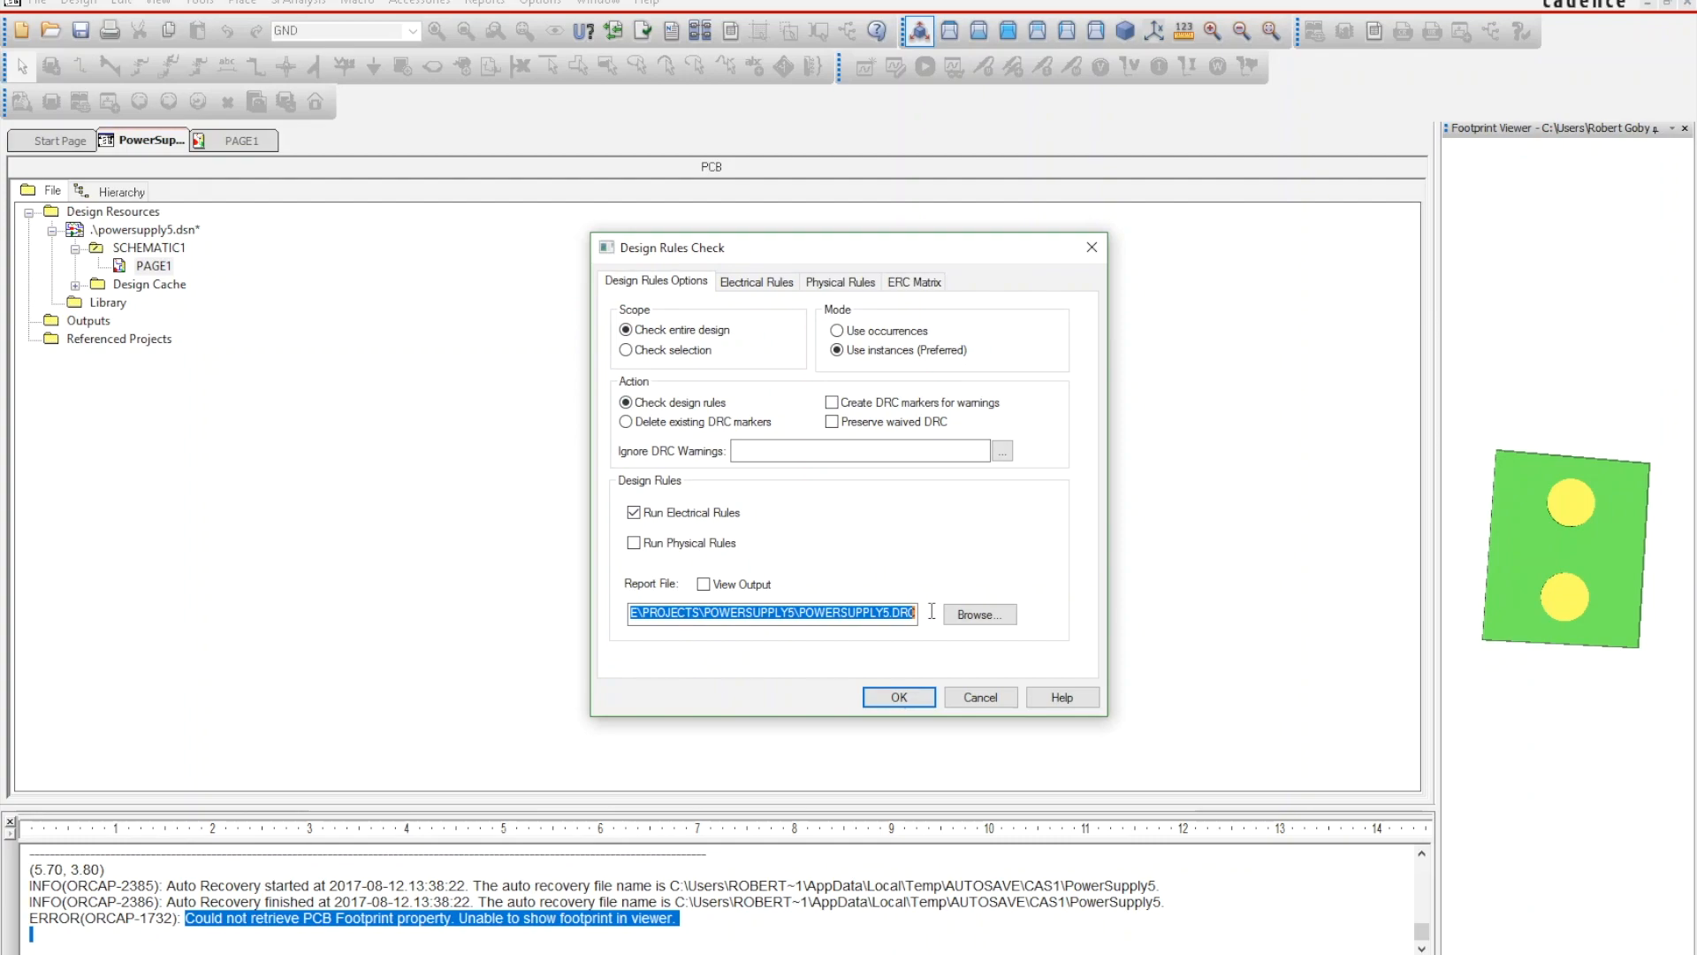
left_click(877, 614)
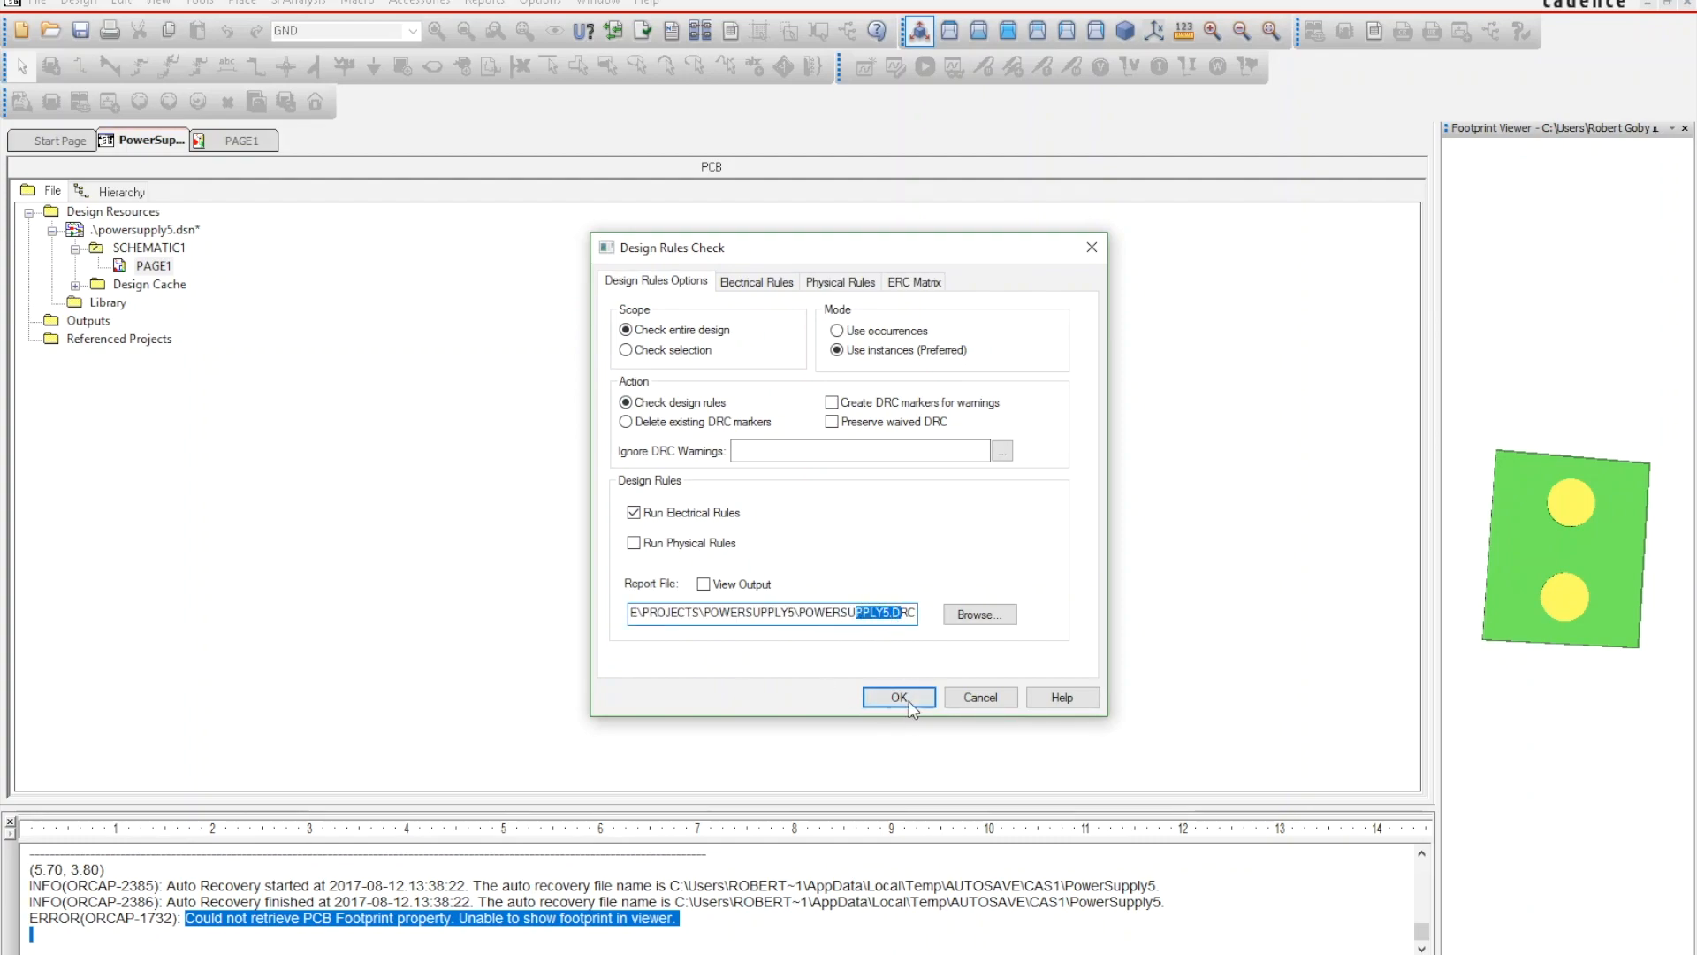
left_click(898, 697)
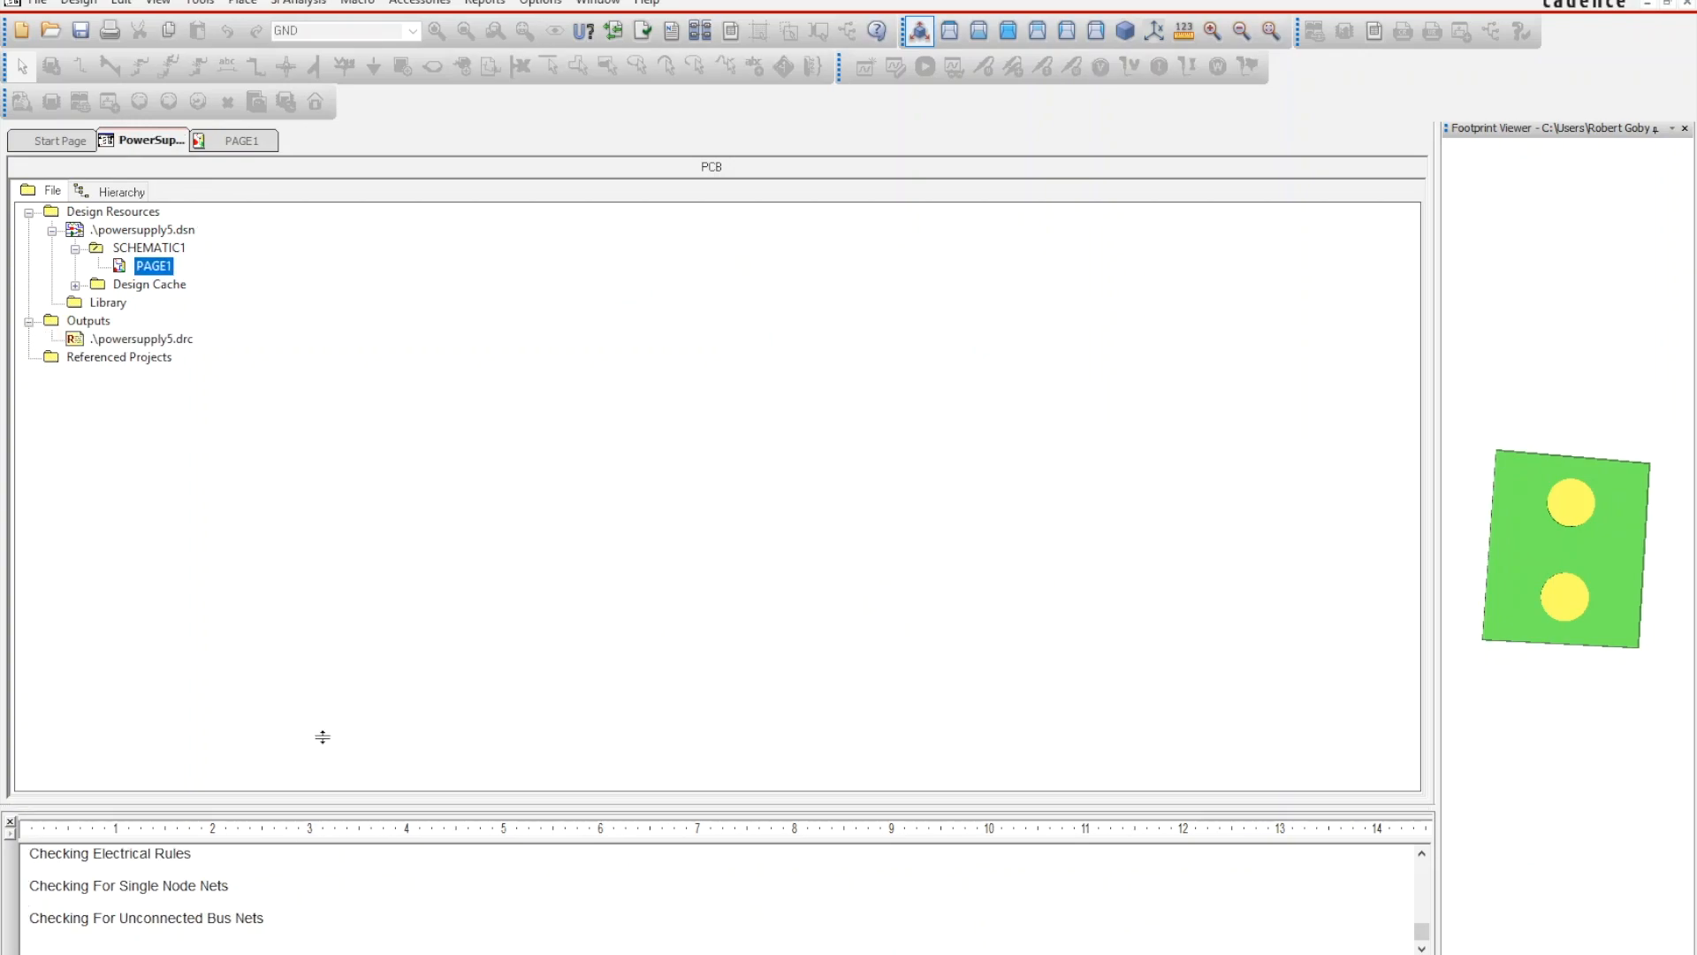
scroll("up", 3)
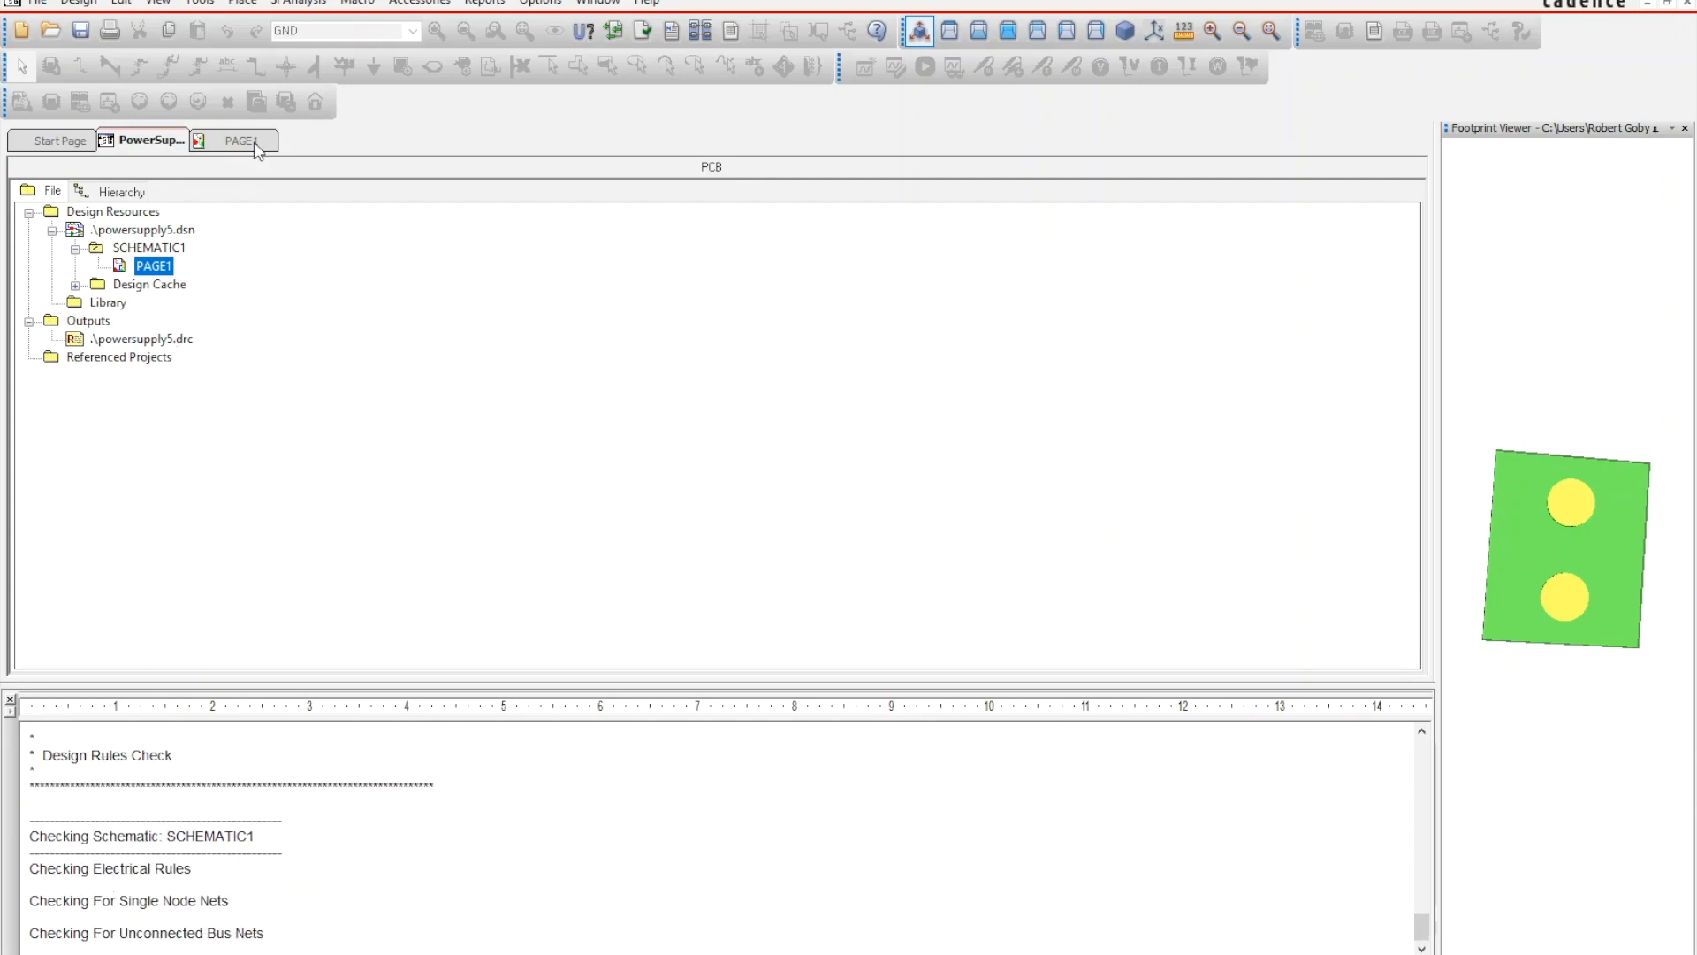
left_click(240, 140)
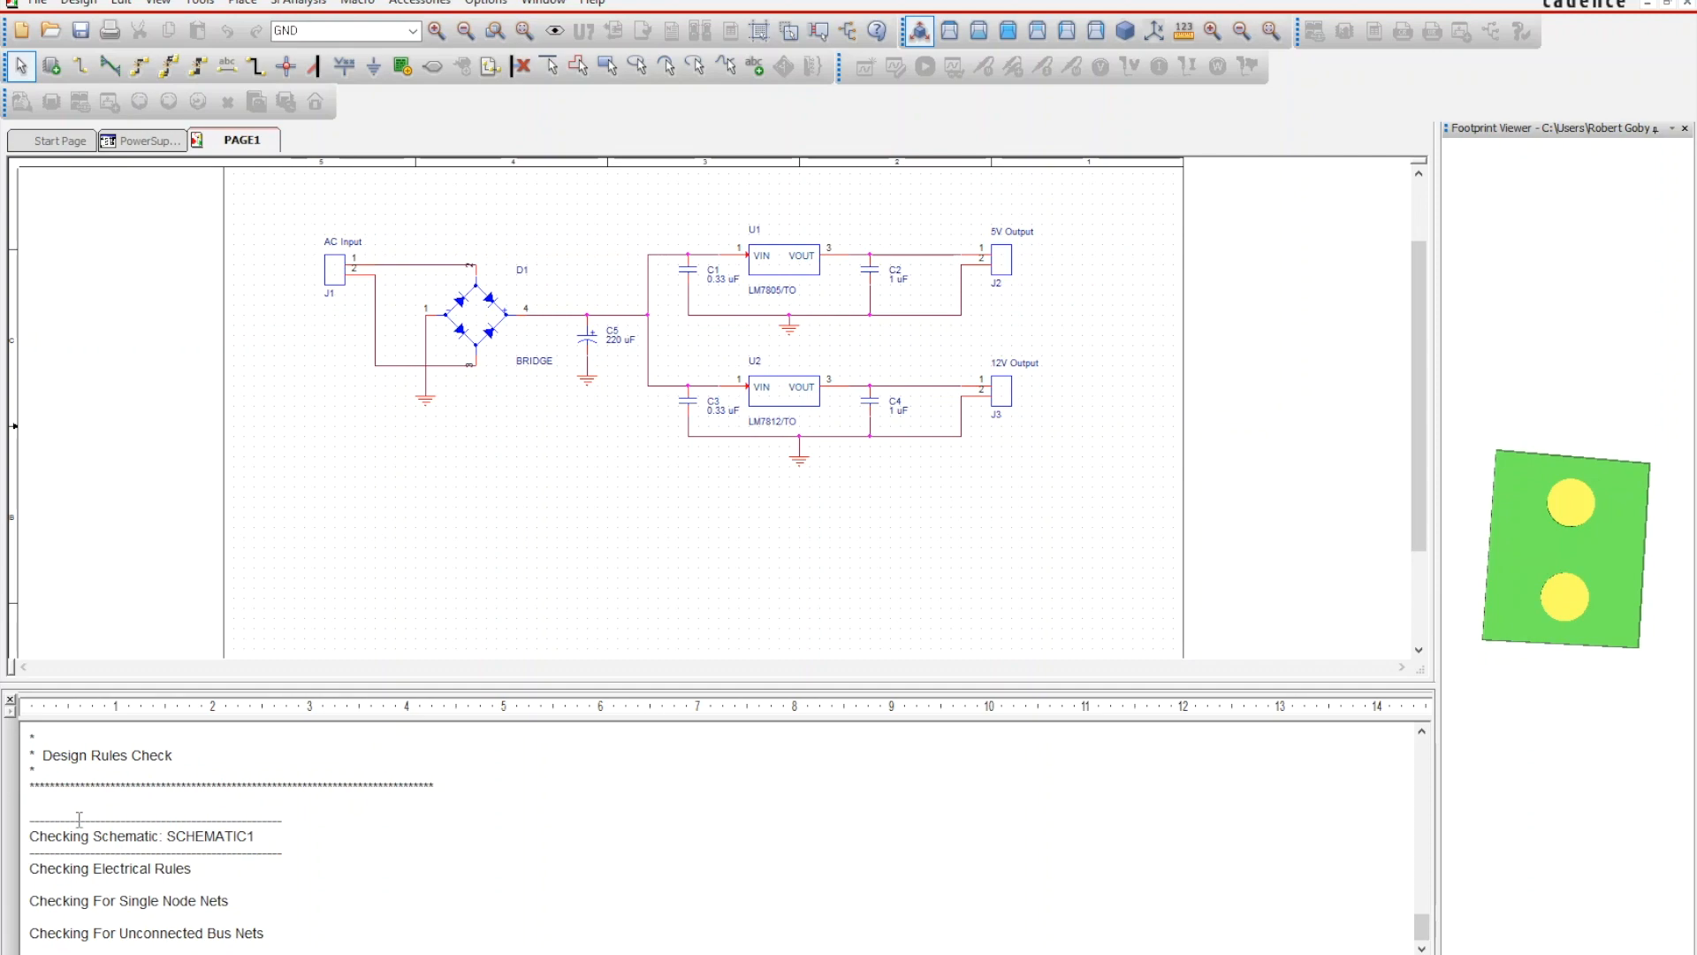
mouse_move(472, 389)
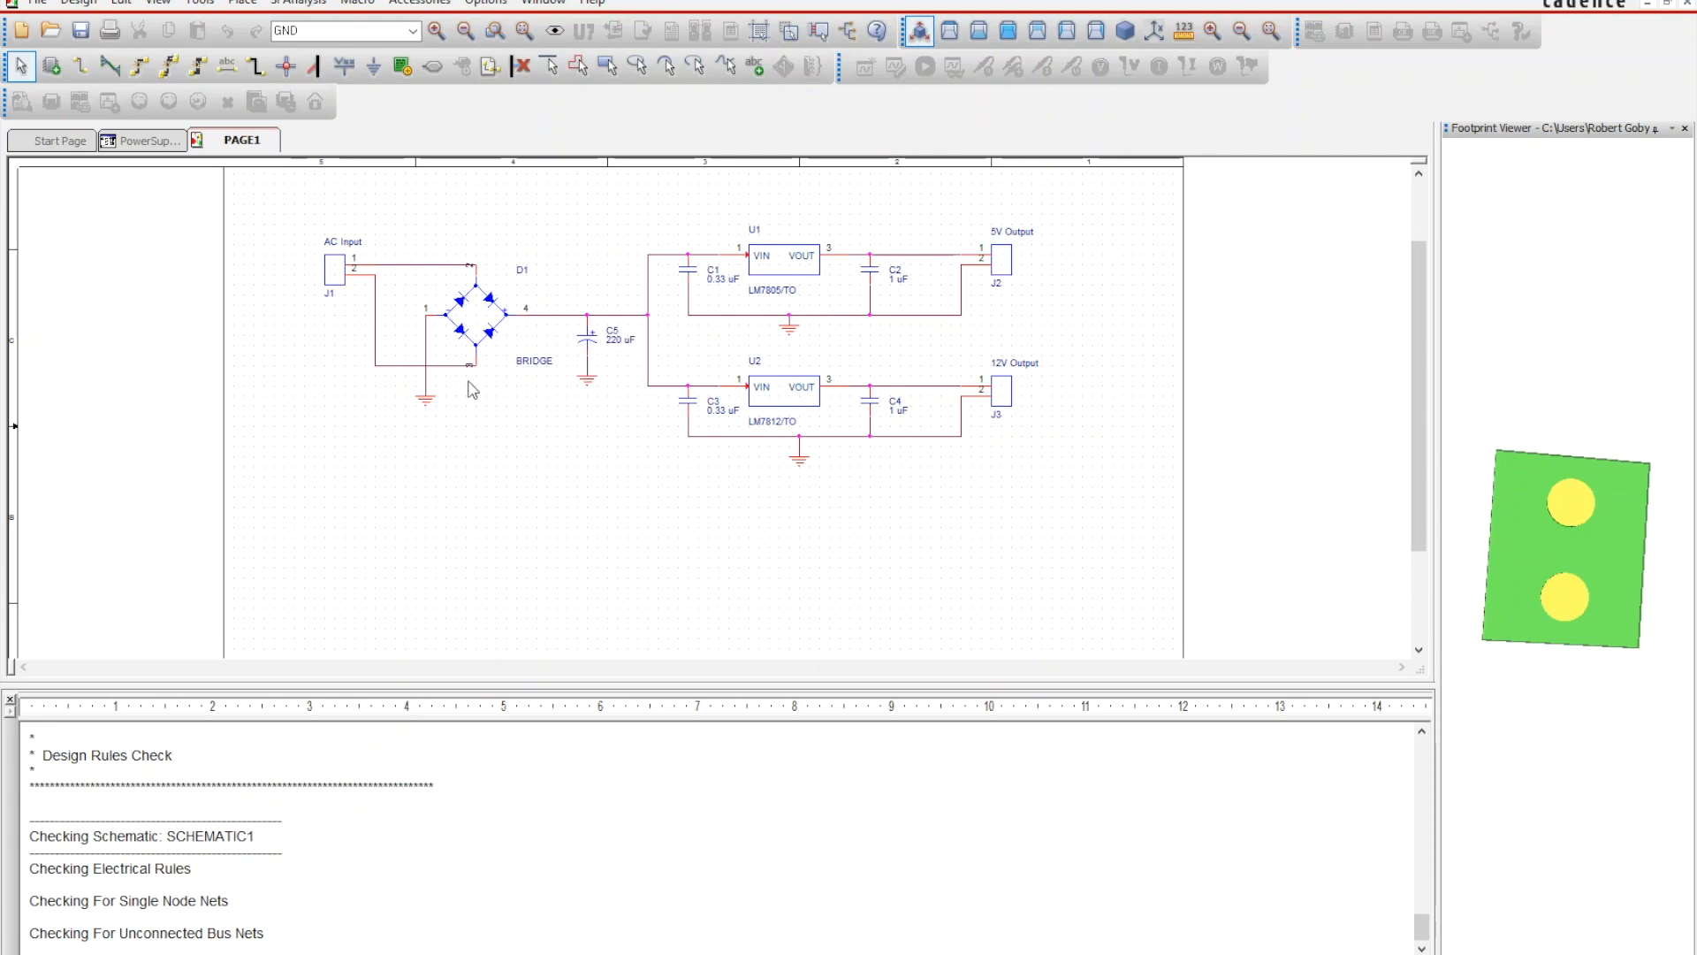
mouse_move(674, 398)
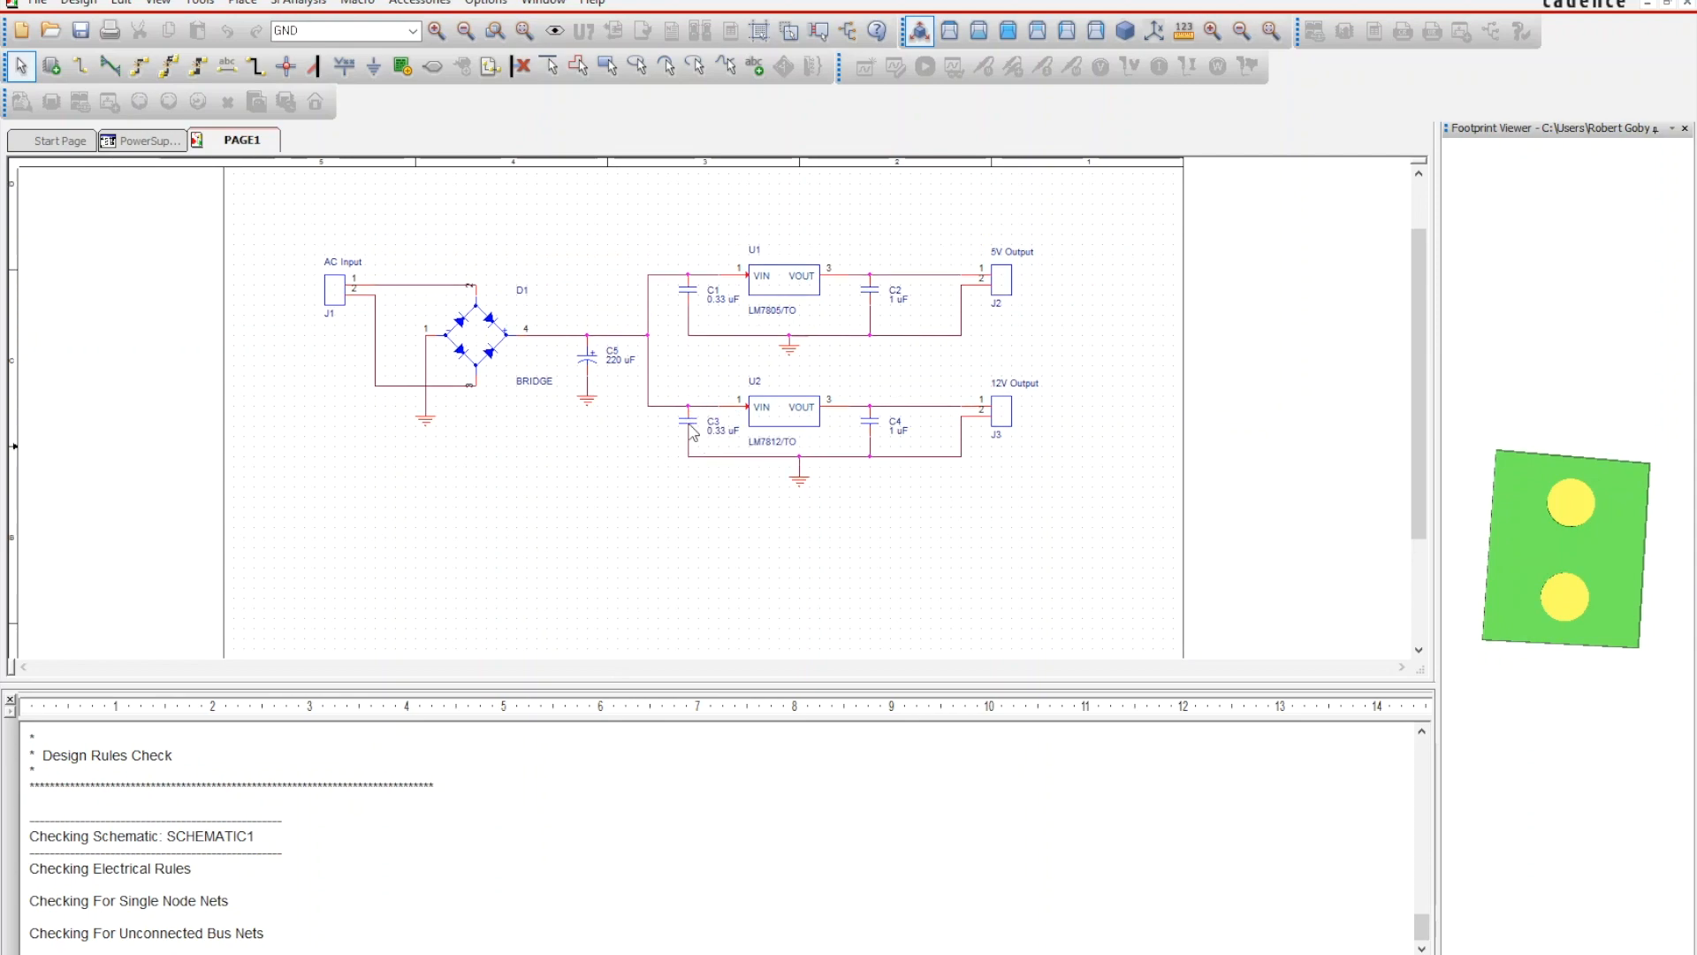
mouse_move(736, 409)
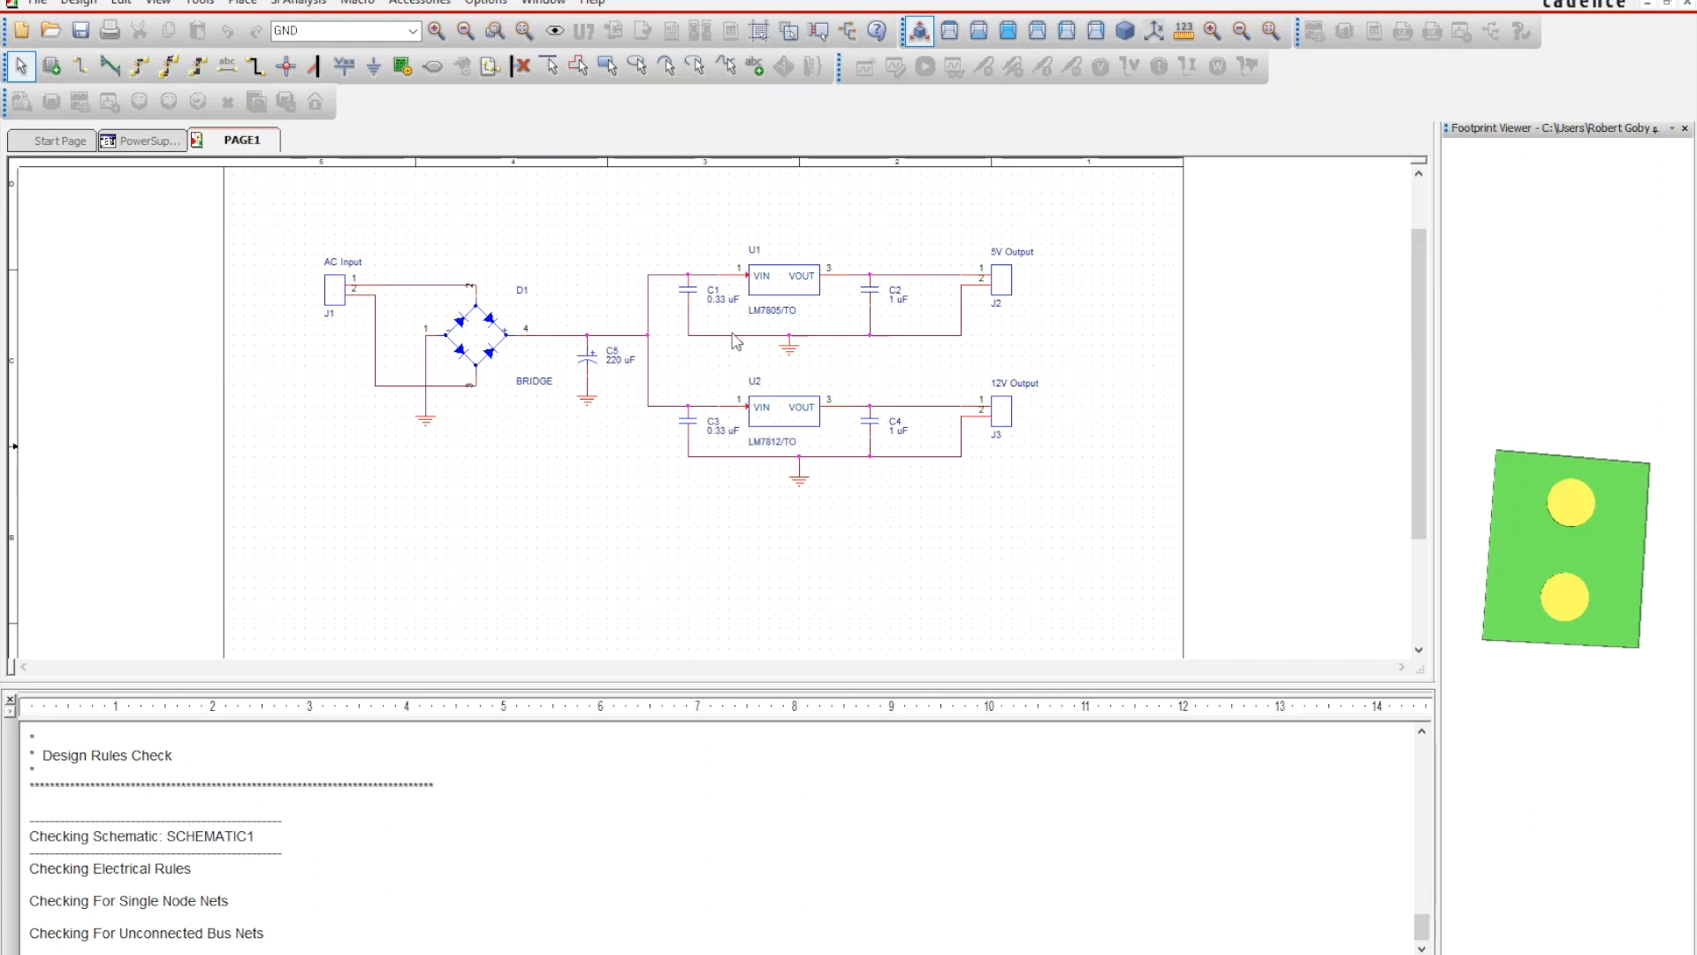
left_click(782, 409)
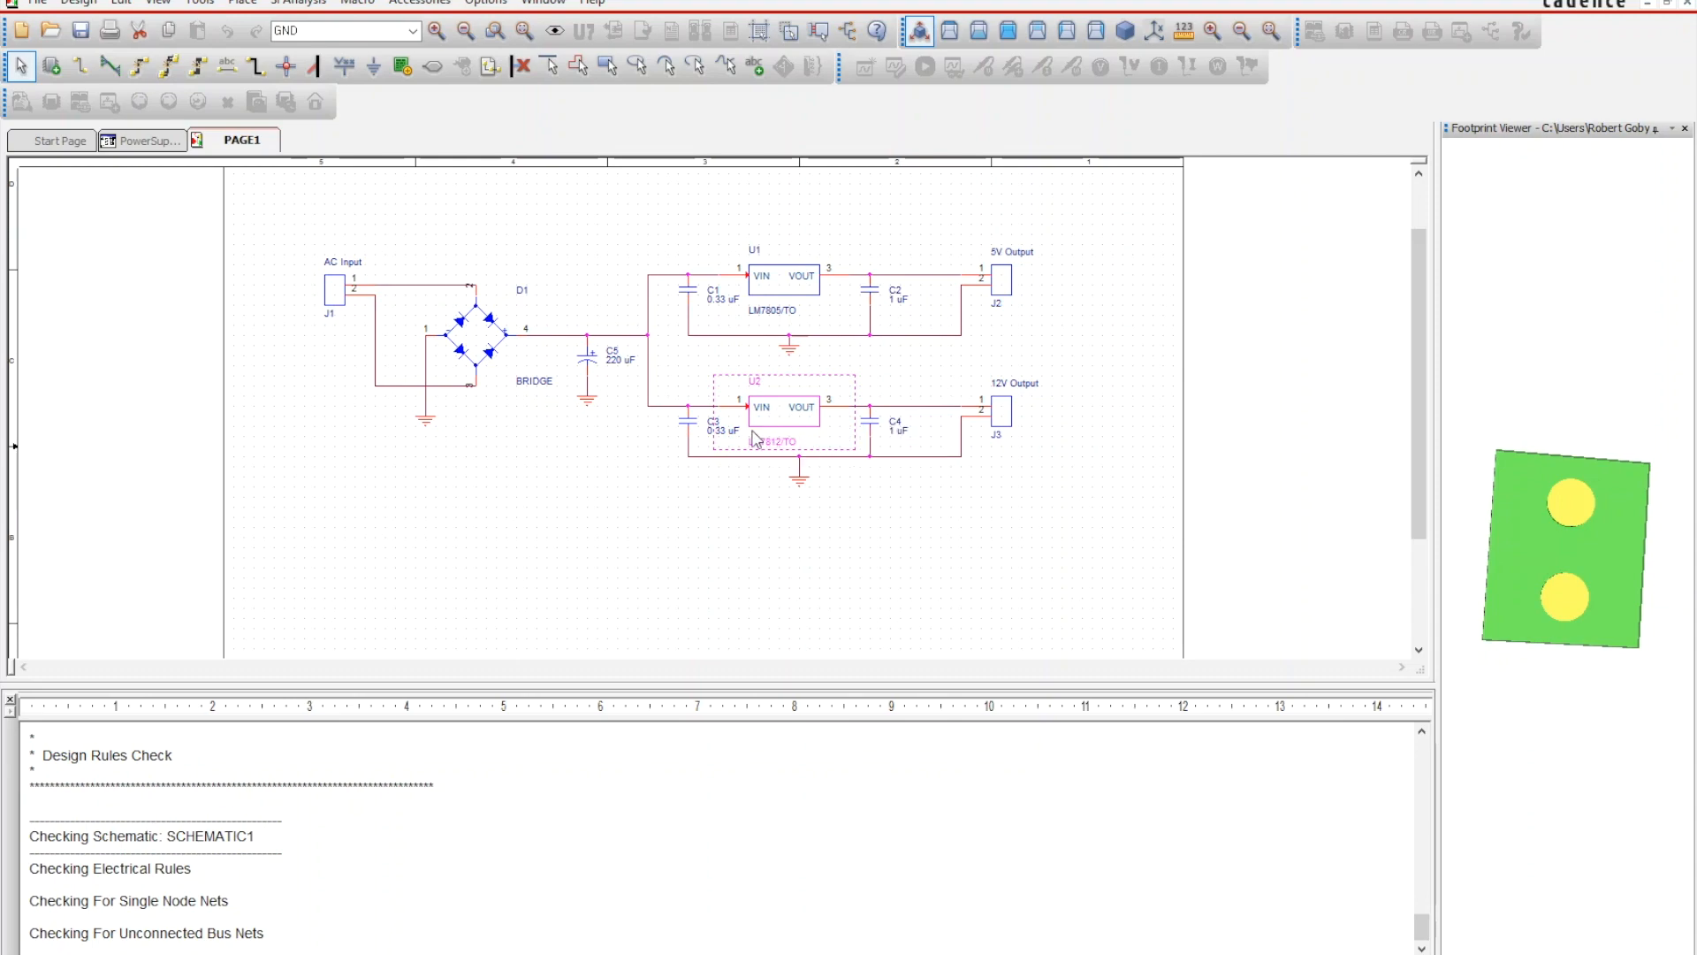
mouse_move(755, 437)
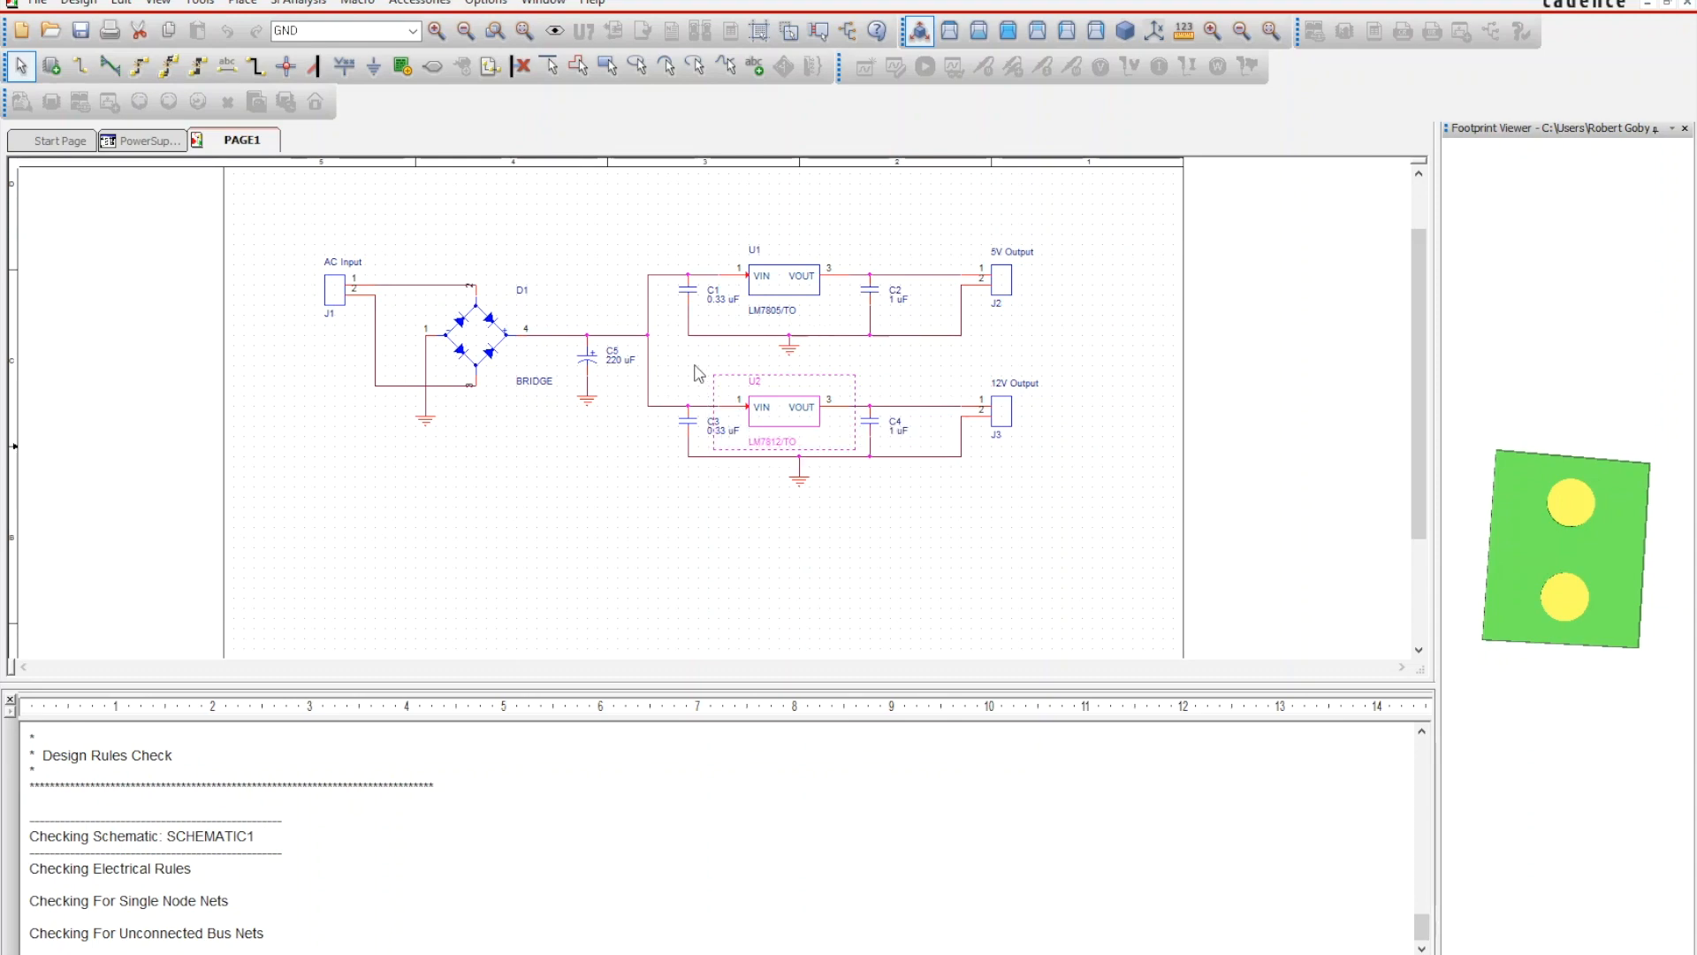
left_click(509, 149)
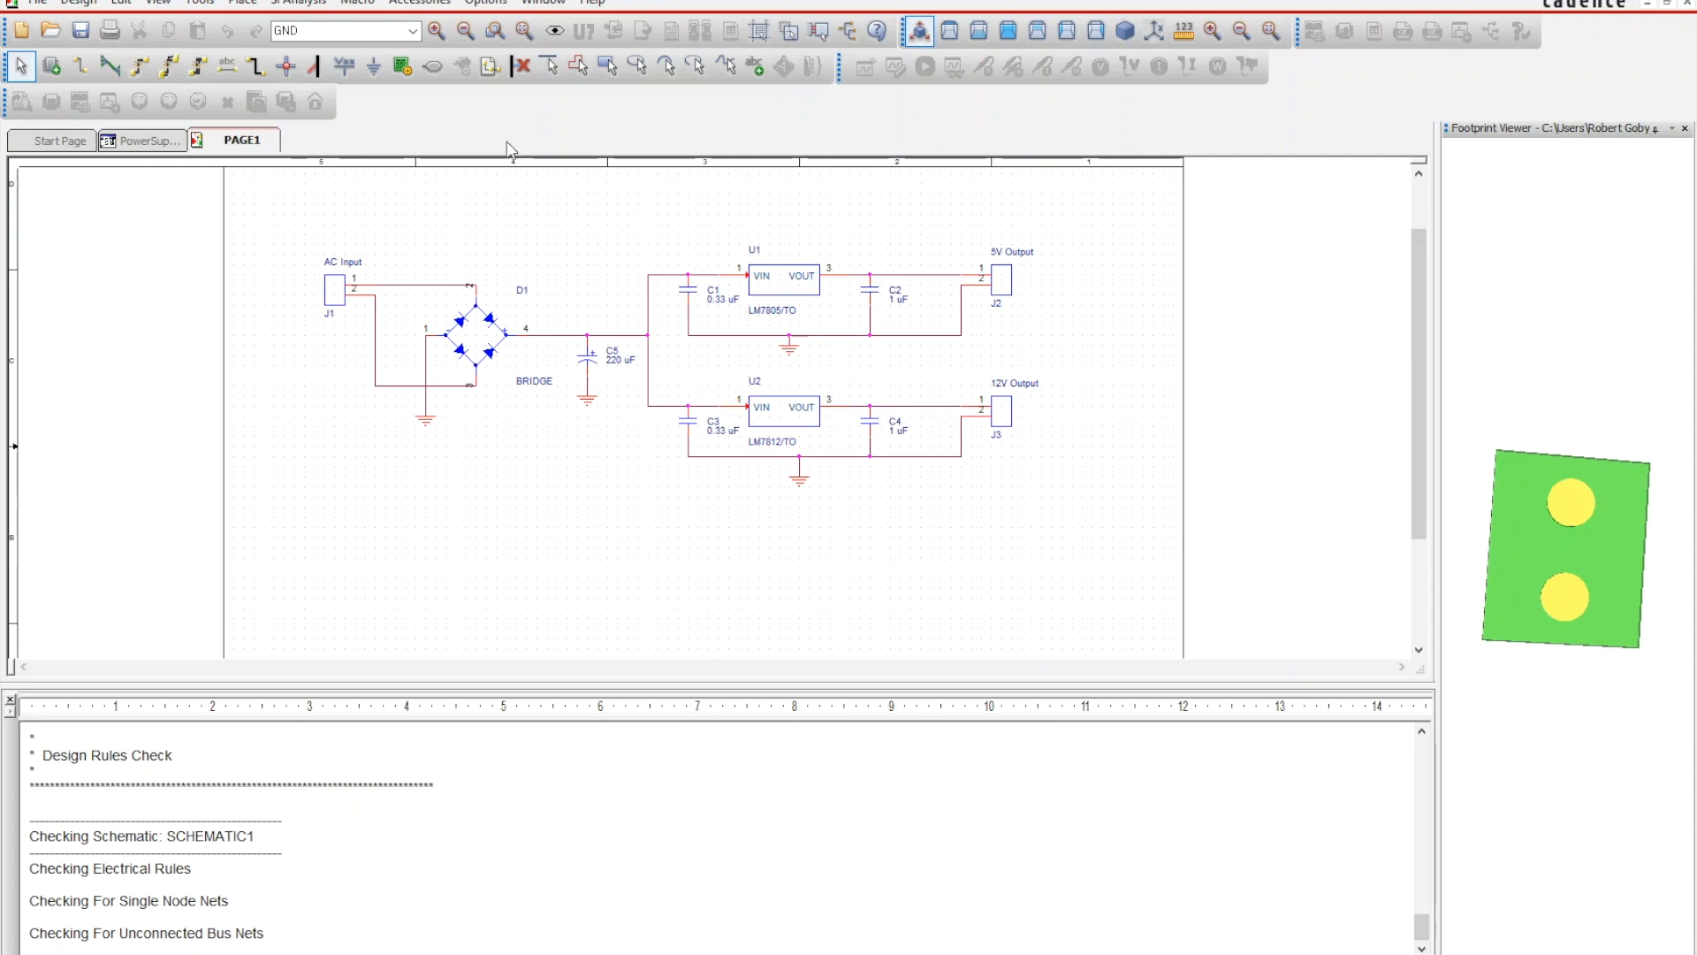
left_click(147, 140)
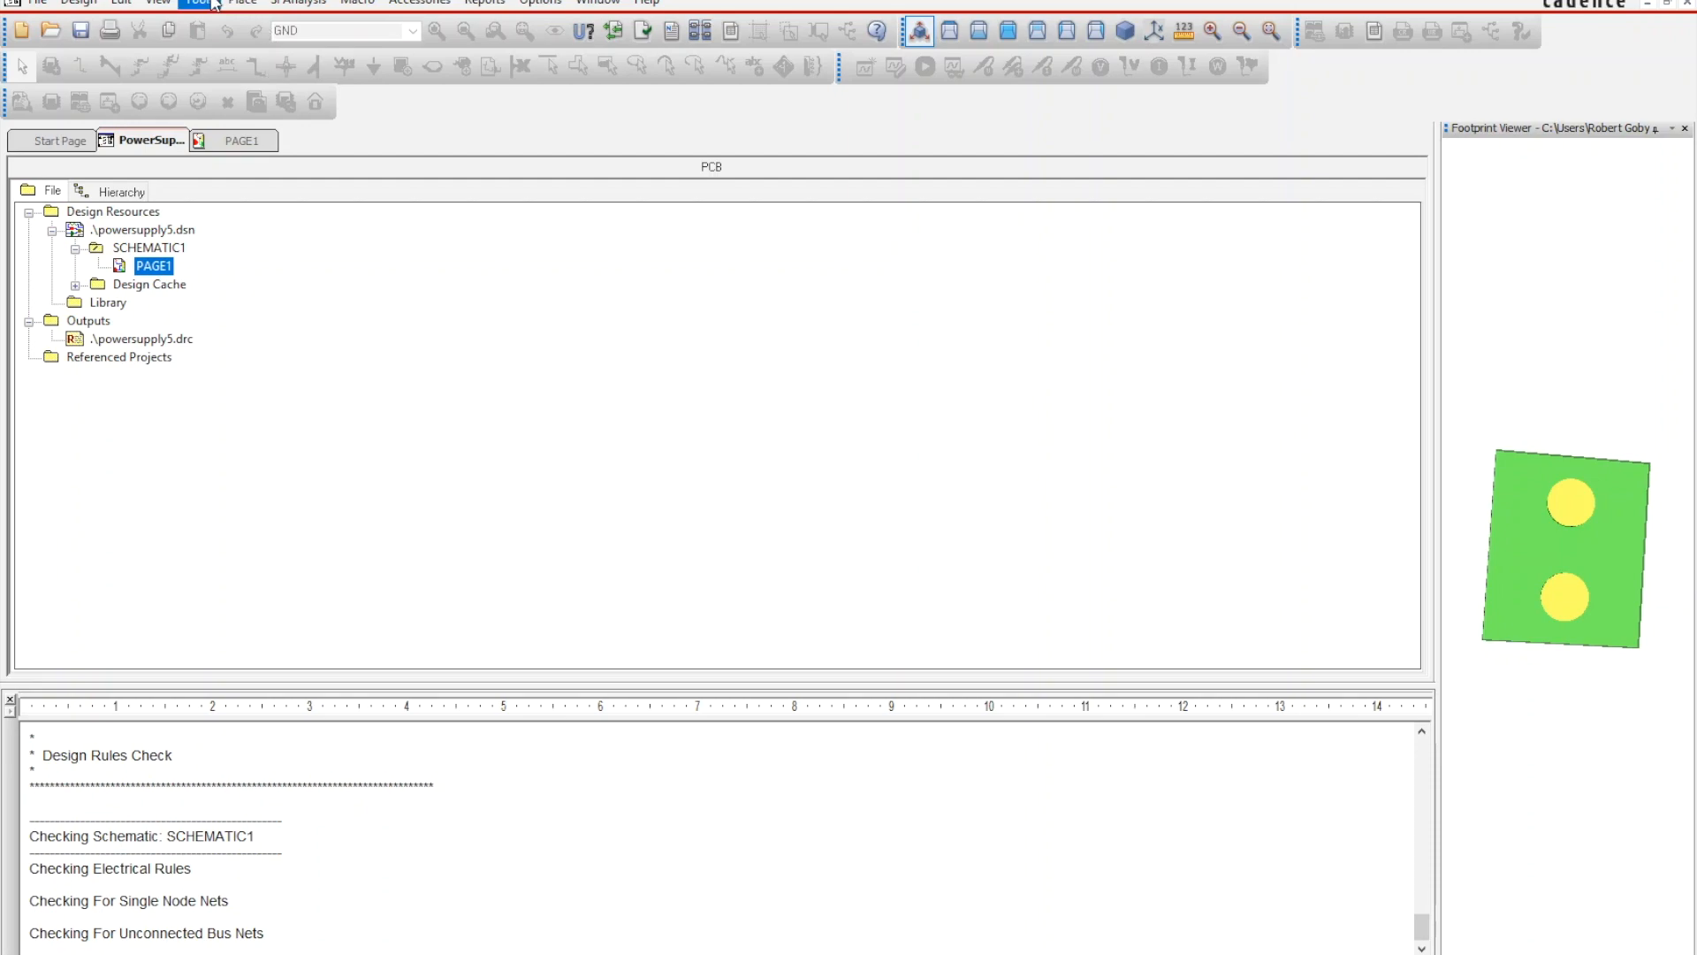
- Bring up the Create Netlist dialog from the Tools menu
left_click(198, 2)
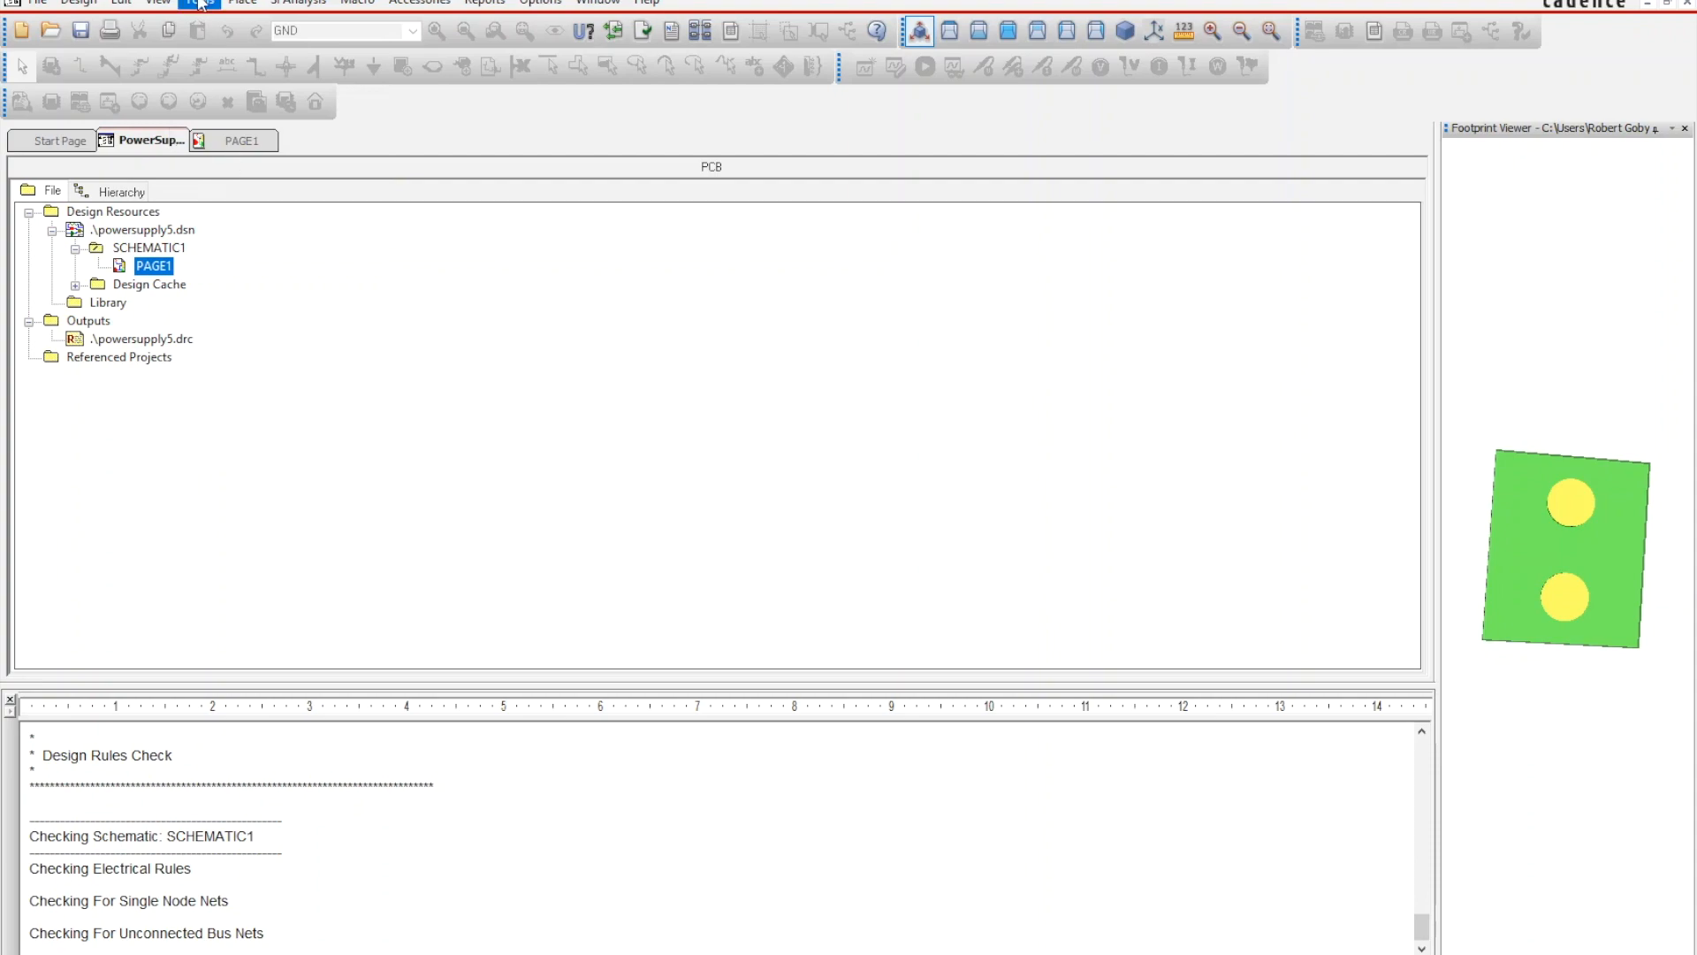
left_click(199, 2)
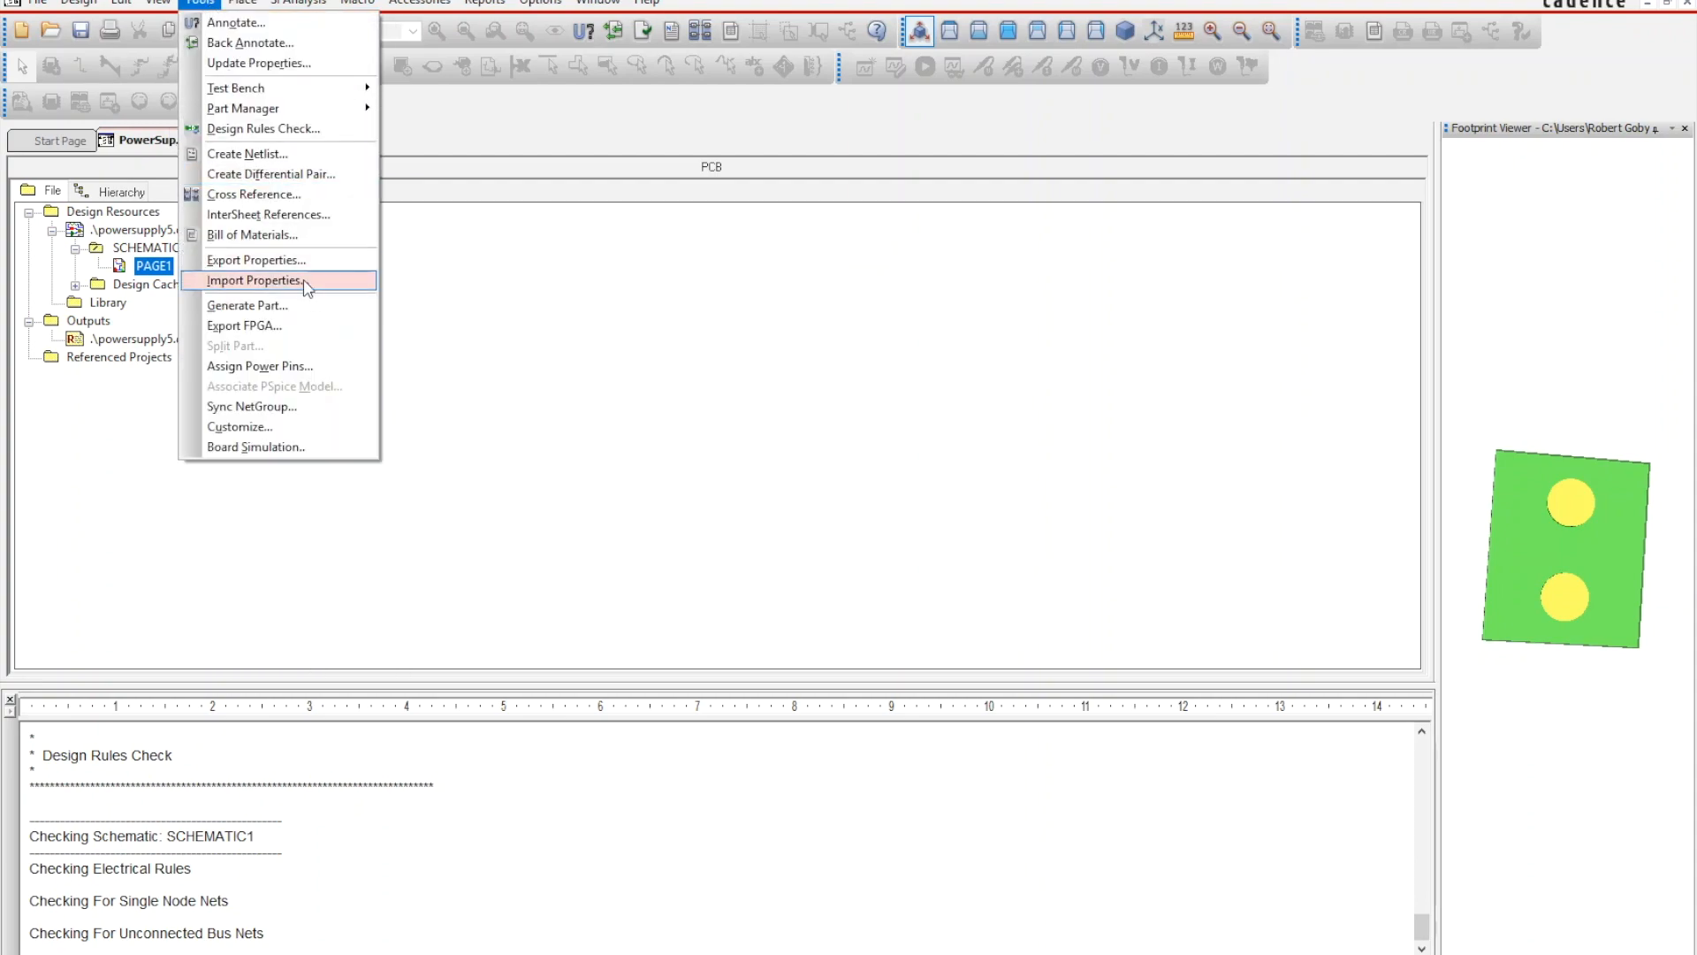
mouse_move(292, 152)
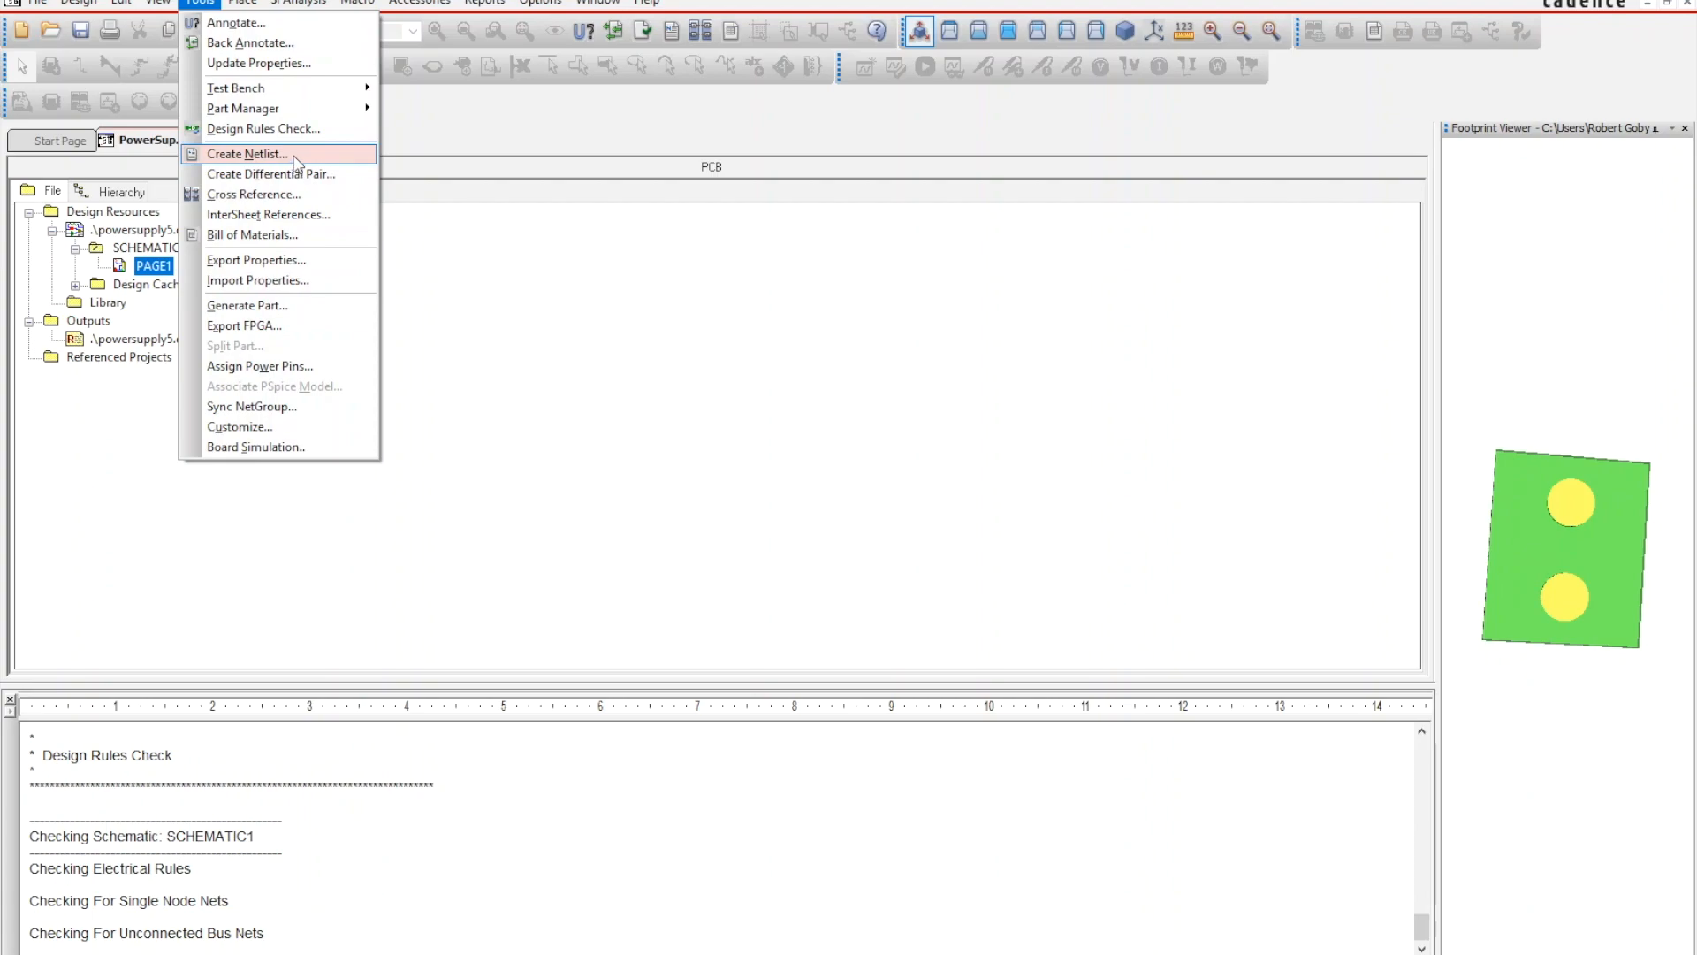
left_click(245, 153)
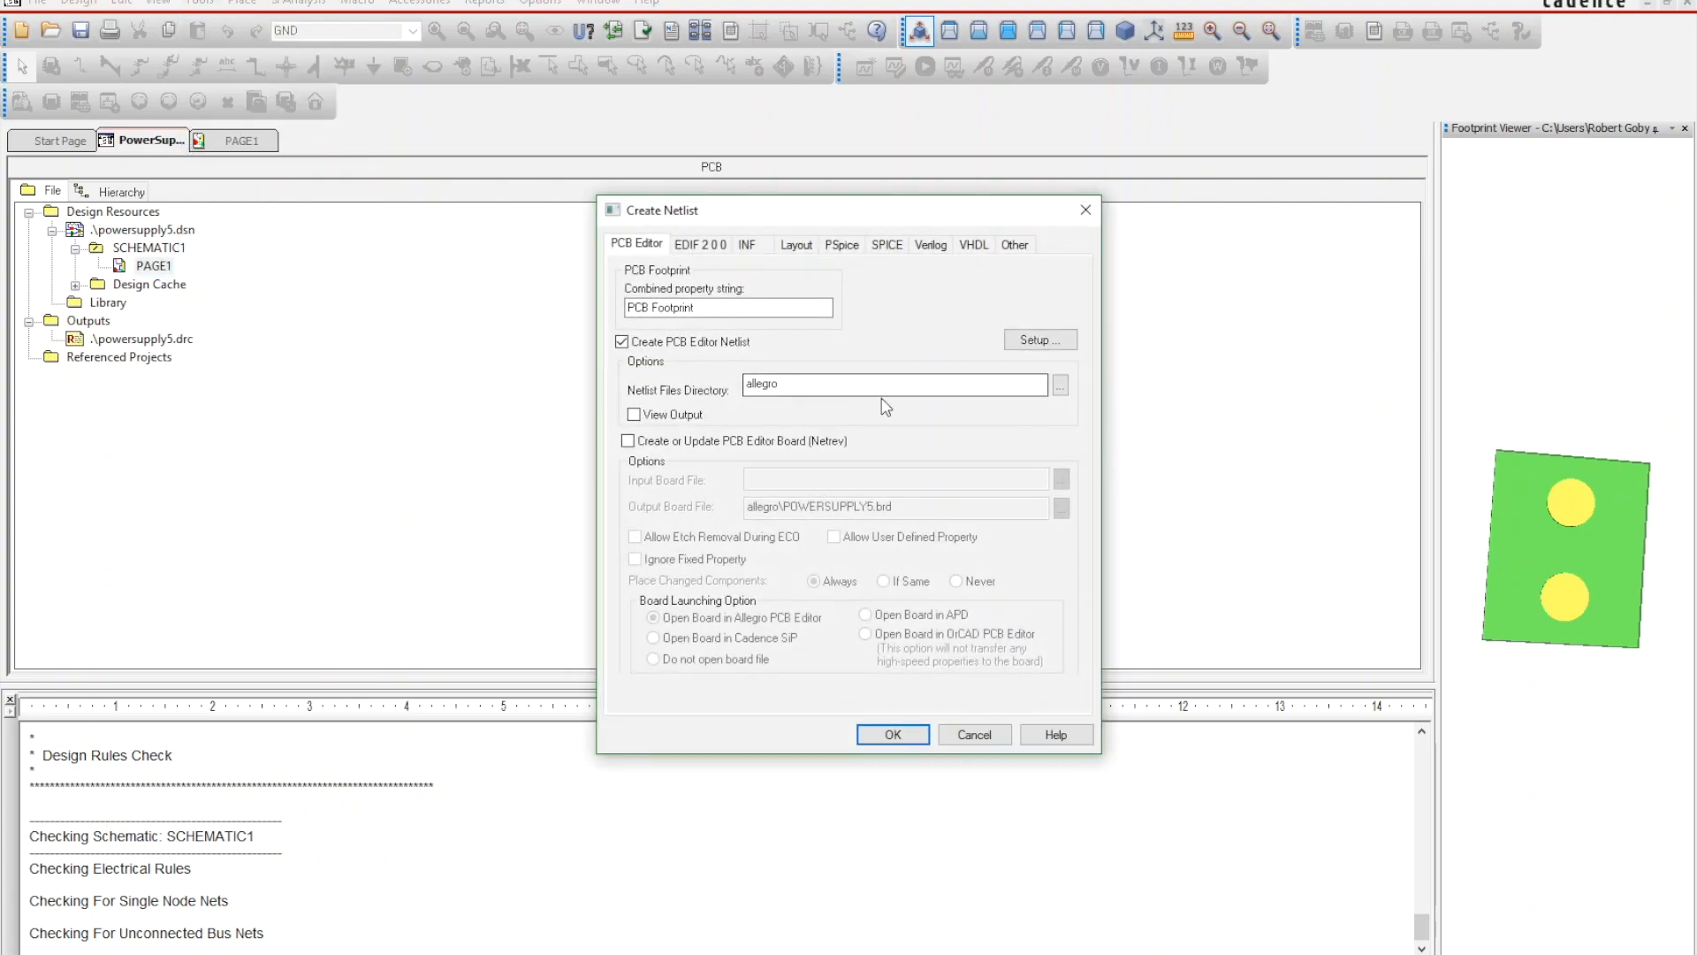
- Set the netlist files directory to the Projects\PowerSupply5 folder
left_click(1059, 383)
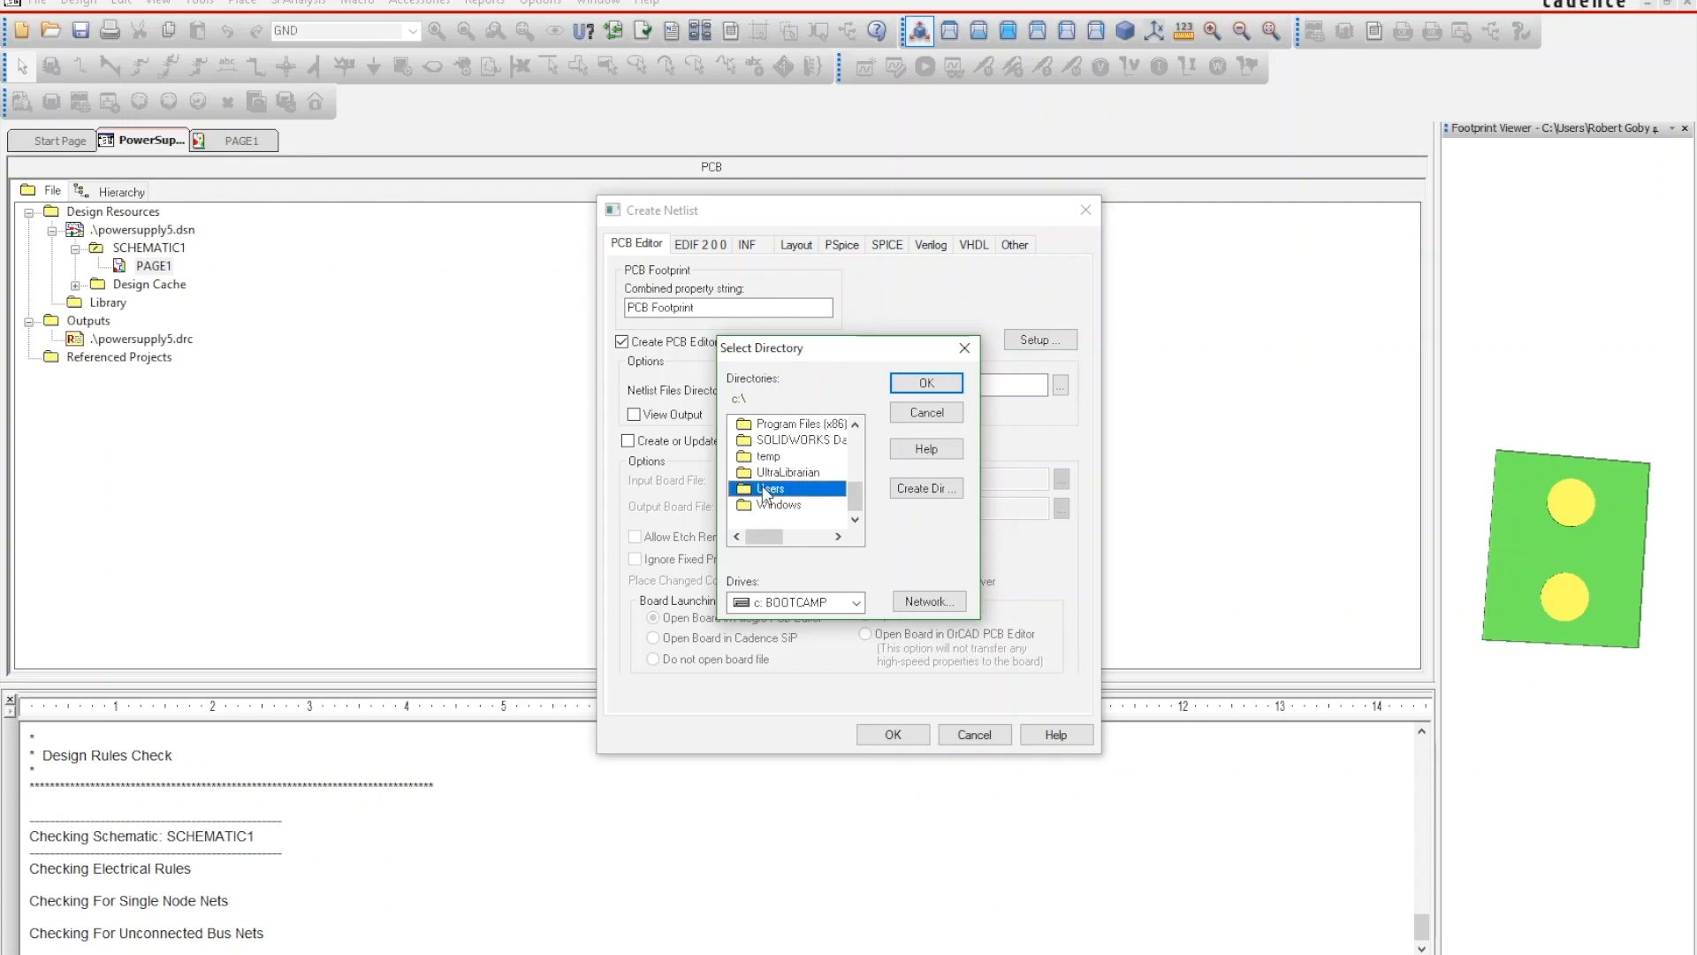
double_click(771, 488)
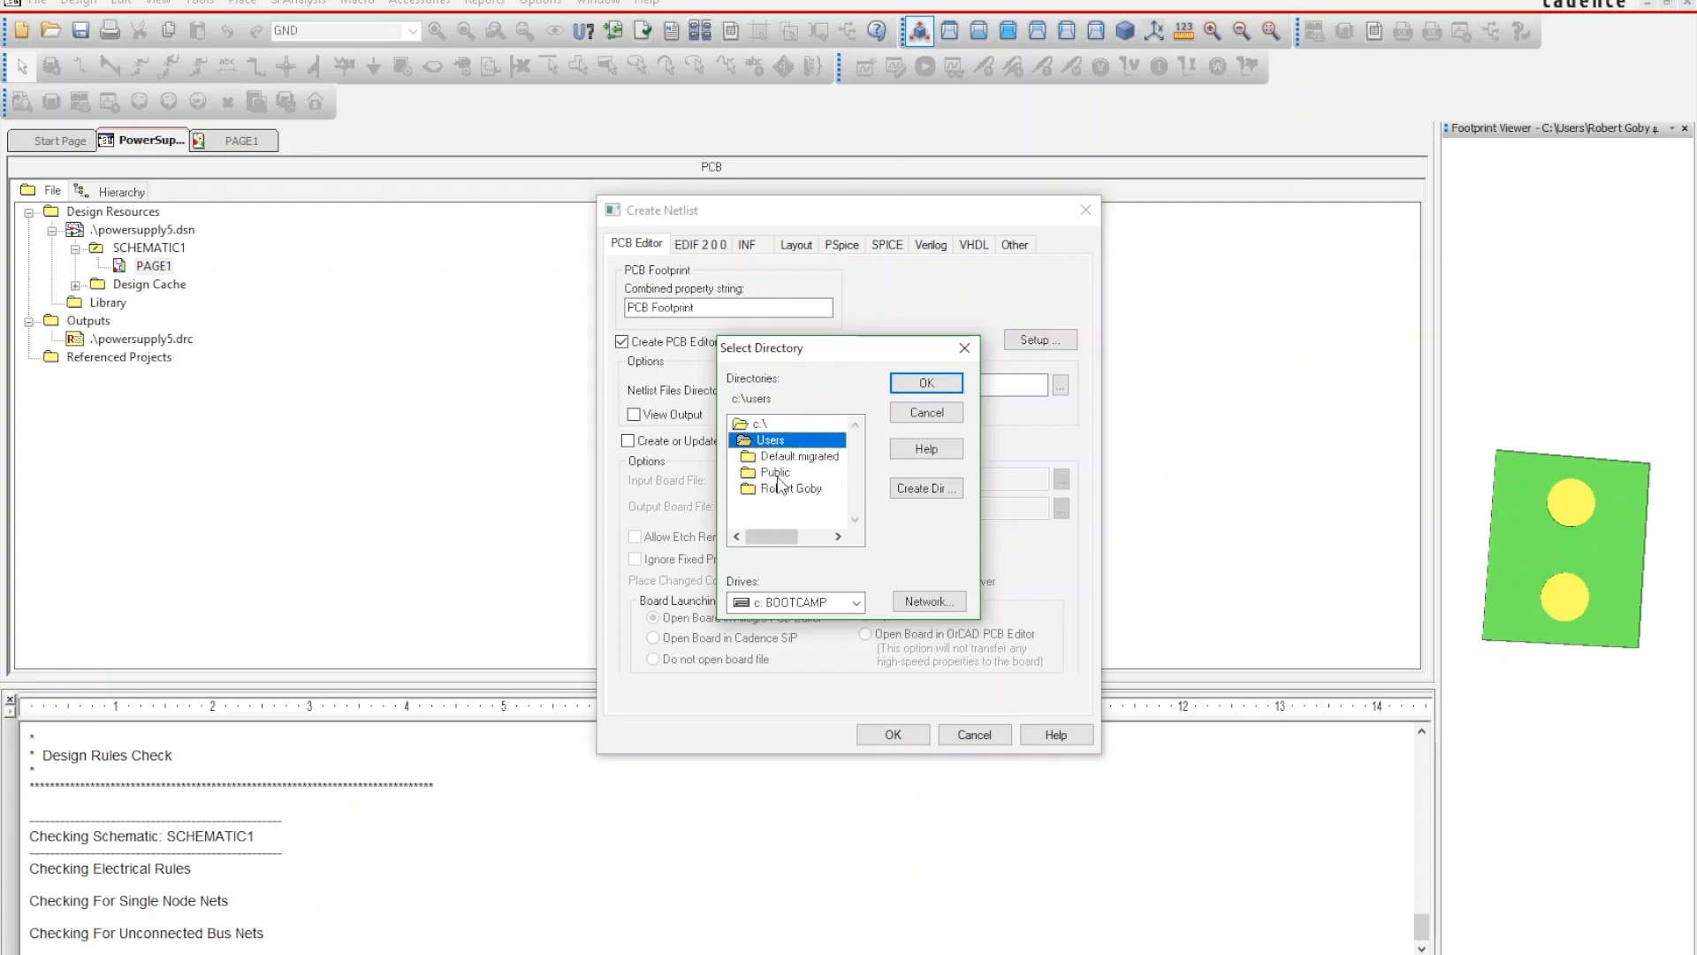
double_click(791, 488)
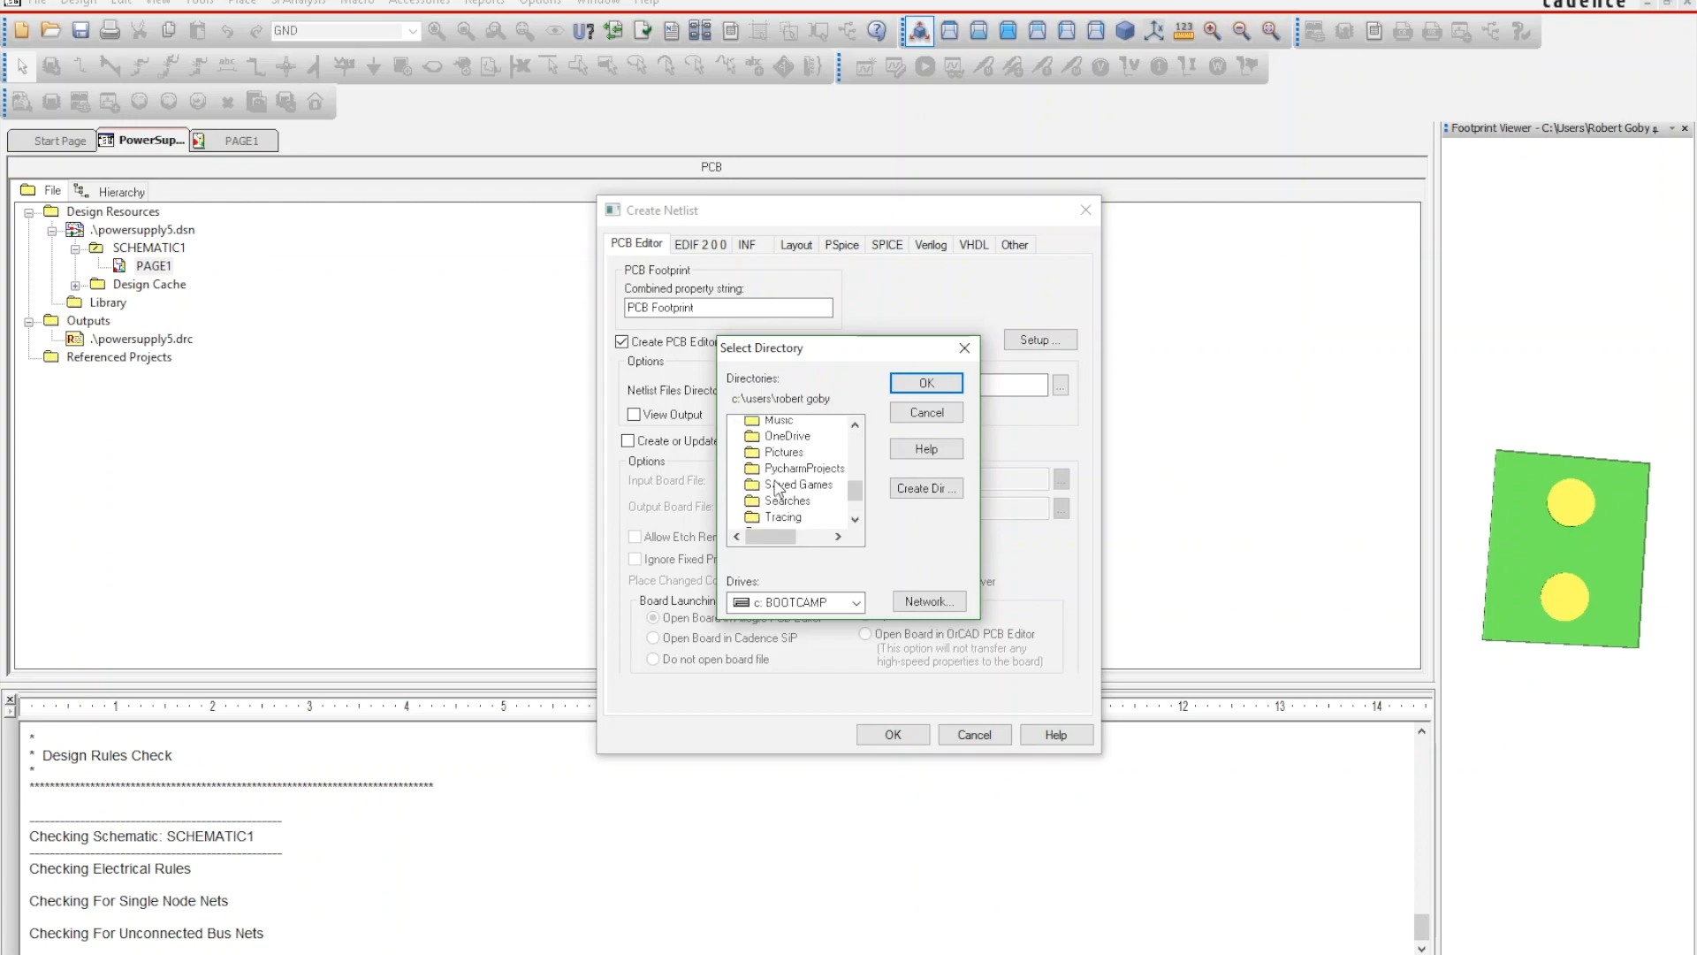
scroll("up", 3)
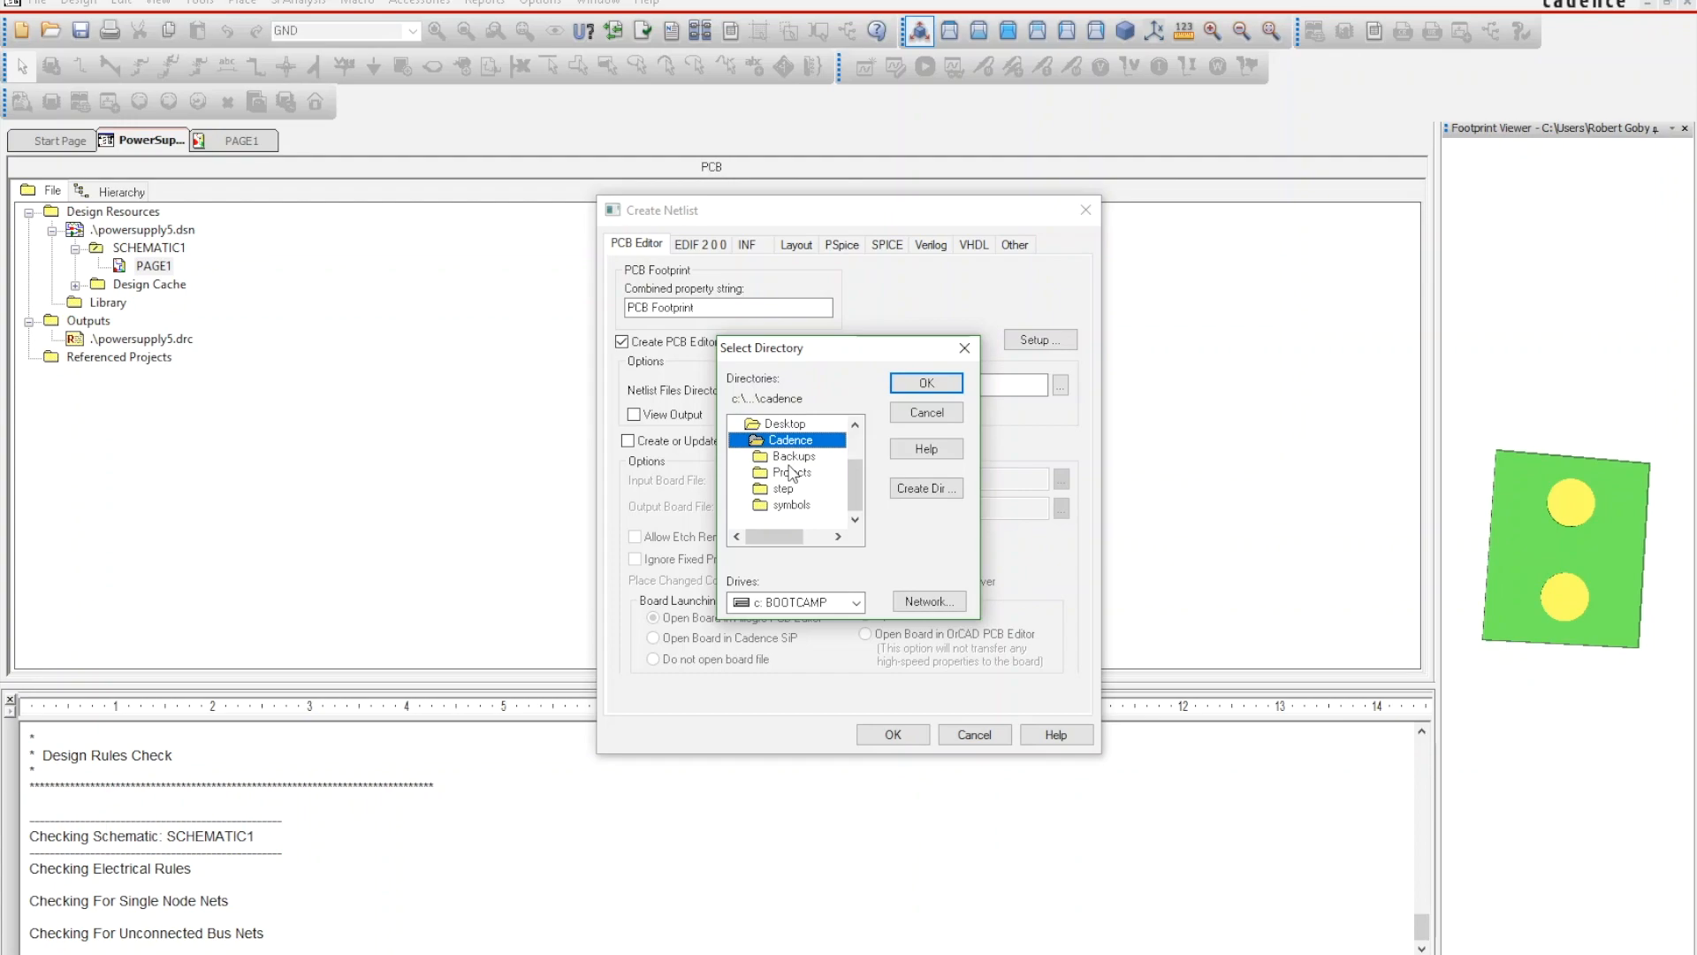
double_click(792, 471)
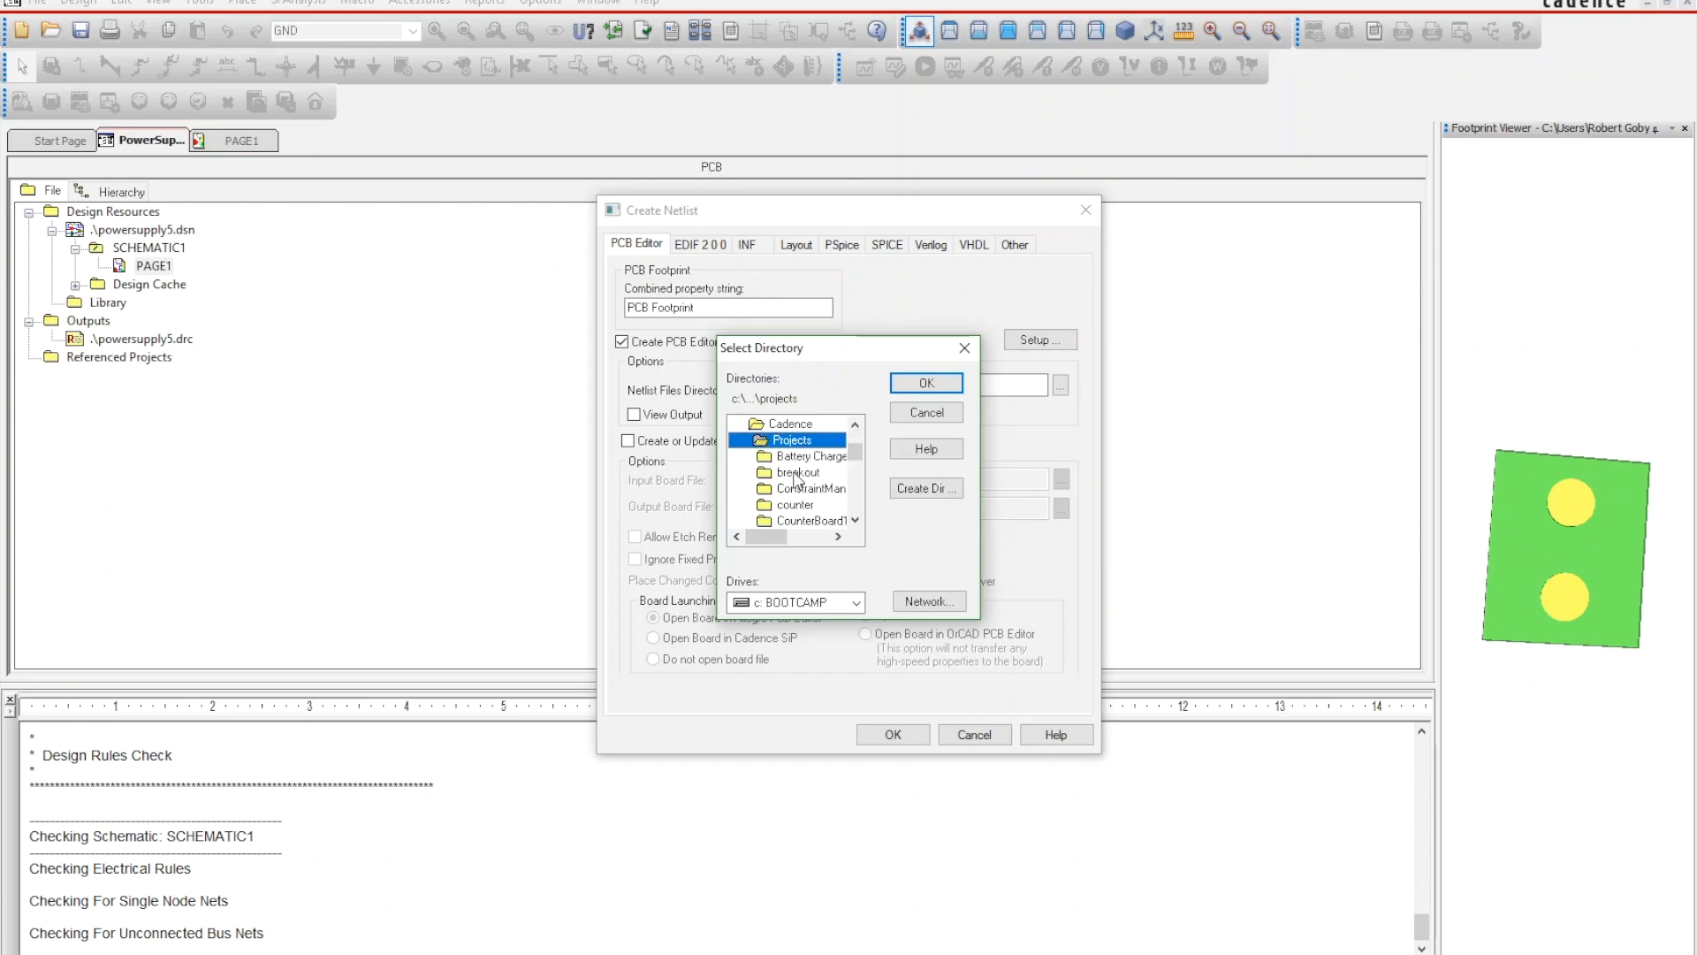
scroll("down", 3)
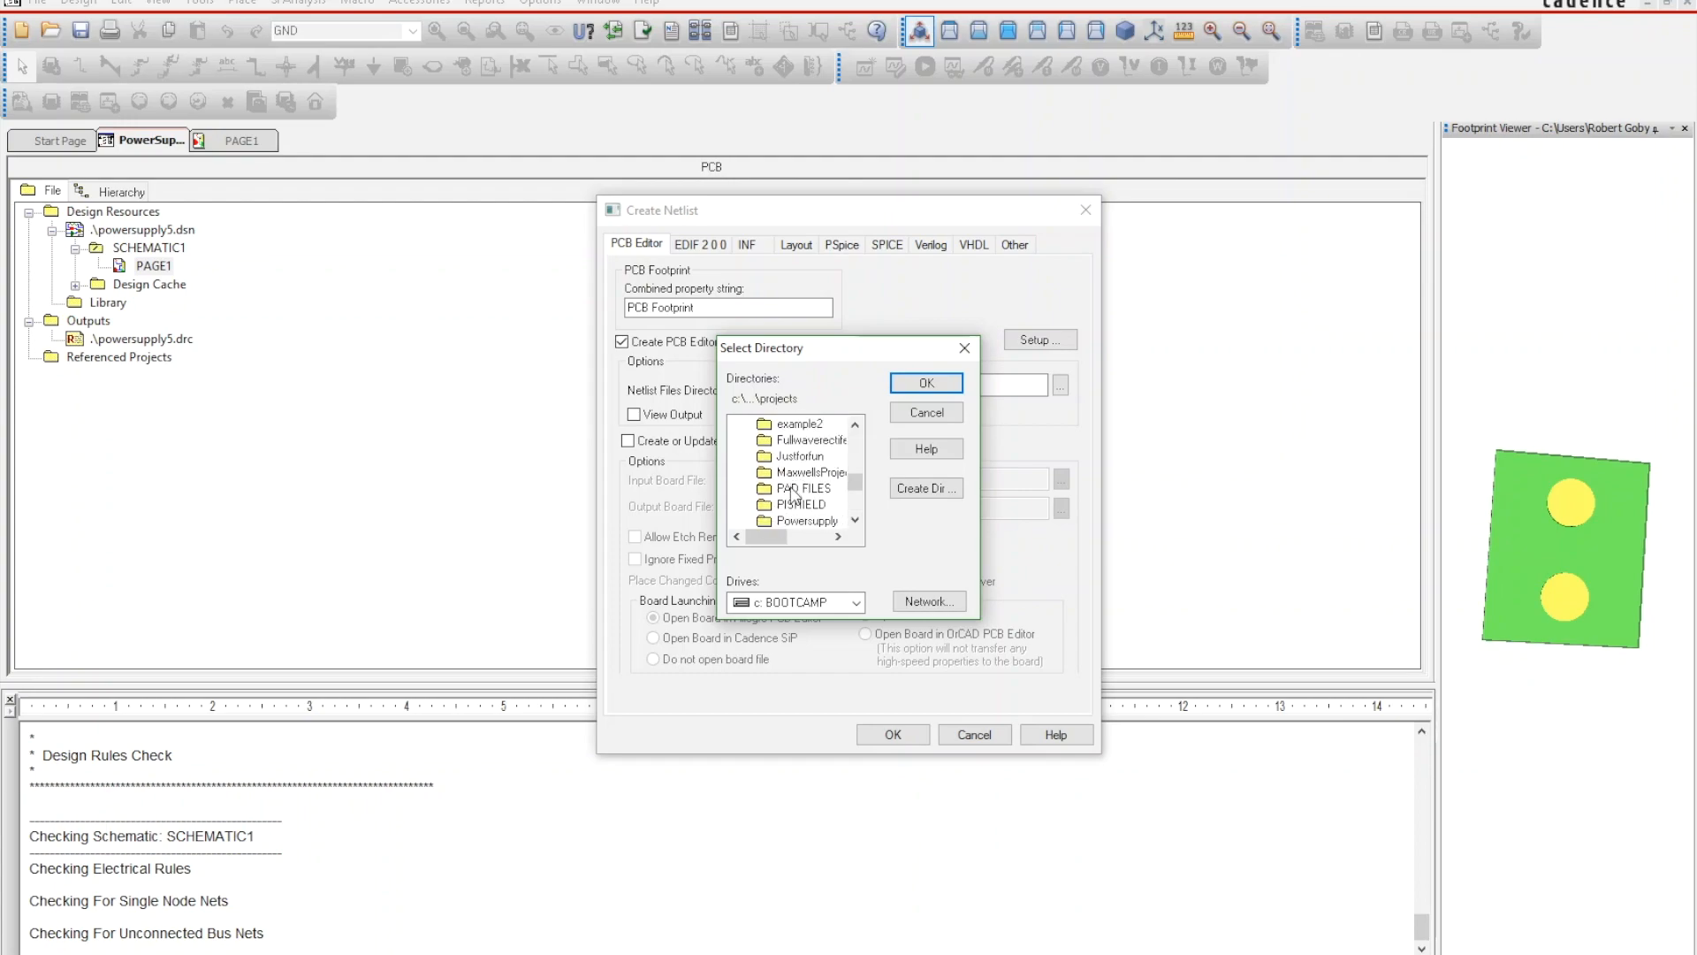
left_click(806, 488)
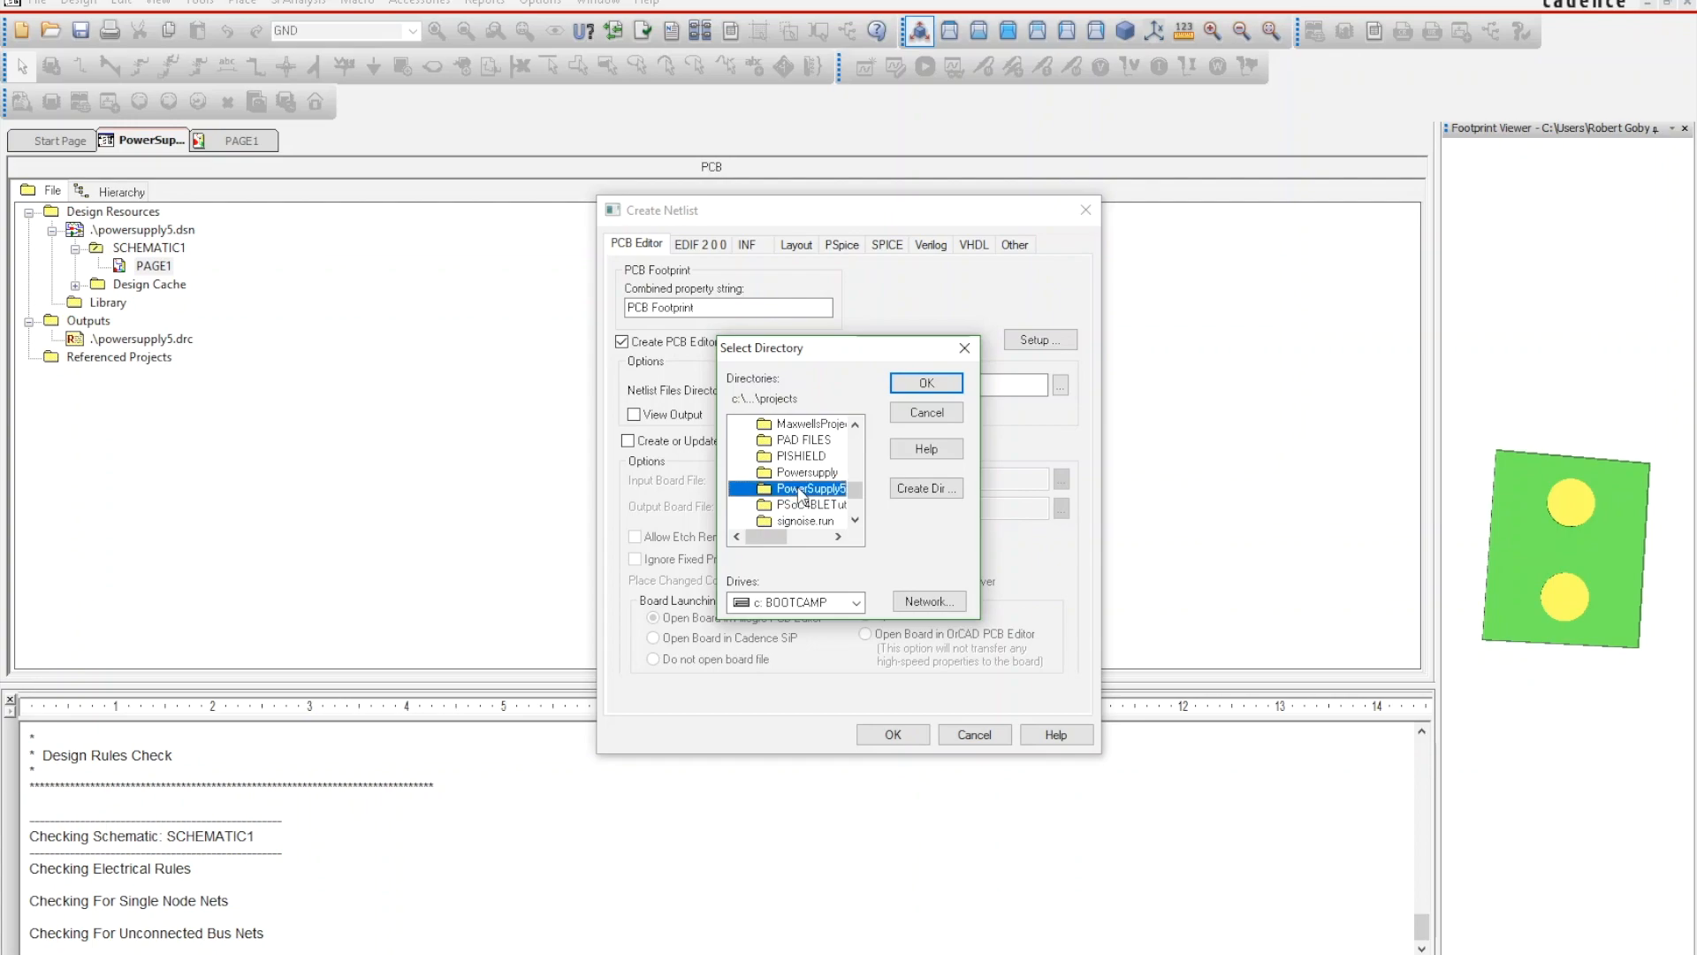
double_click(808, 488)
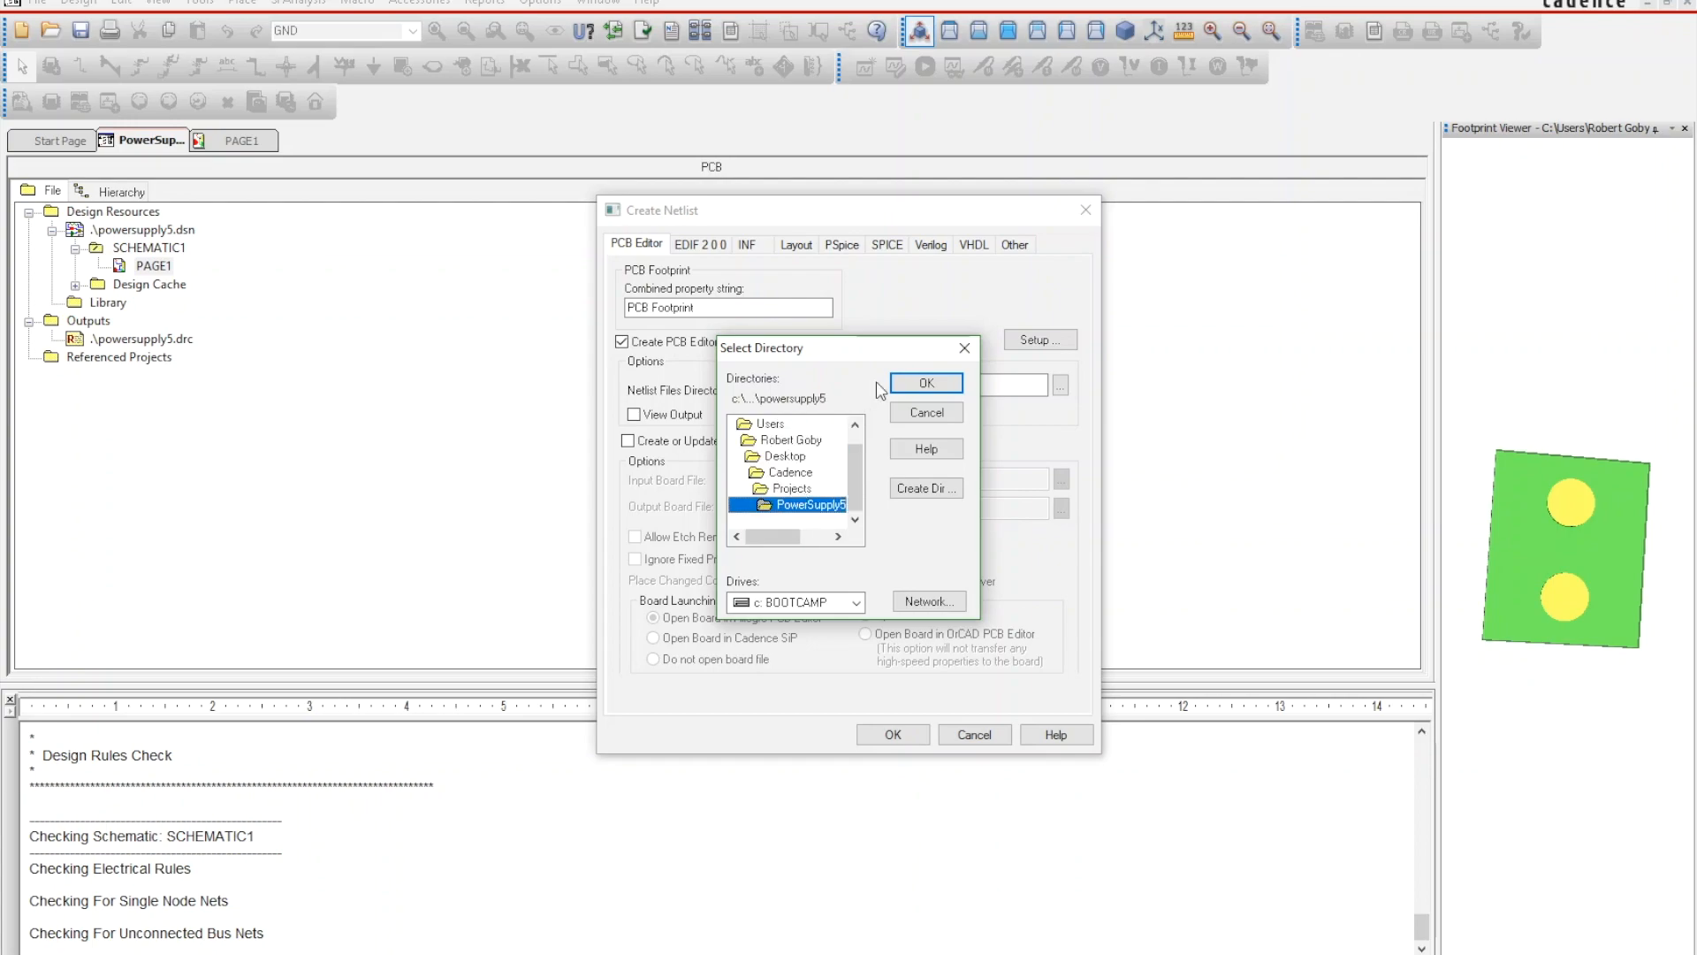
left_click(924, 382)
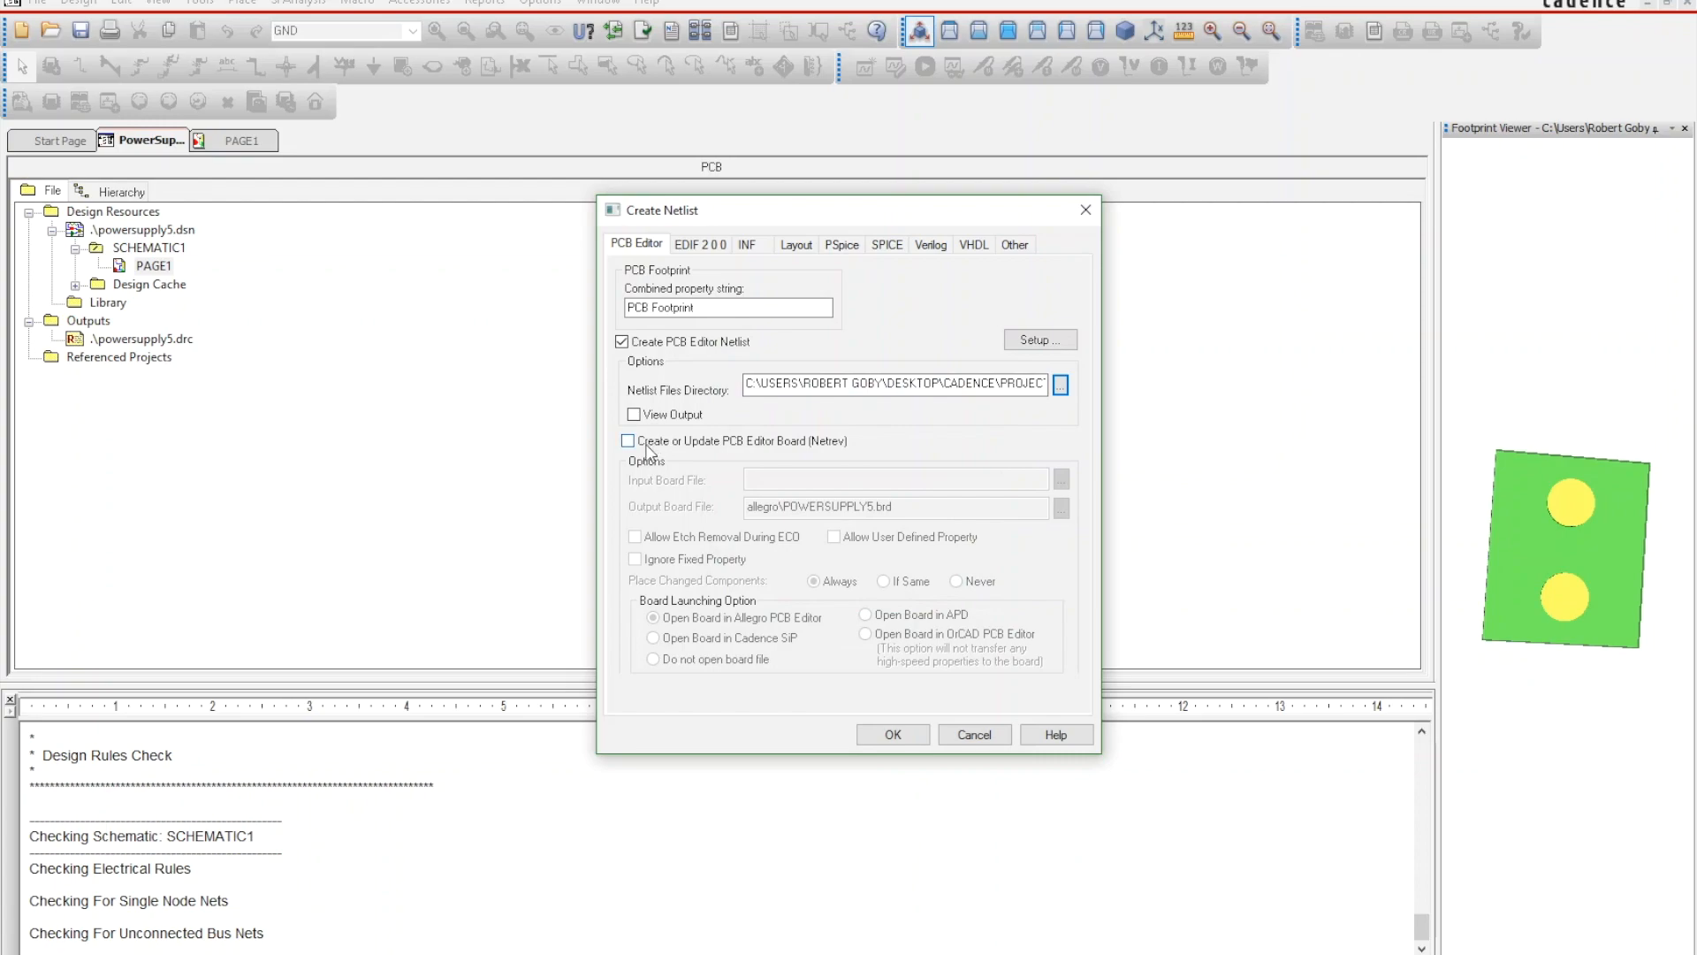
- Enable Create or Update PCB Editor Board and start browsing for the output board file
left_click(628, 440)
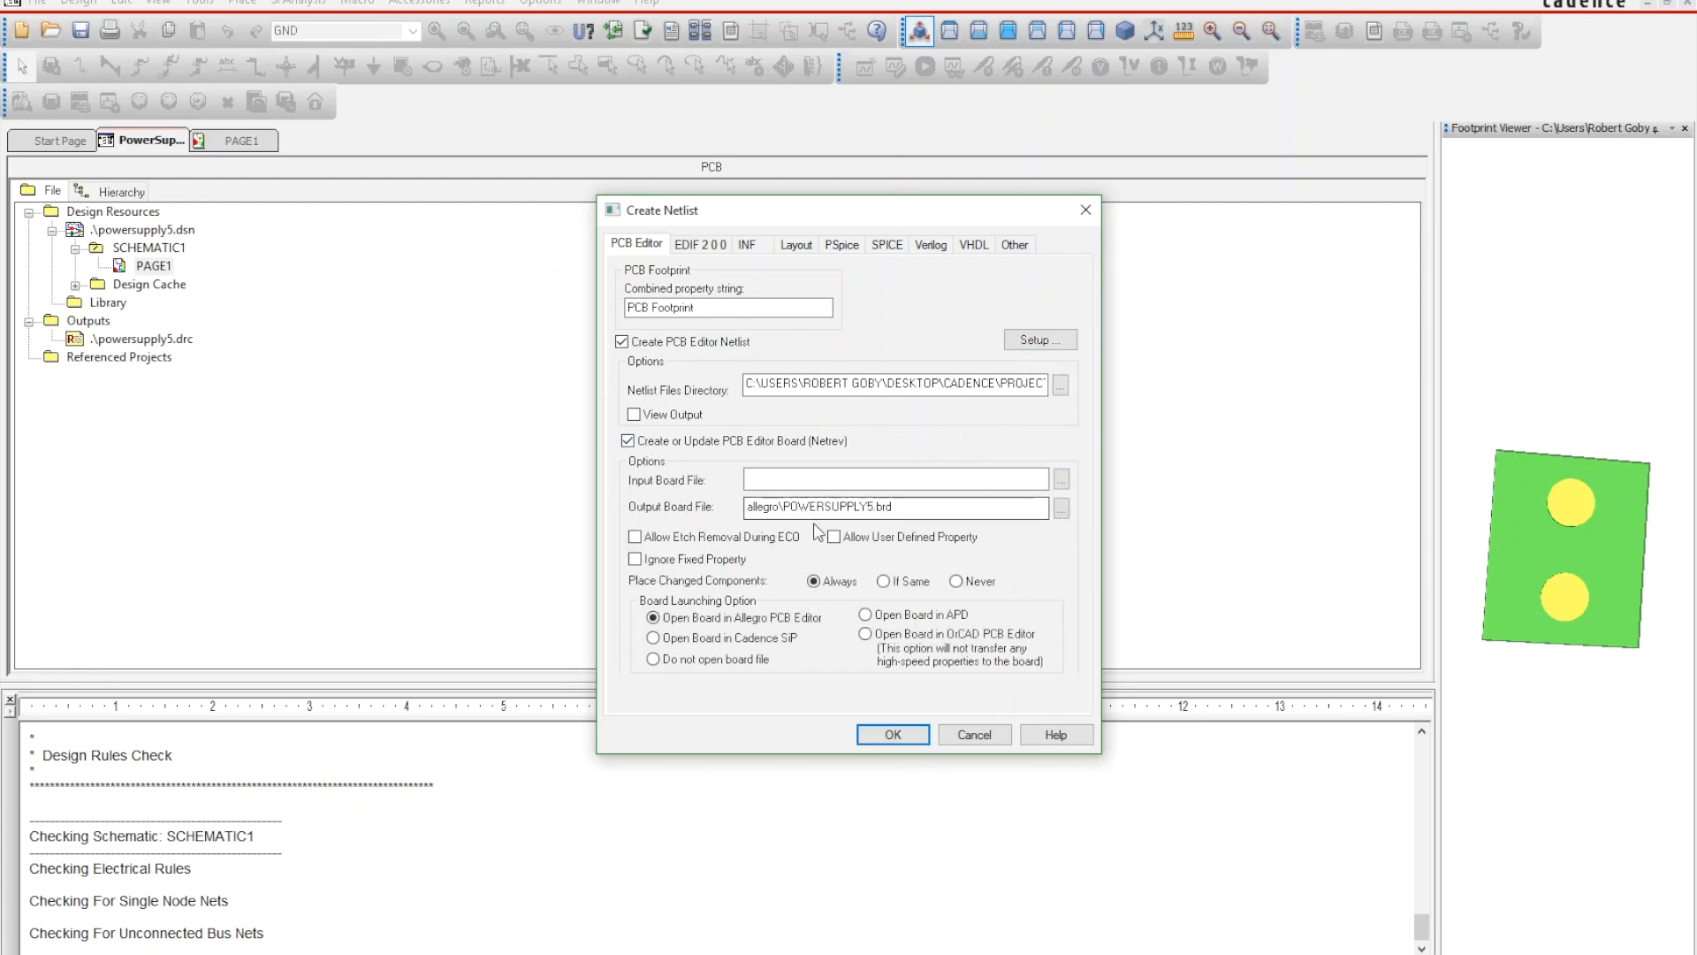
left_click(1061, 508)
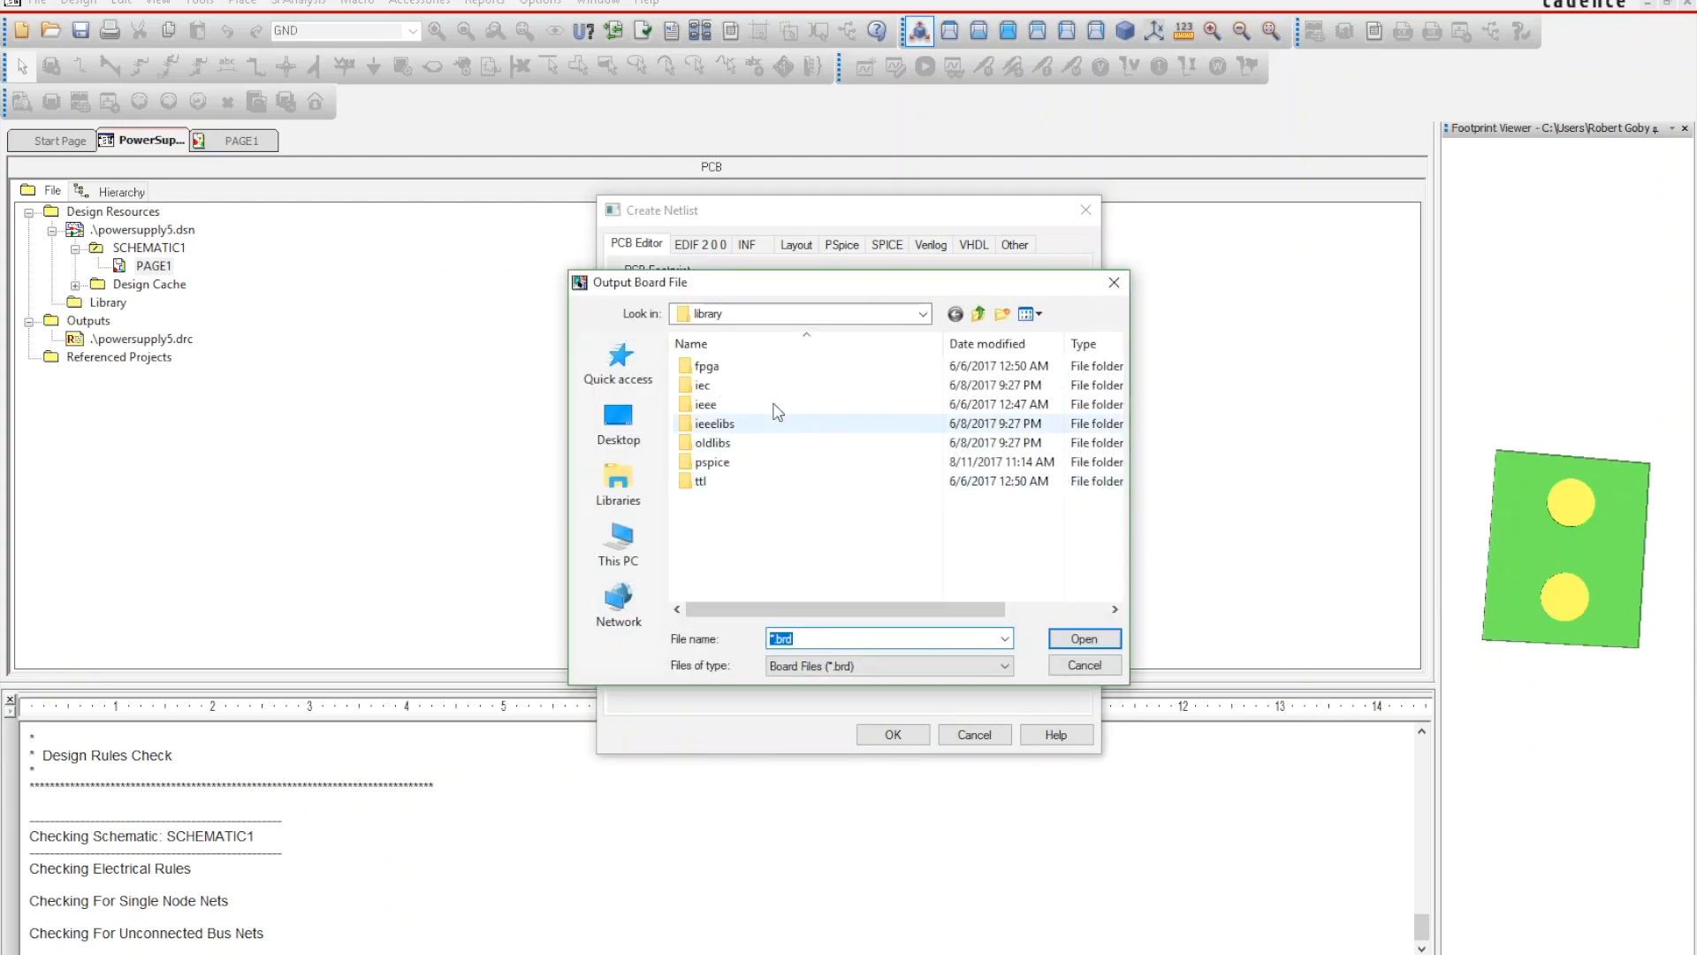
- Choose powersupply.brd in the Projects\PowerSupply5 folder as the output board file
left_click(619, 421)
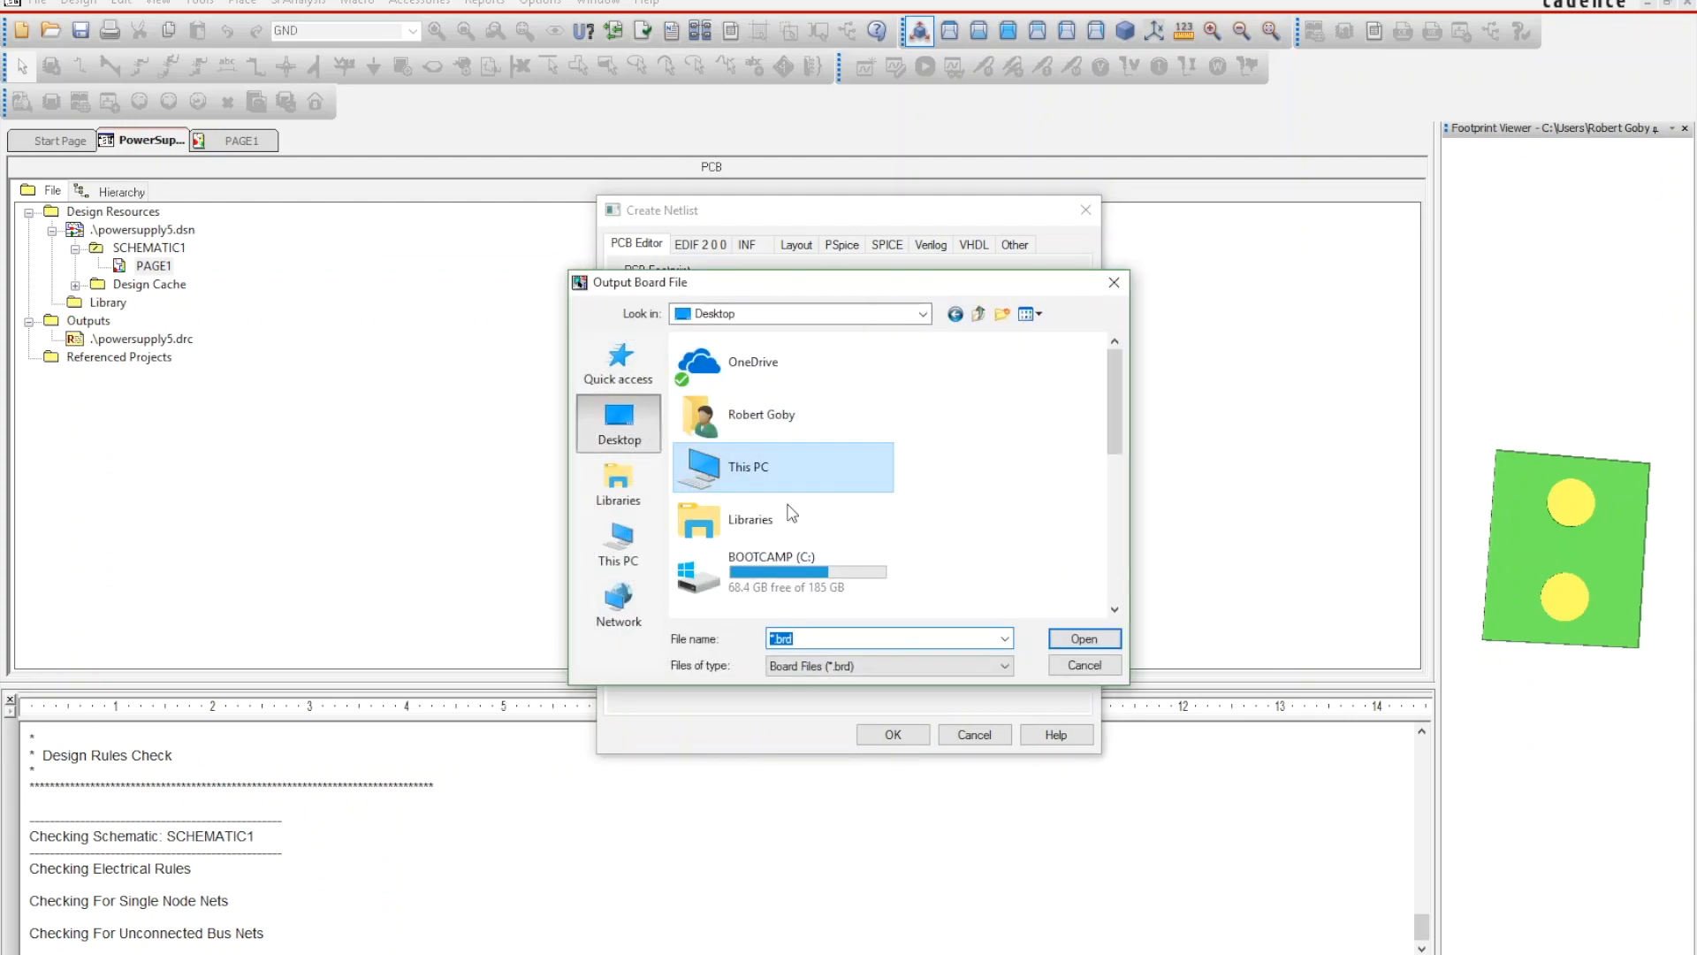
double_click(773, 571)
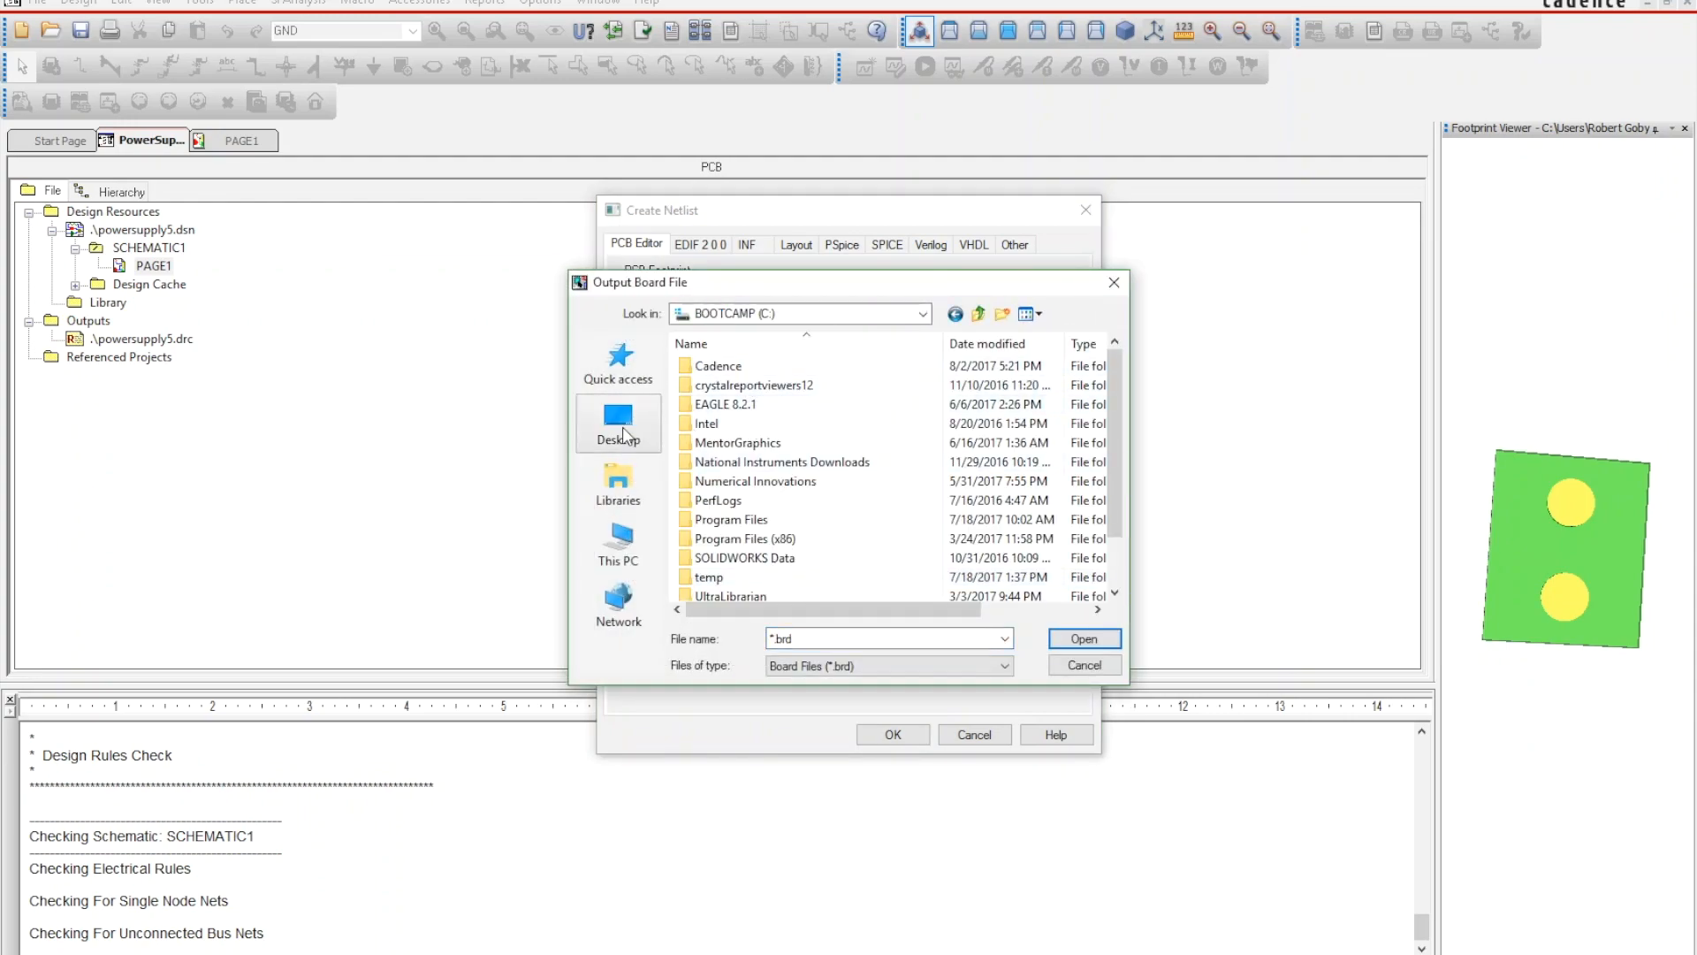
left_click(618, 423)
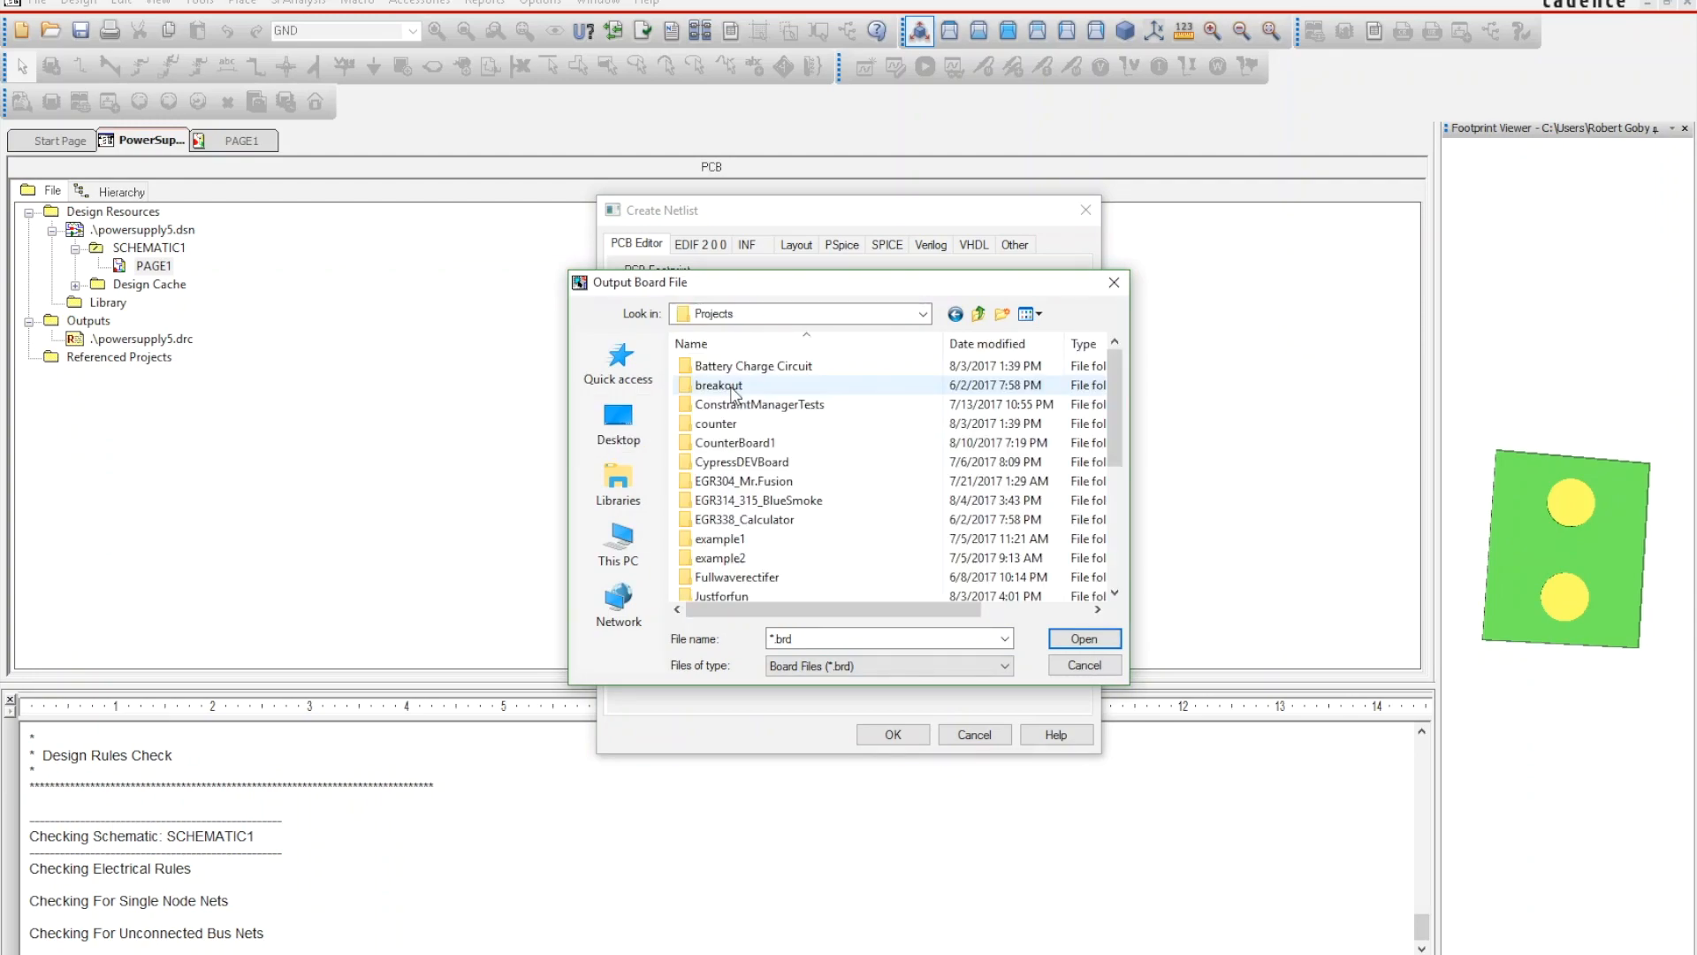
scroll("down", 3)
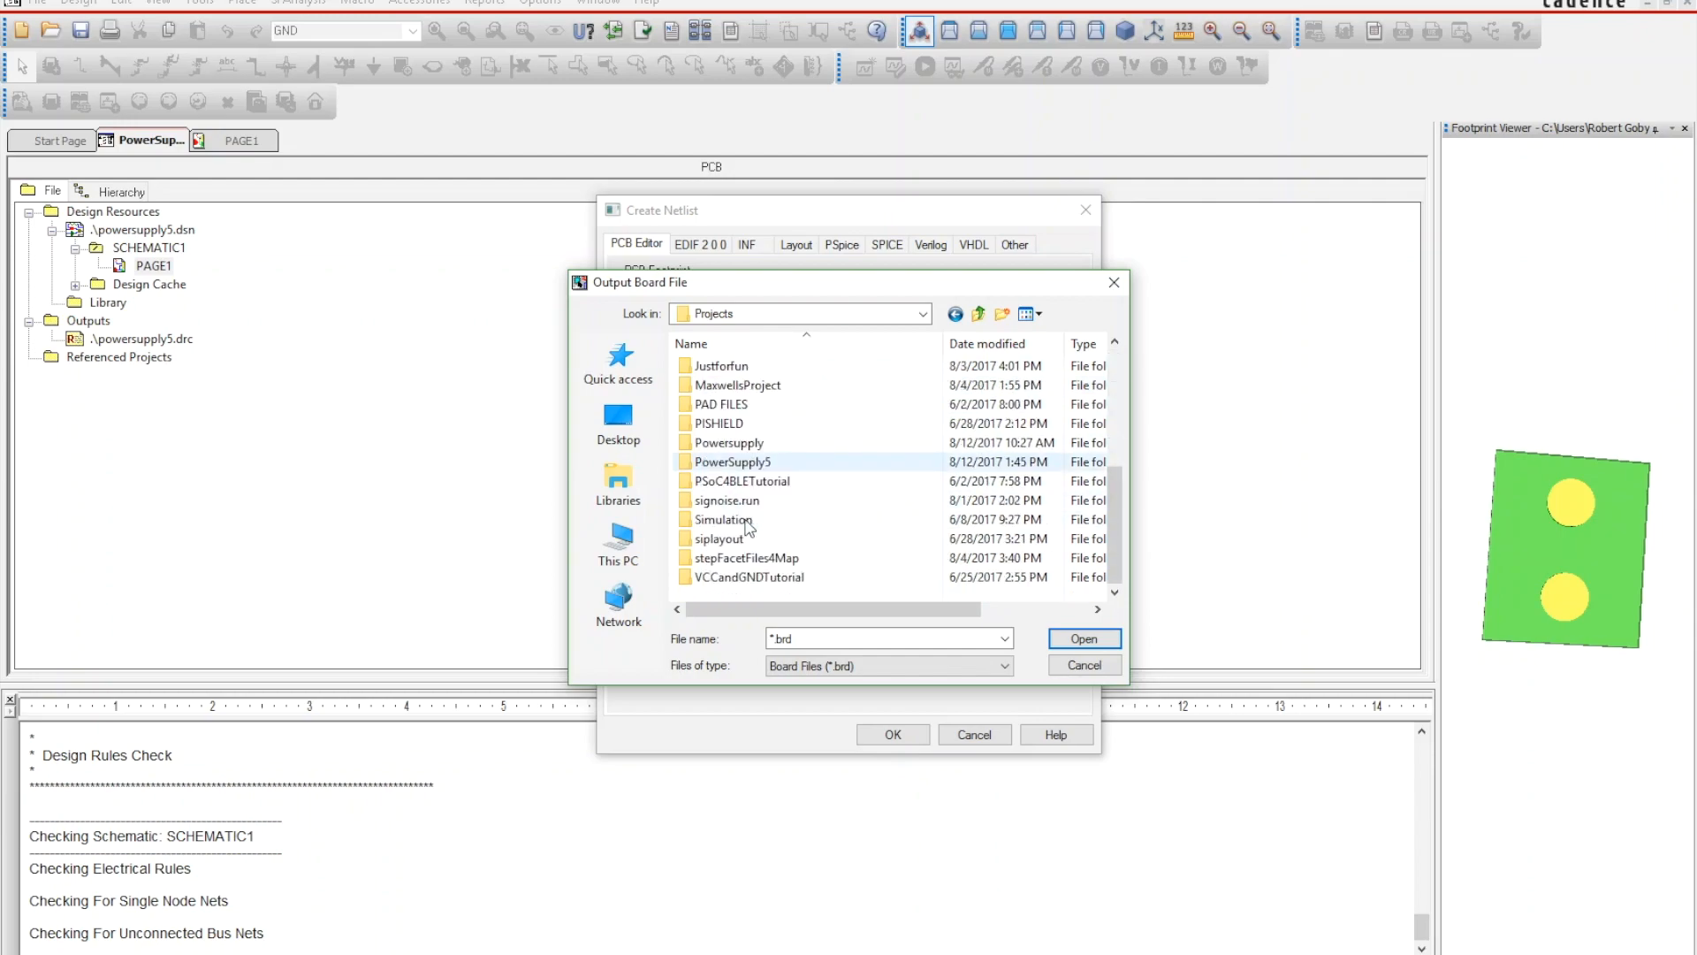
double_click(732, 462)
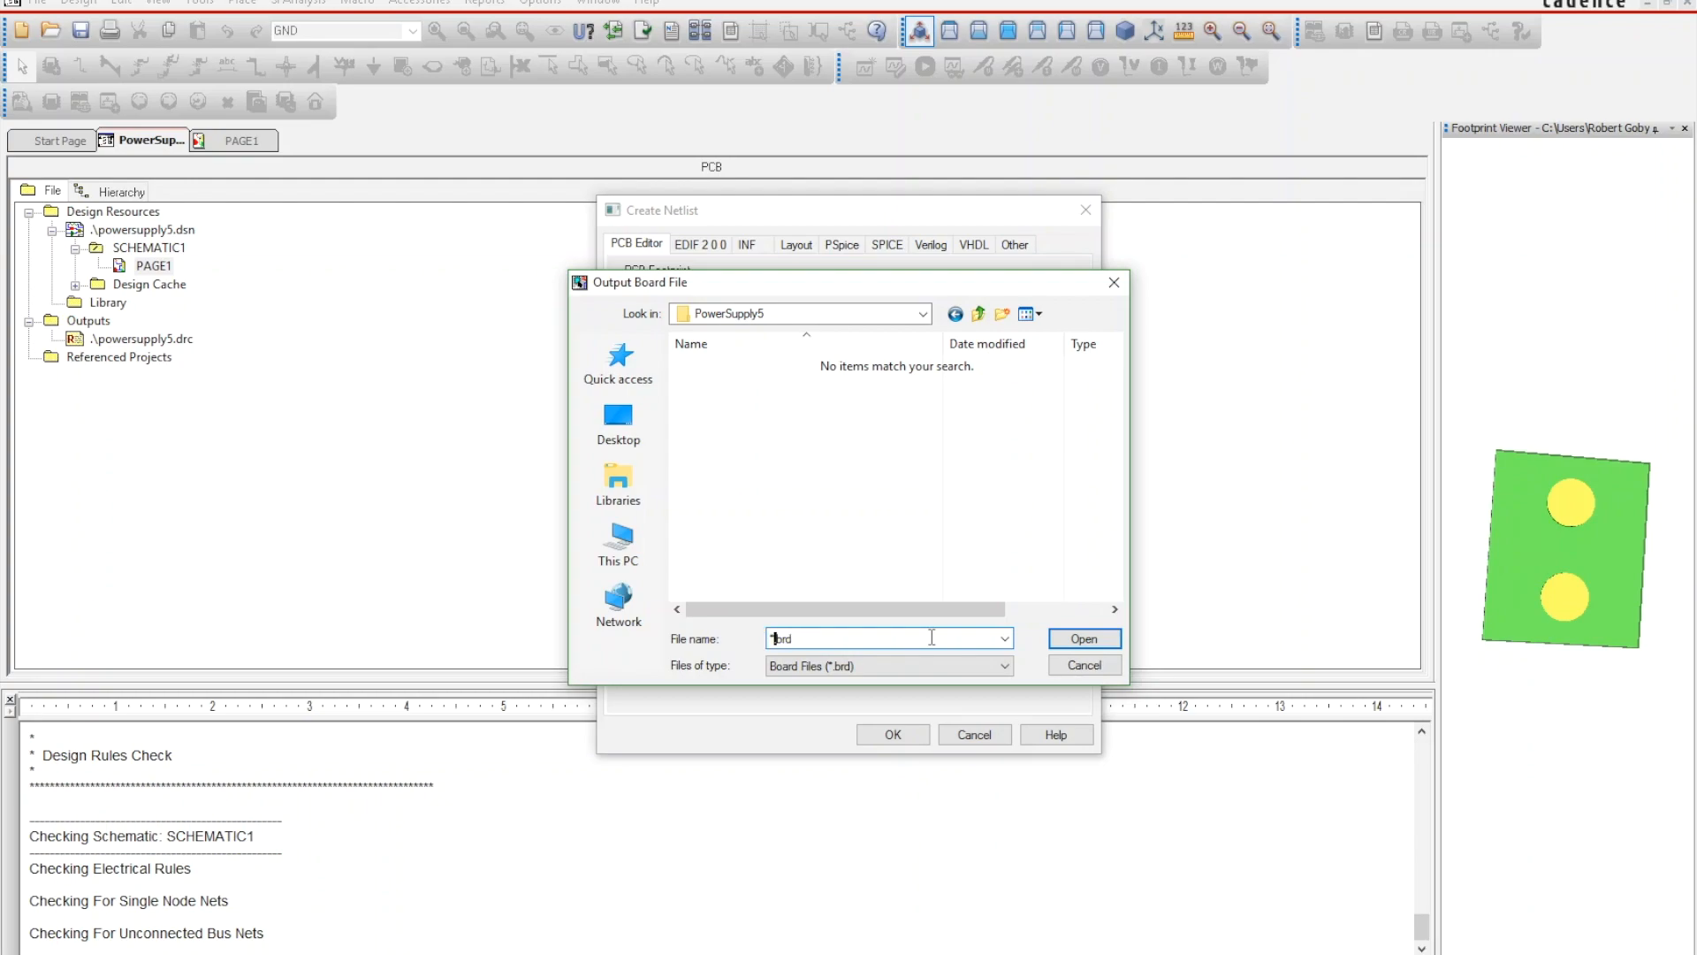
key("Backspace")
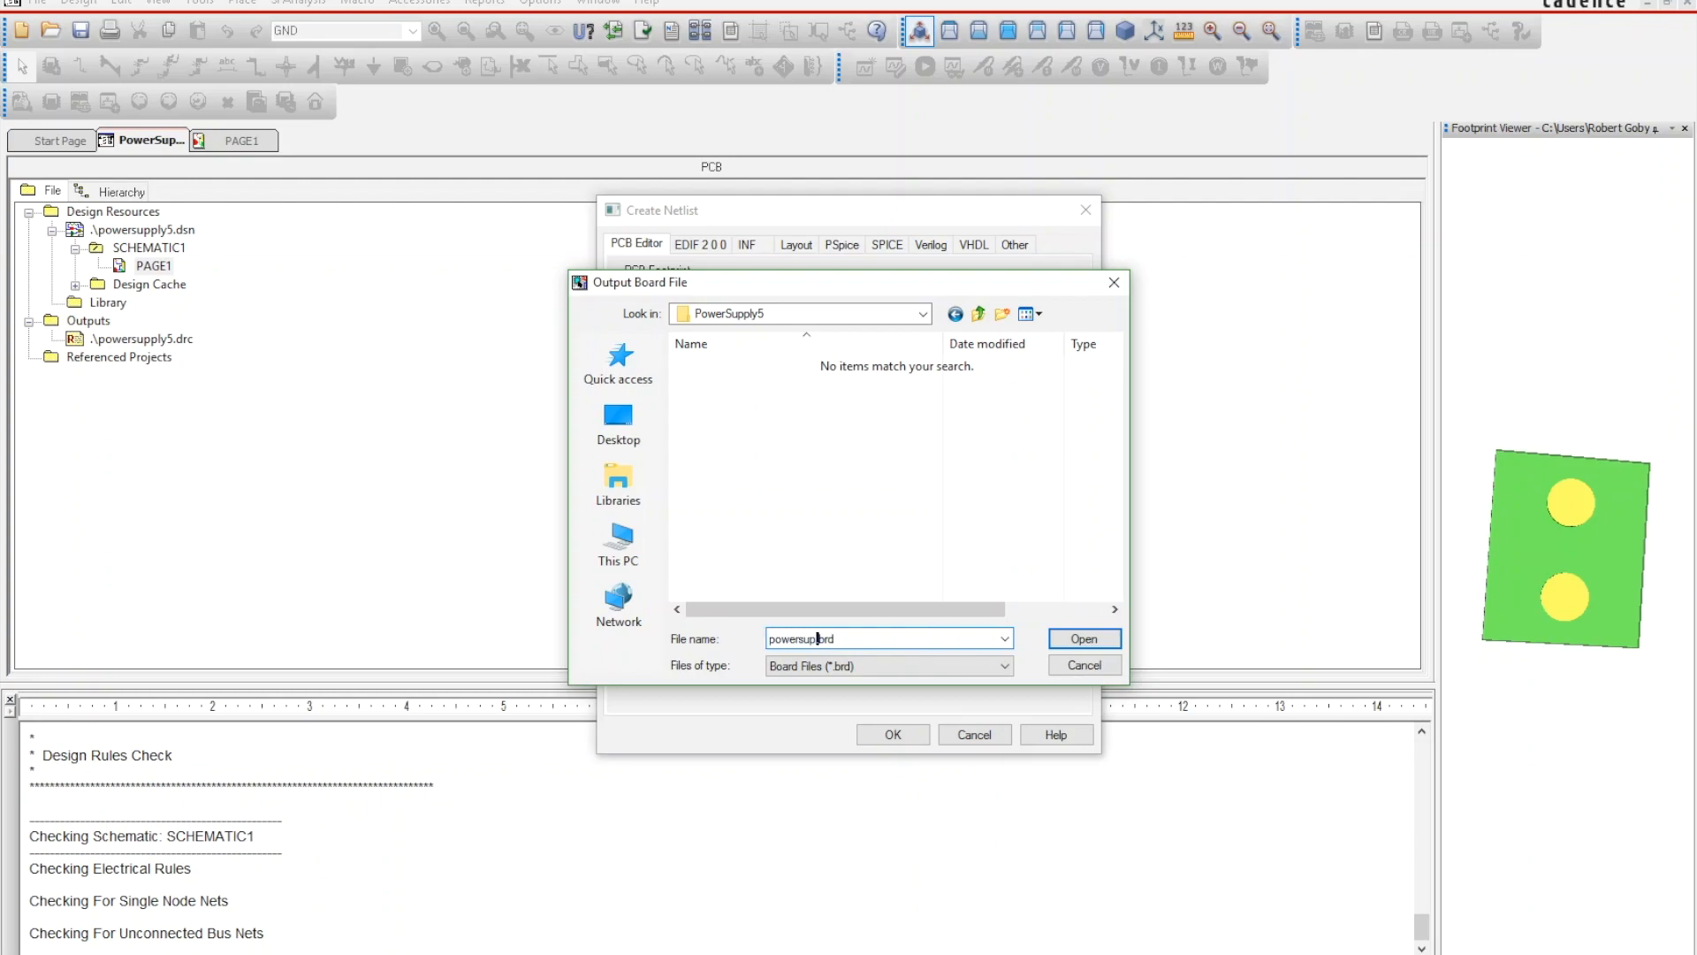
type("powersupply.brd")
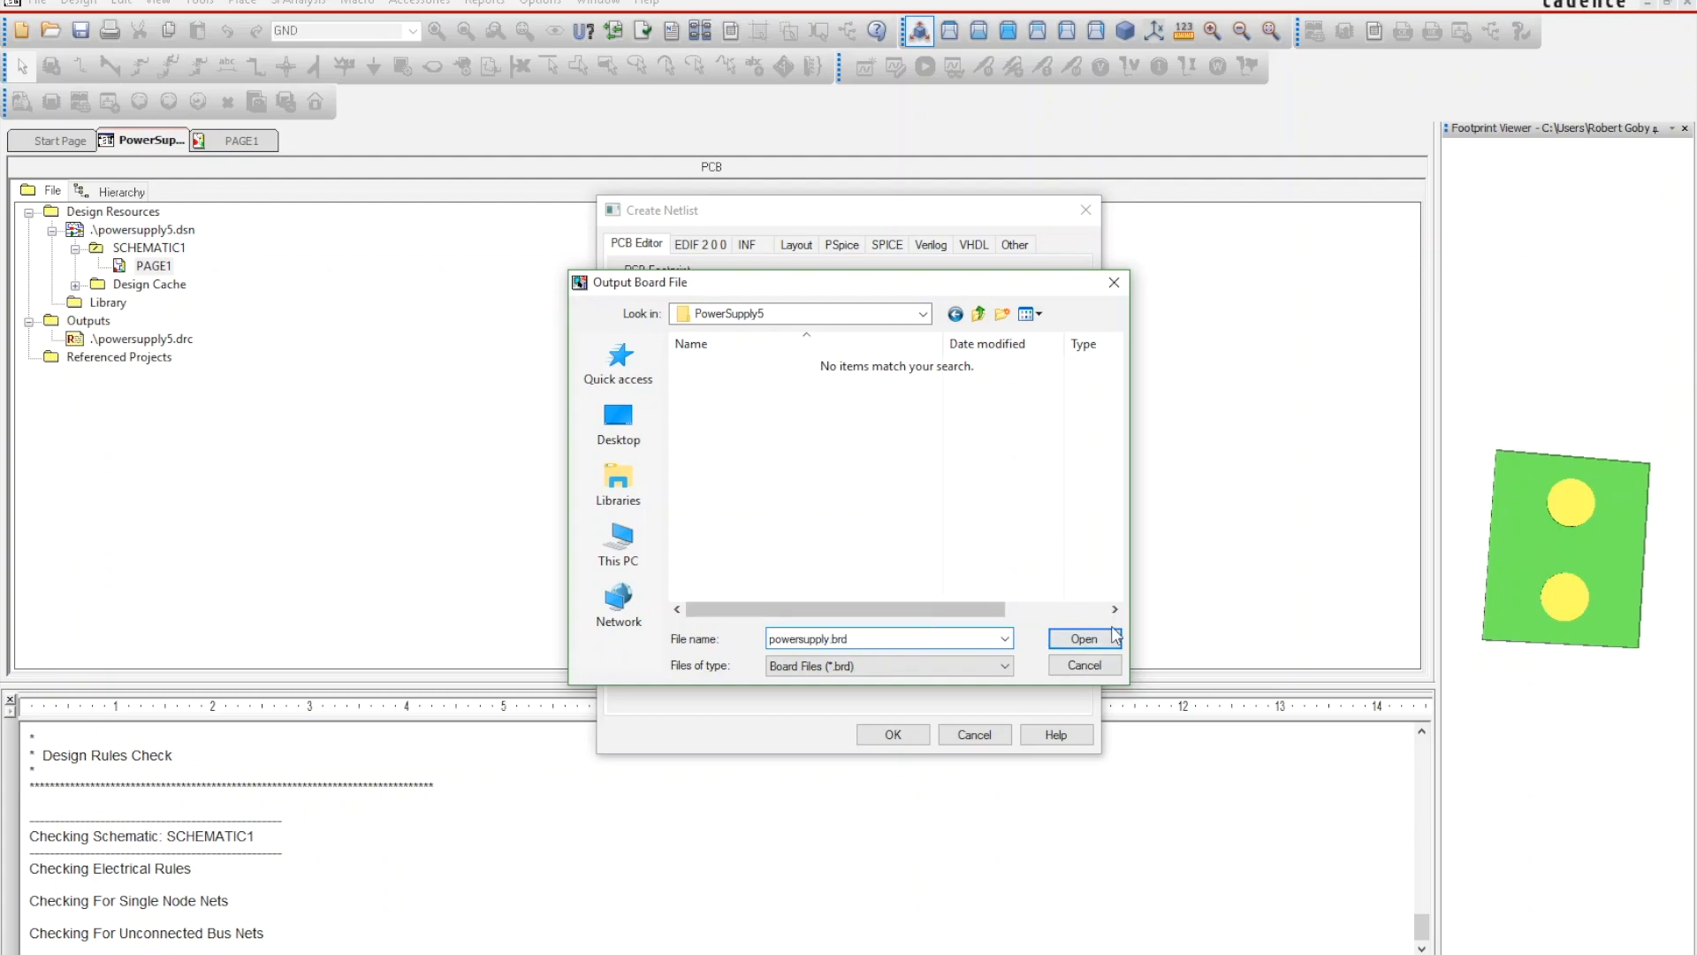
left_click(1082, 639)
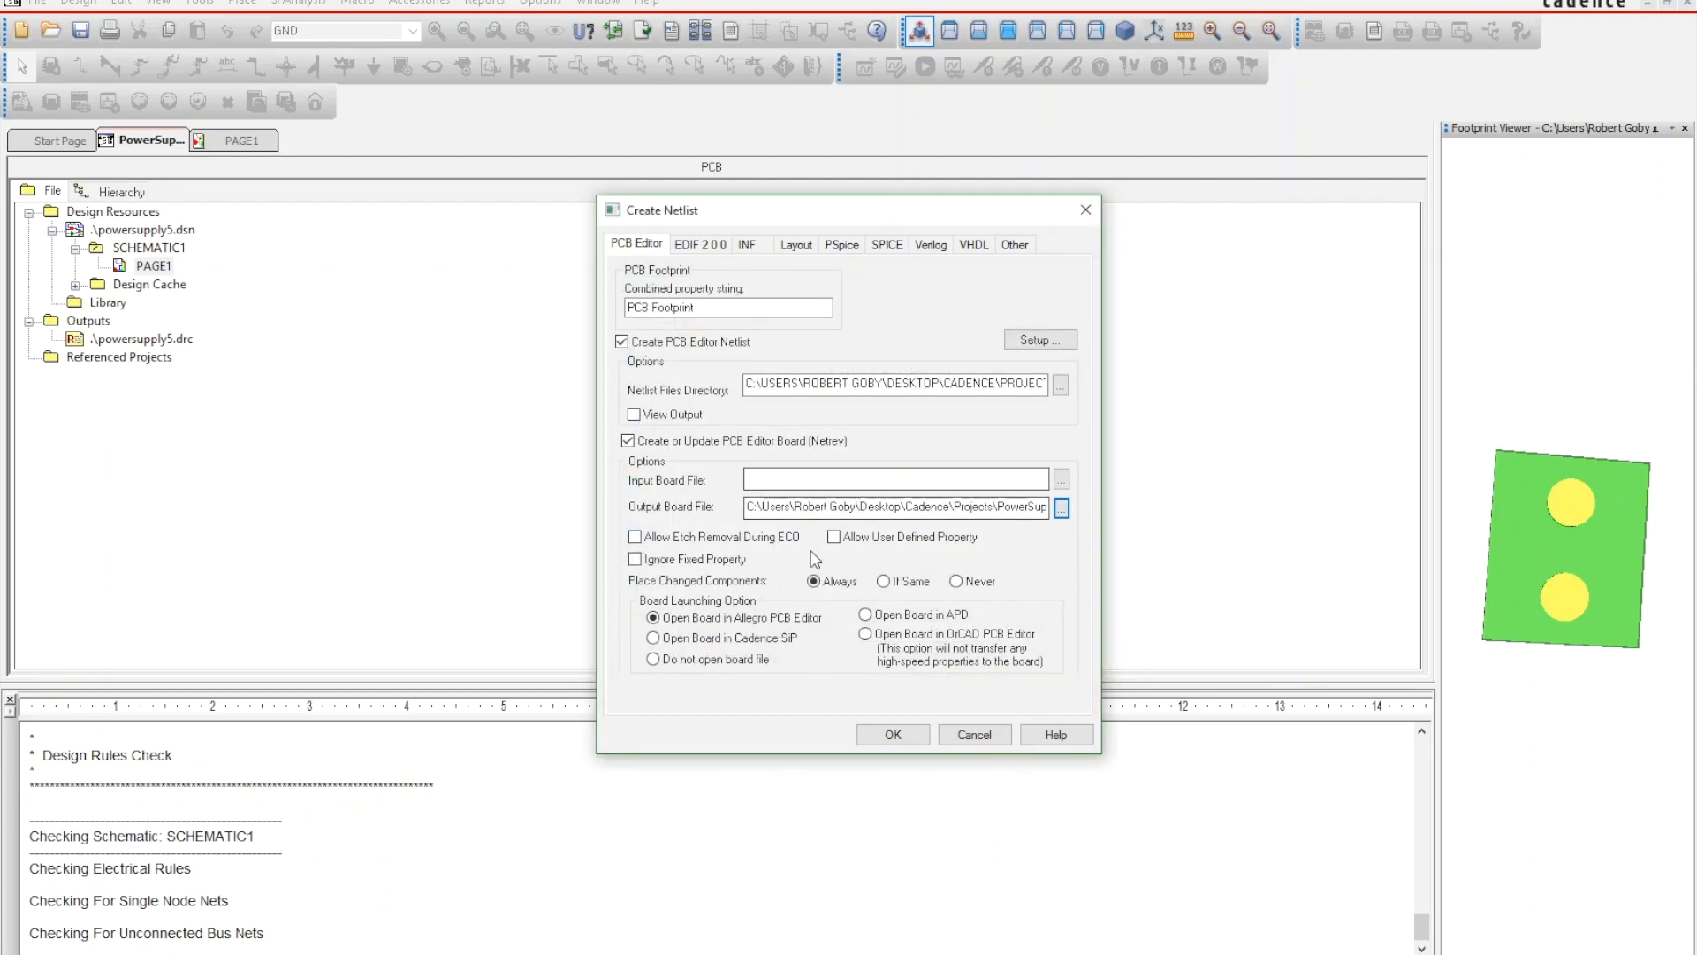
- Rename the output board to powersupplyV1.brd and check Allow User Defined Property
triple_click(892, 506)
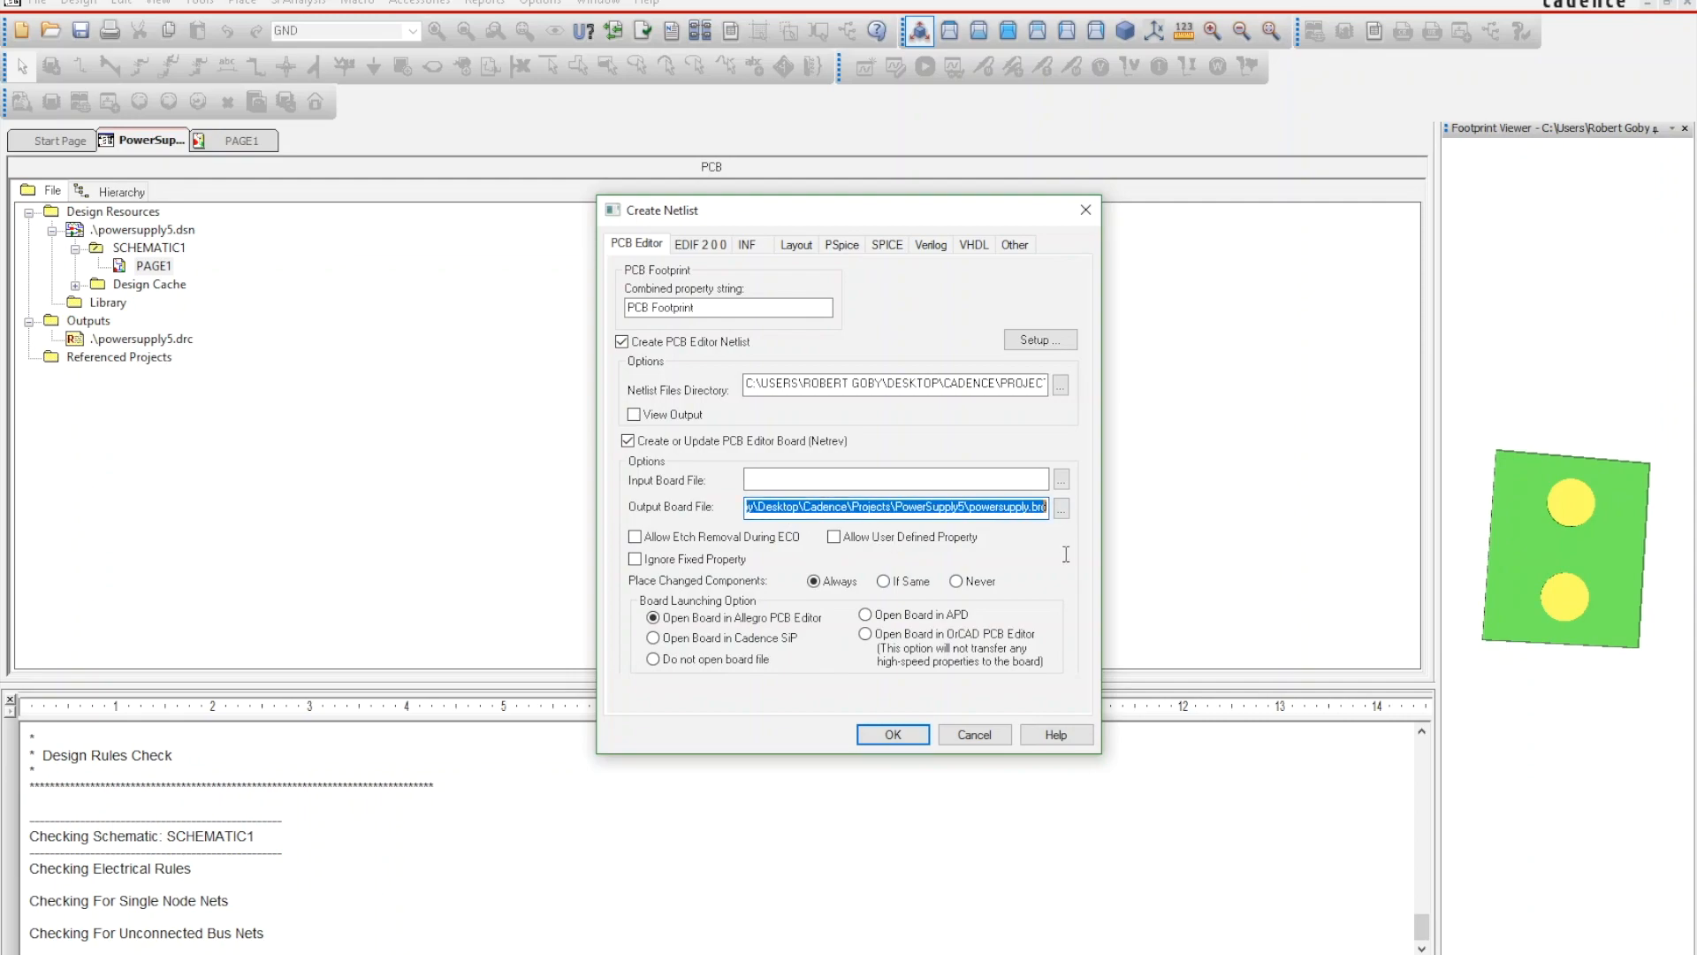
left_click(895, 480)
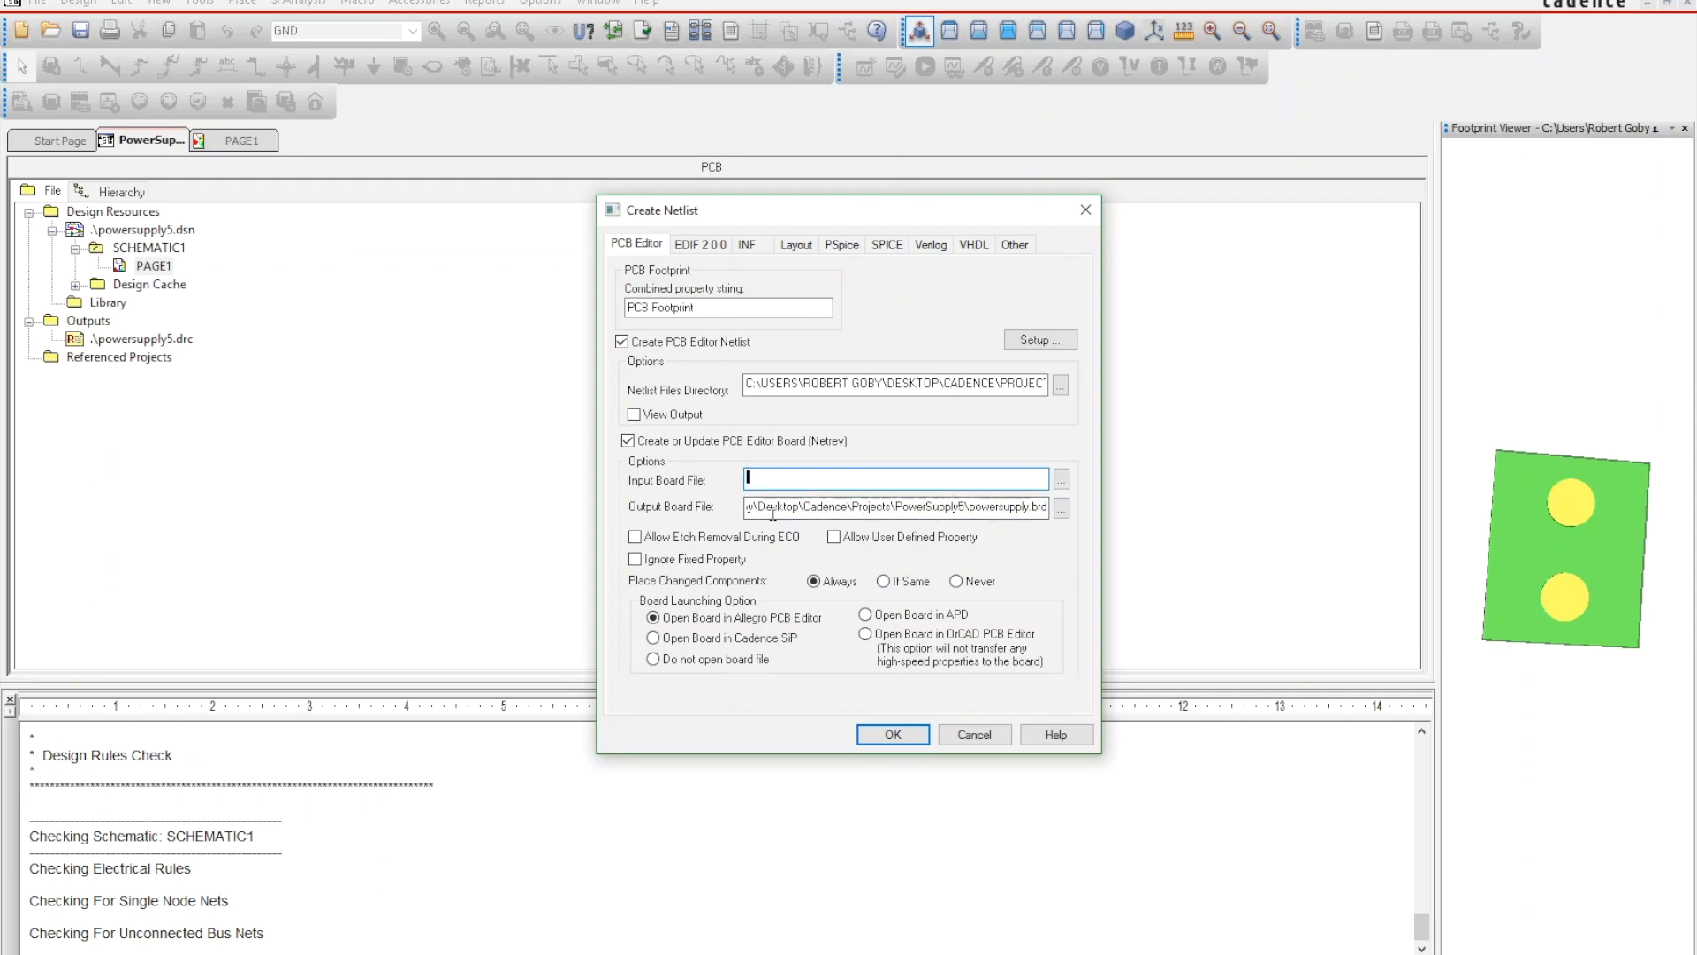
triple_click(892, 507)
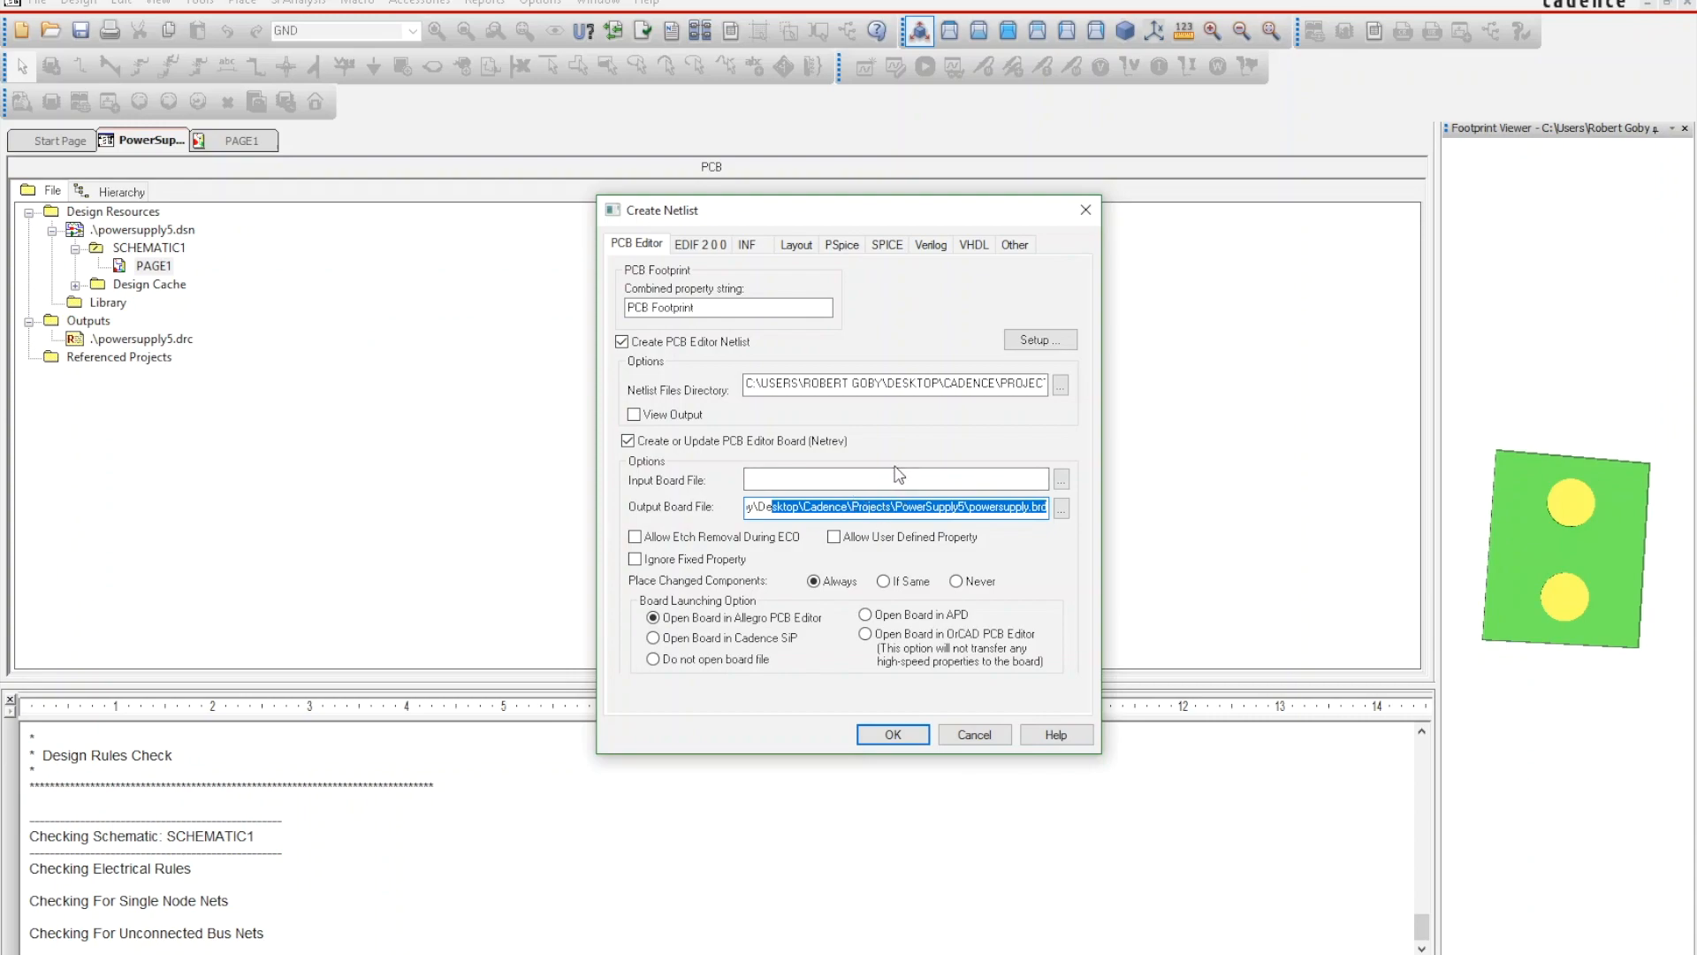
mouse_move(1020, 567)
type("V1")
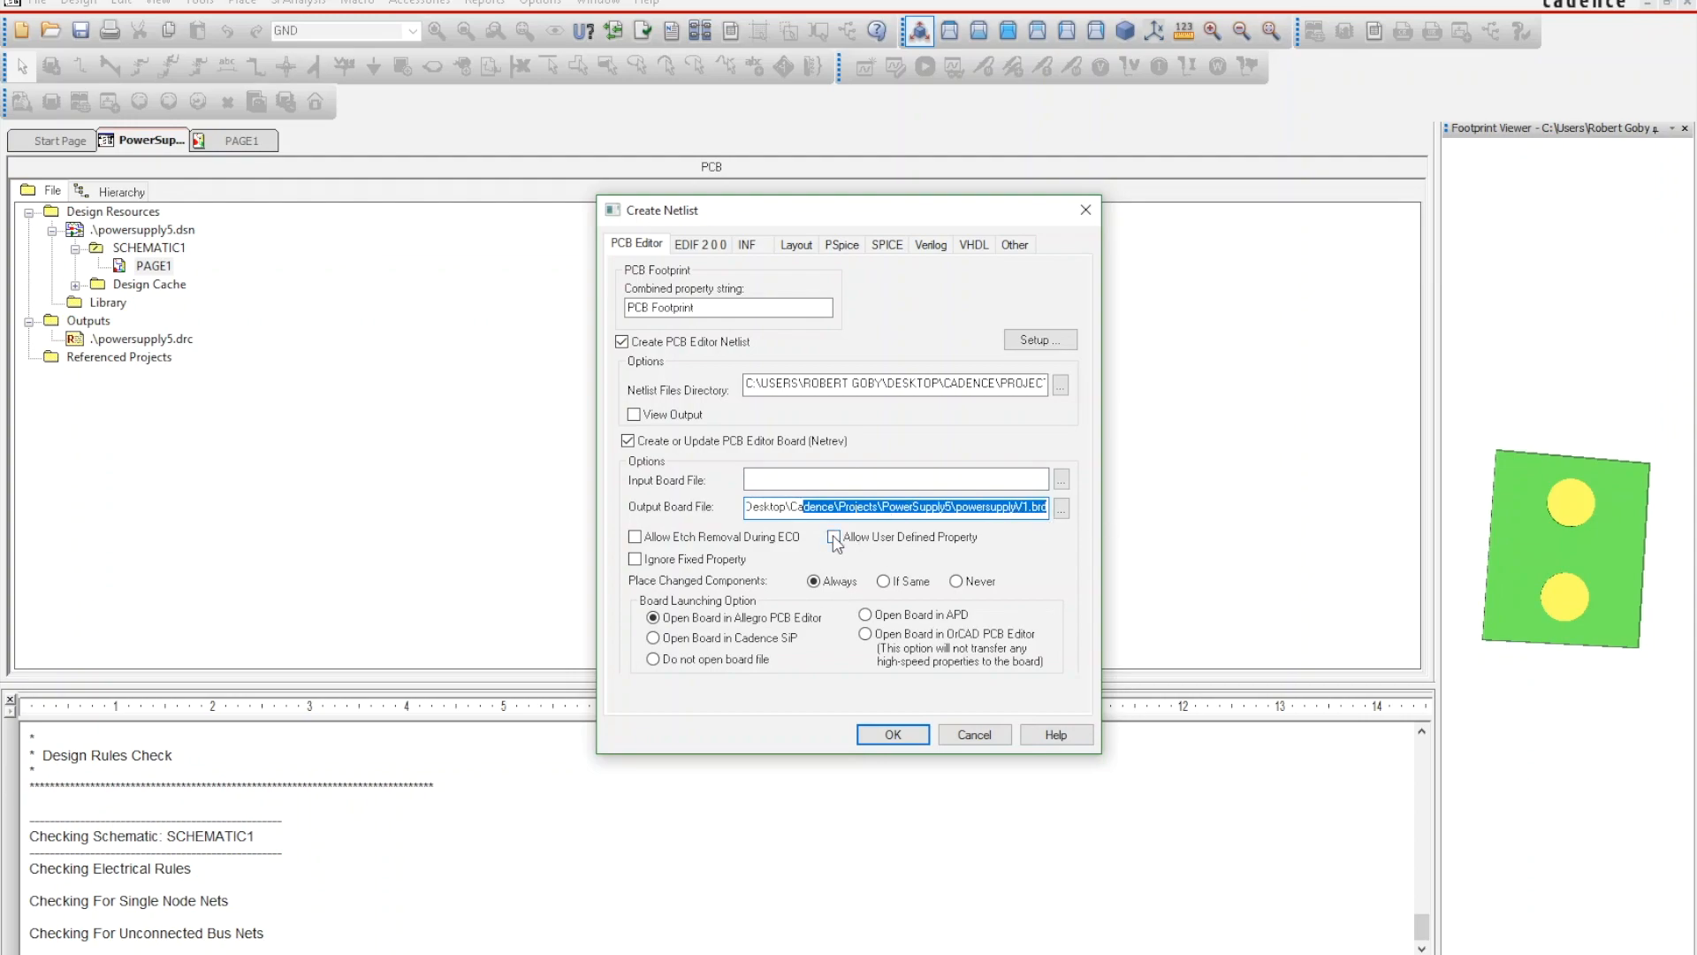
left_click(834, 537)
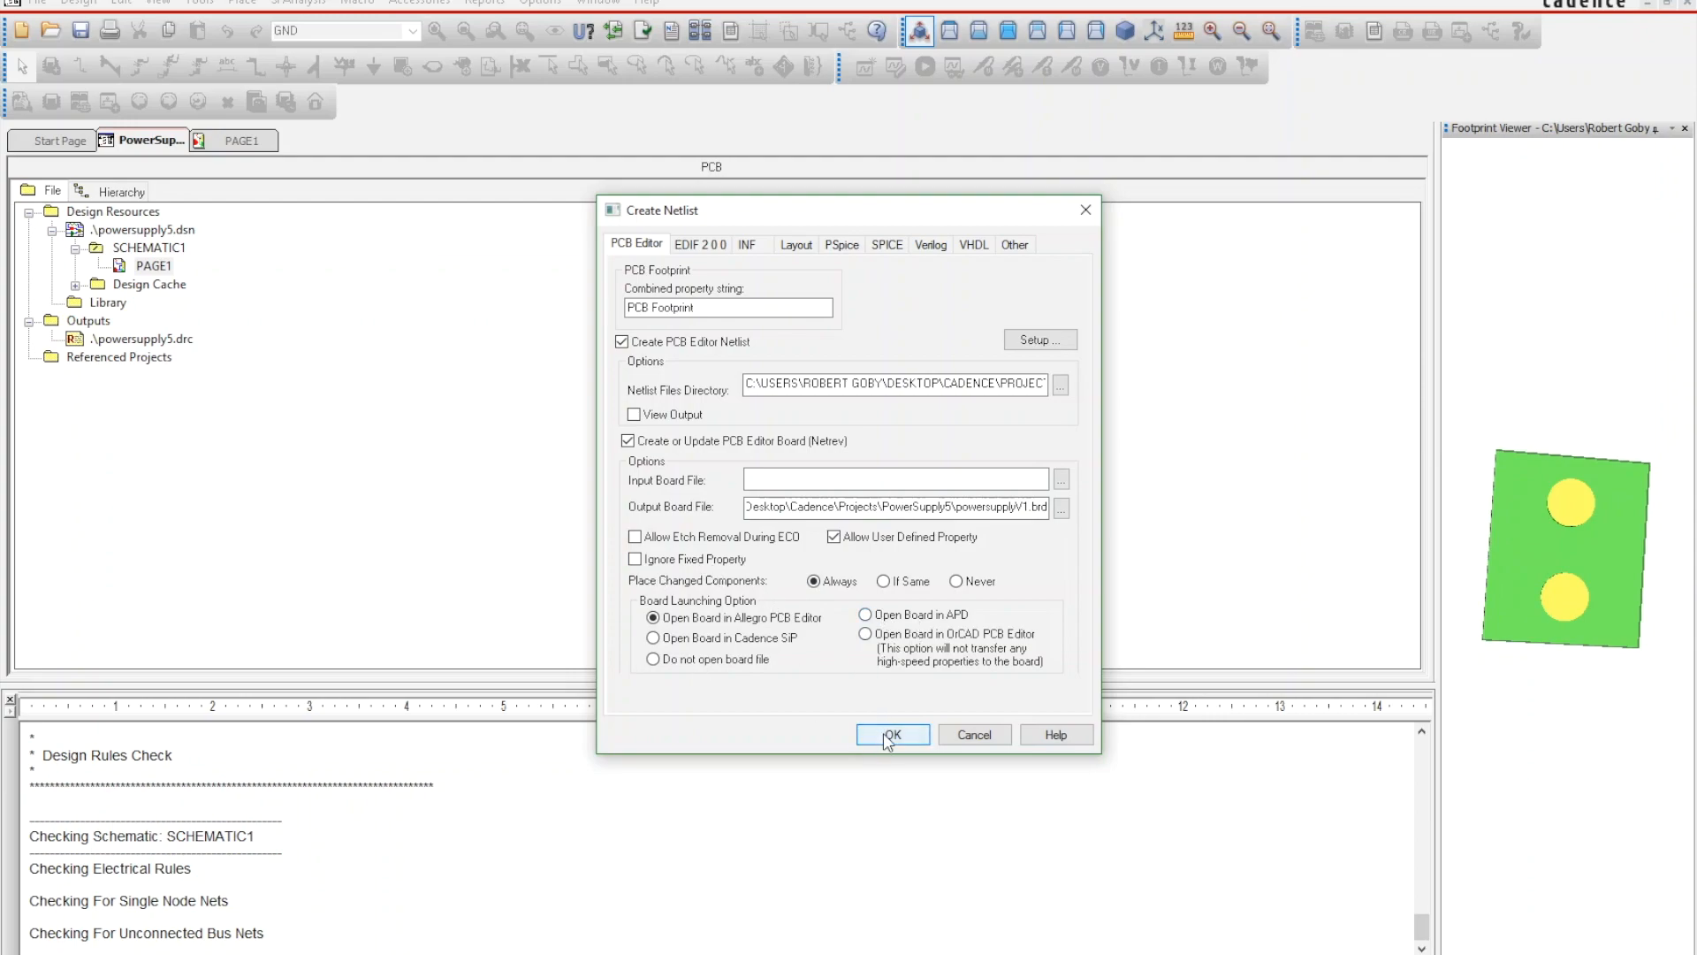
- Run netlist creation, producing pstxnet, pstxprt and pstchip.dat with no errors
left_click(892, 734)
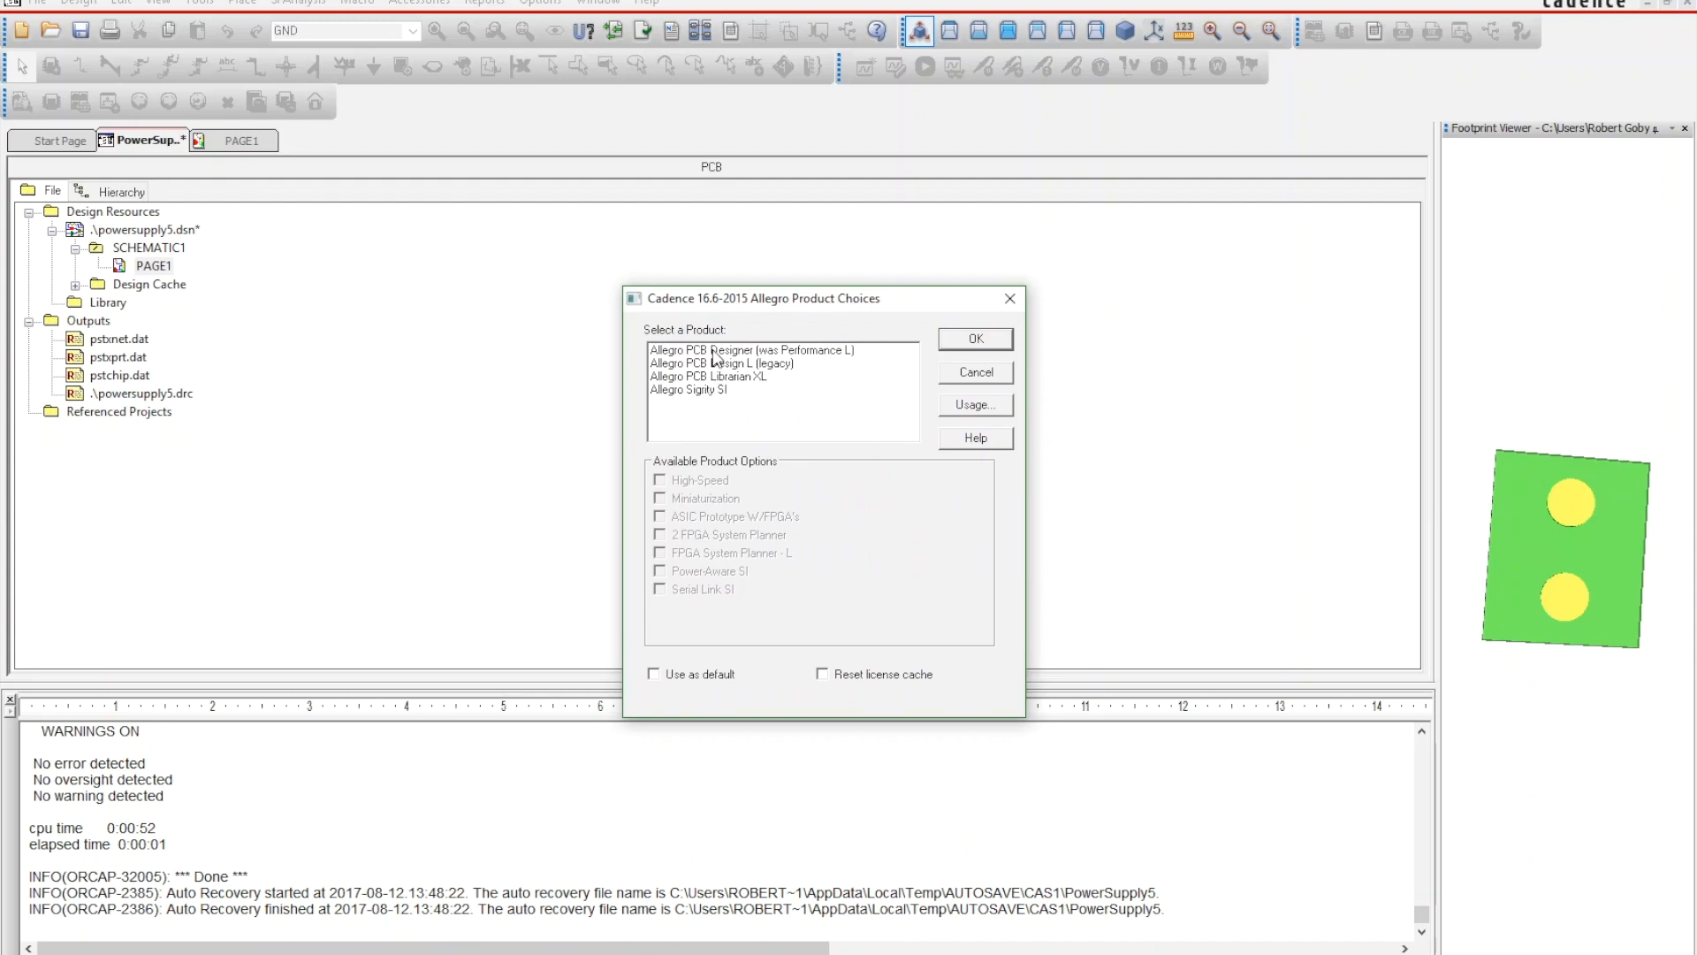
- Choose Allegro PCB Designer as the product and launch the new board in it
left_click(753, 348)
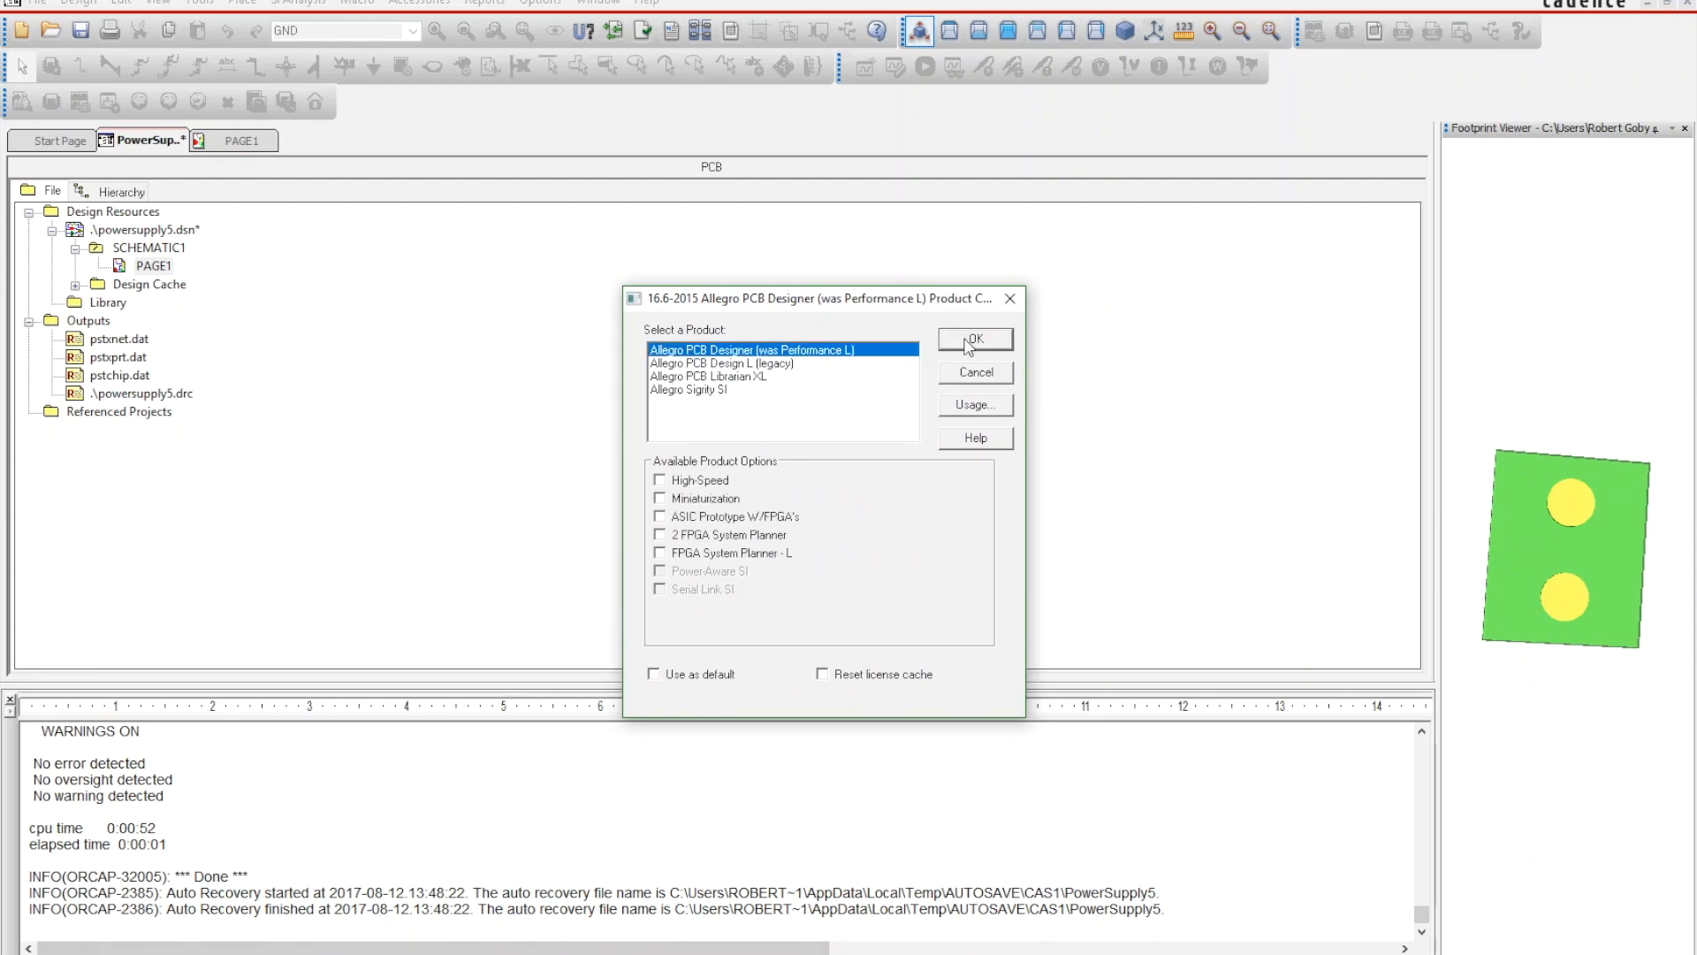
left_click(972, 339)
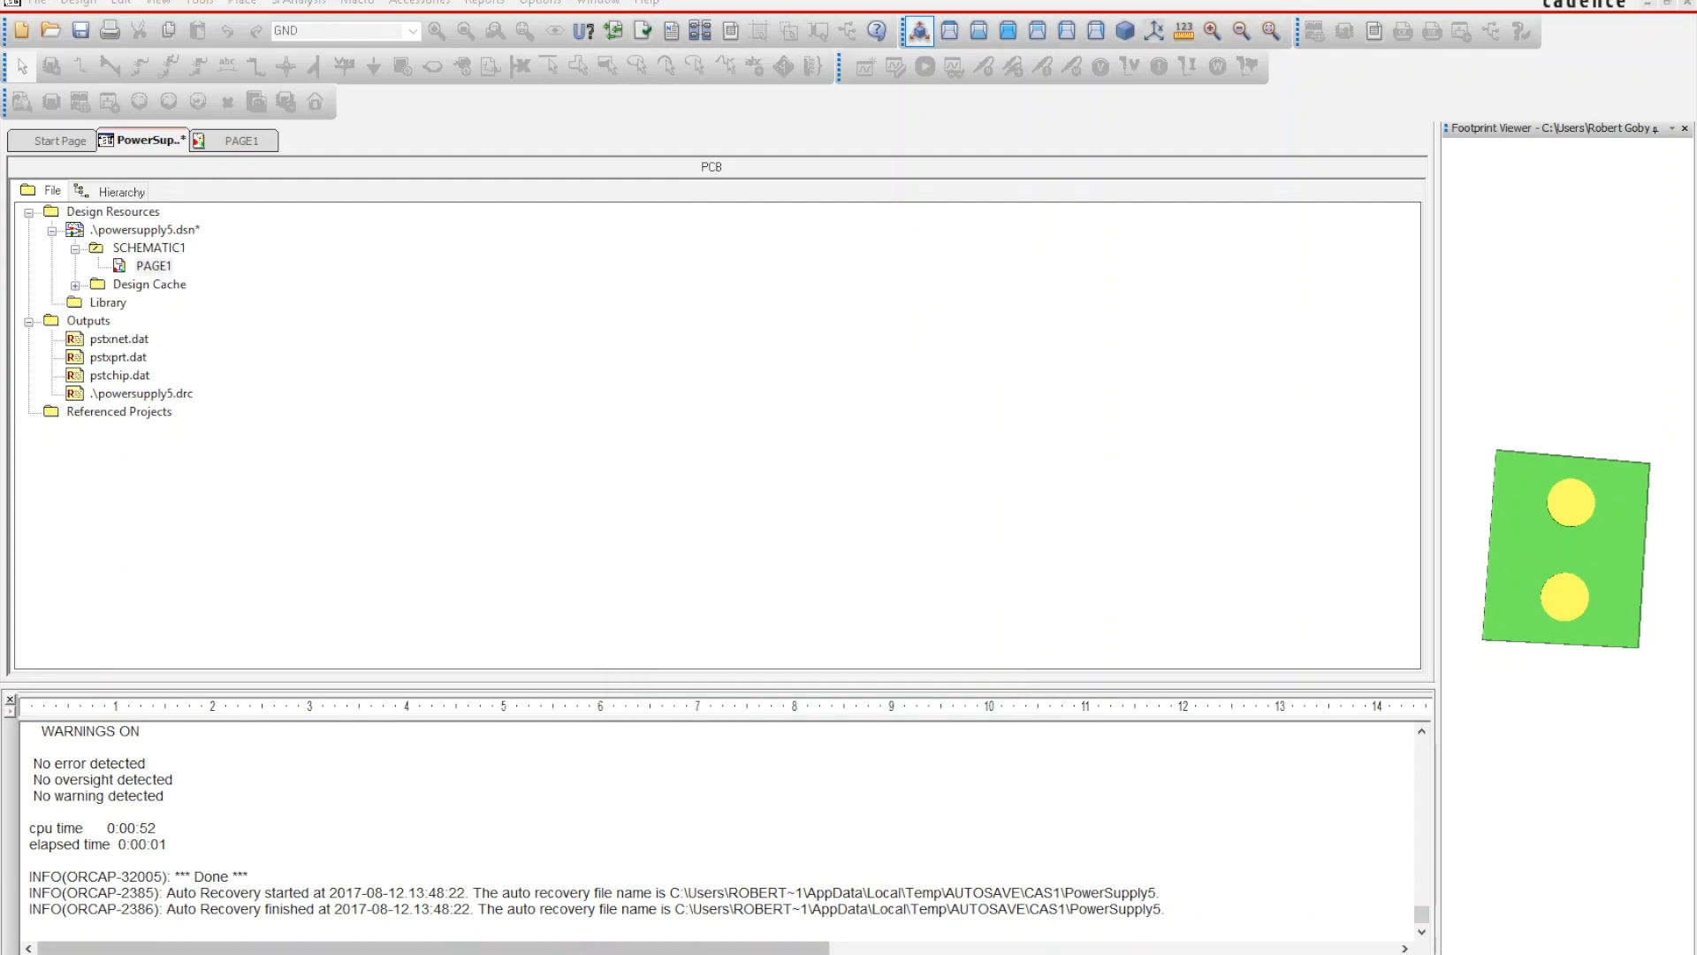